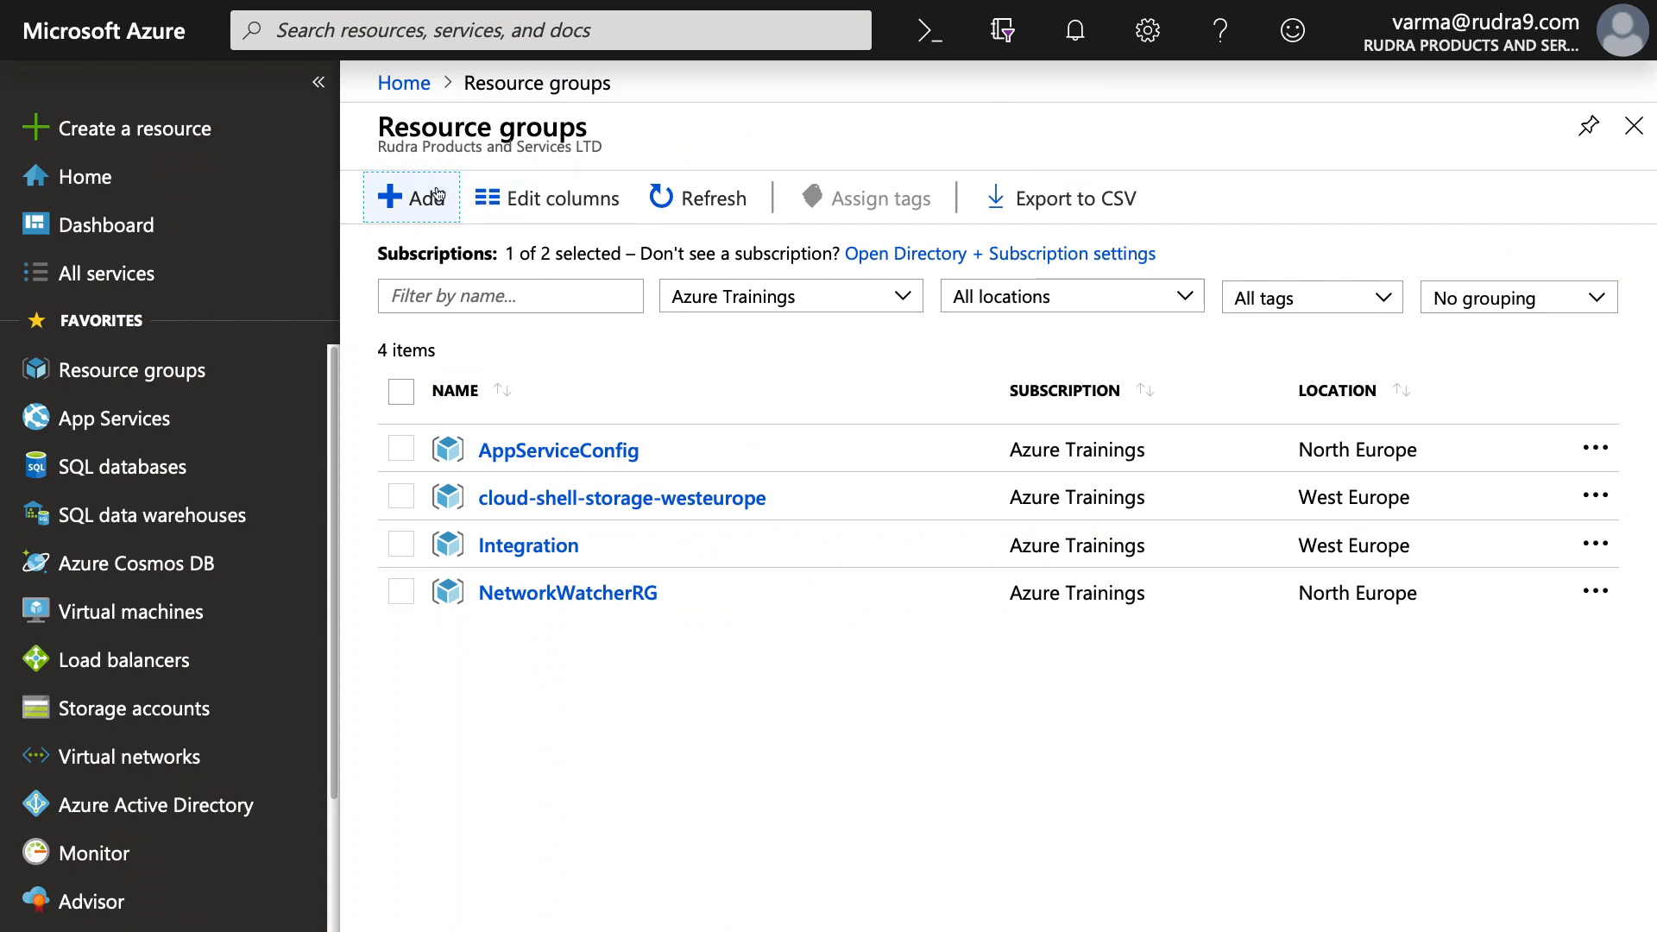
- Create the AnalyticsRG resource group with its region set to North Europe
click(411, 196)
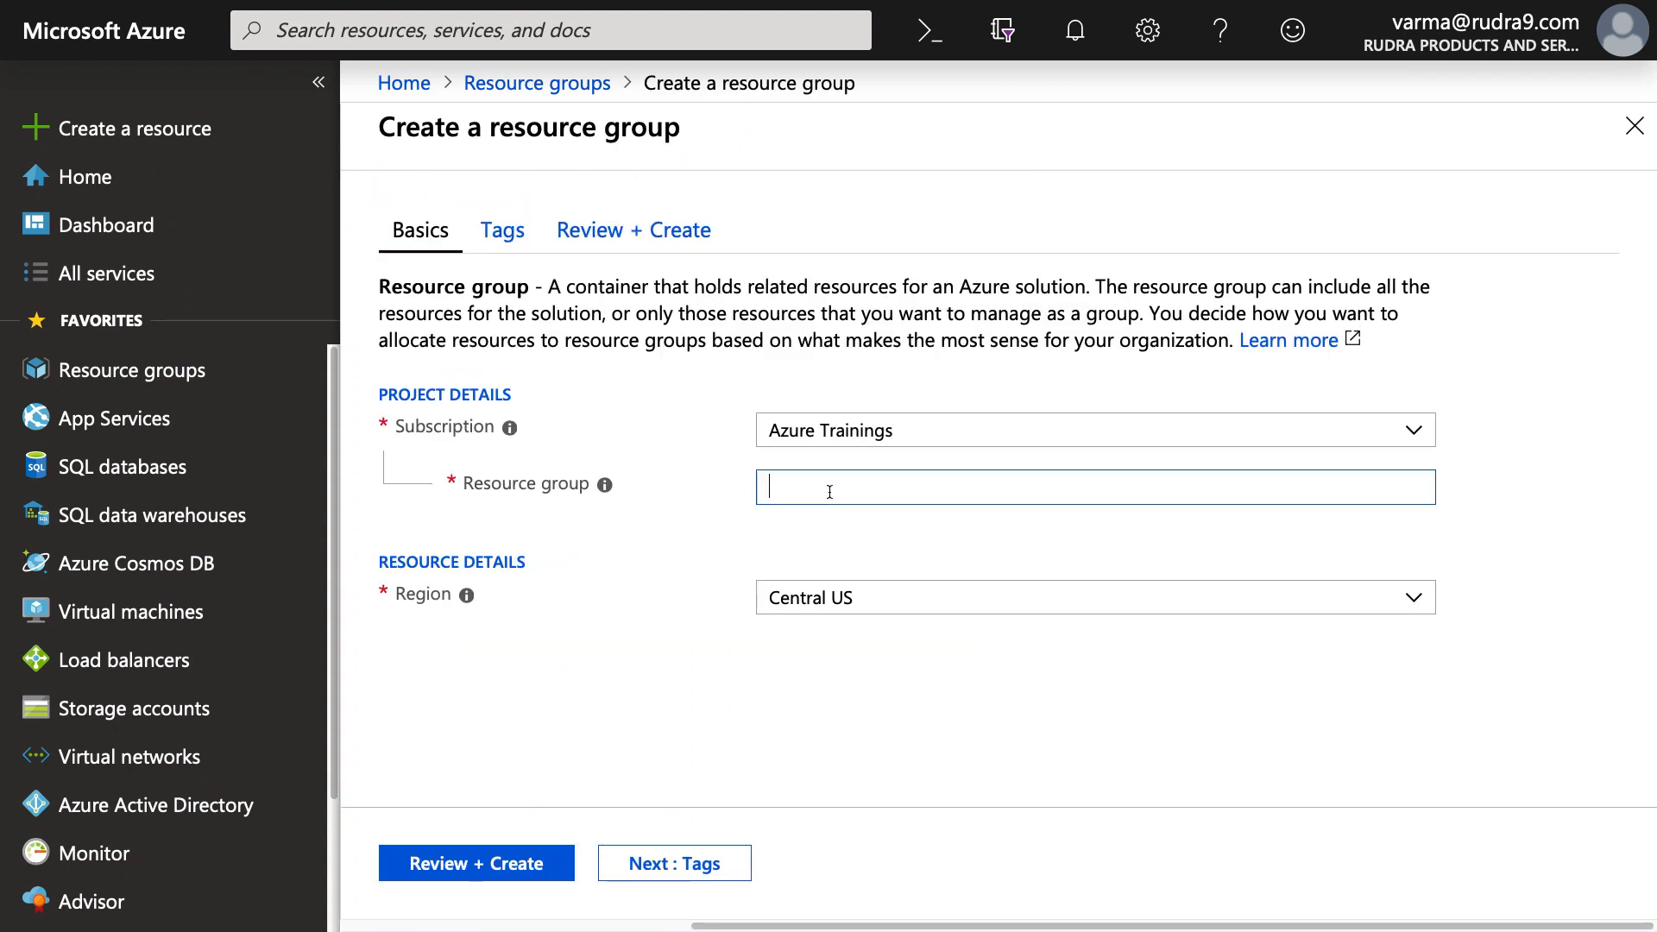
text(AnalyticsRG)
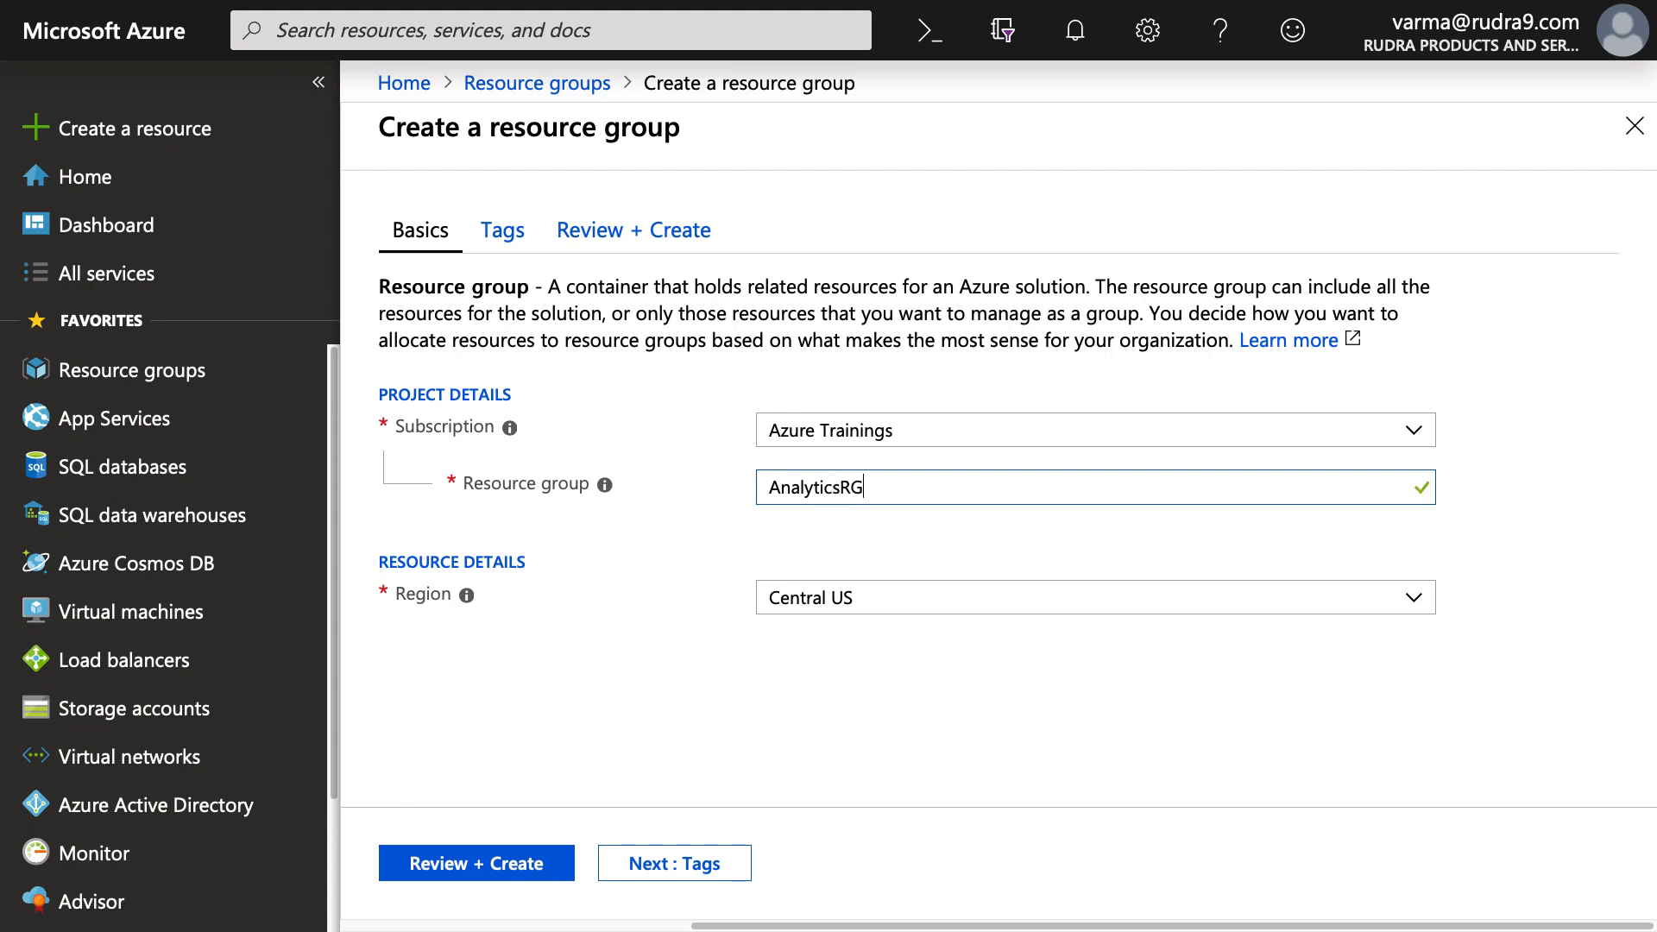
click(1089, 598)
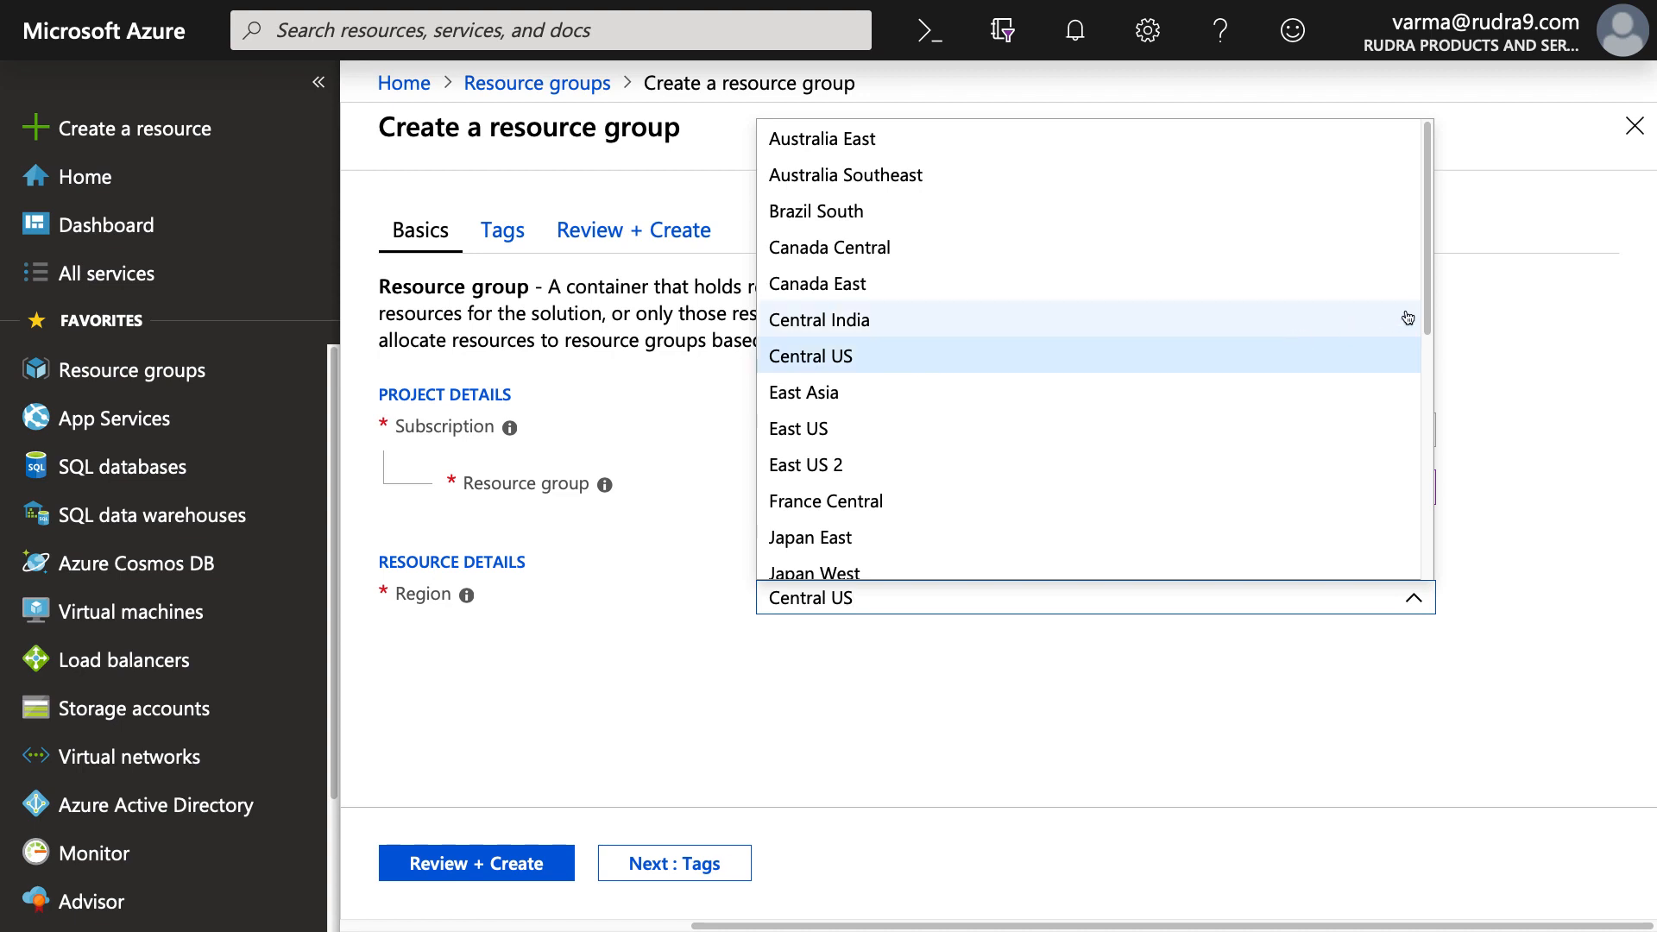
scroll(down, 3)
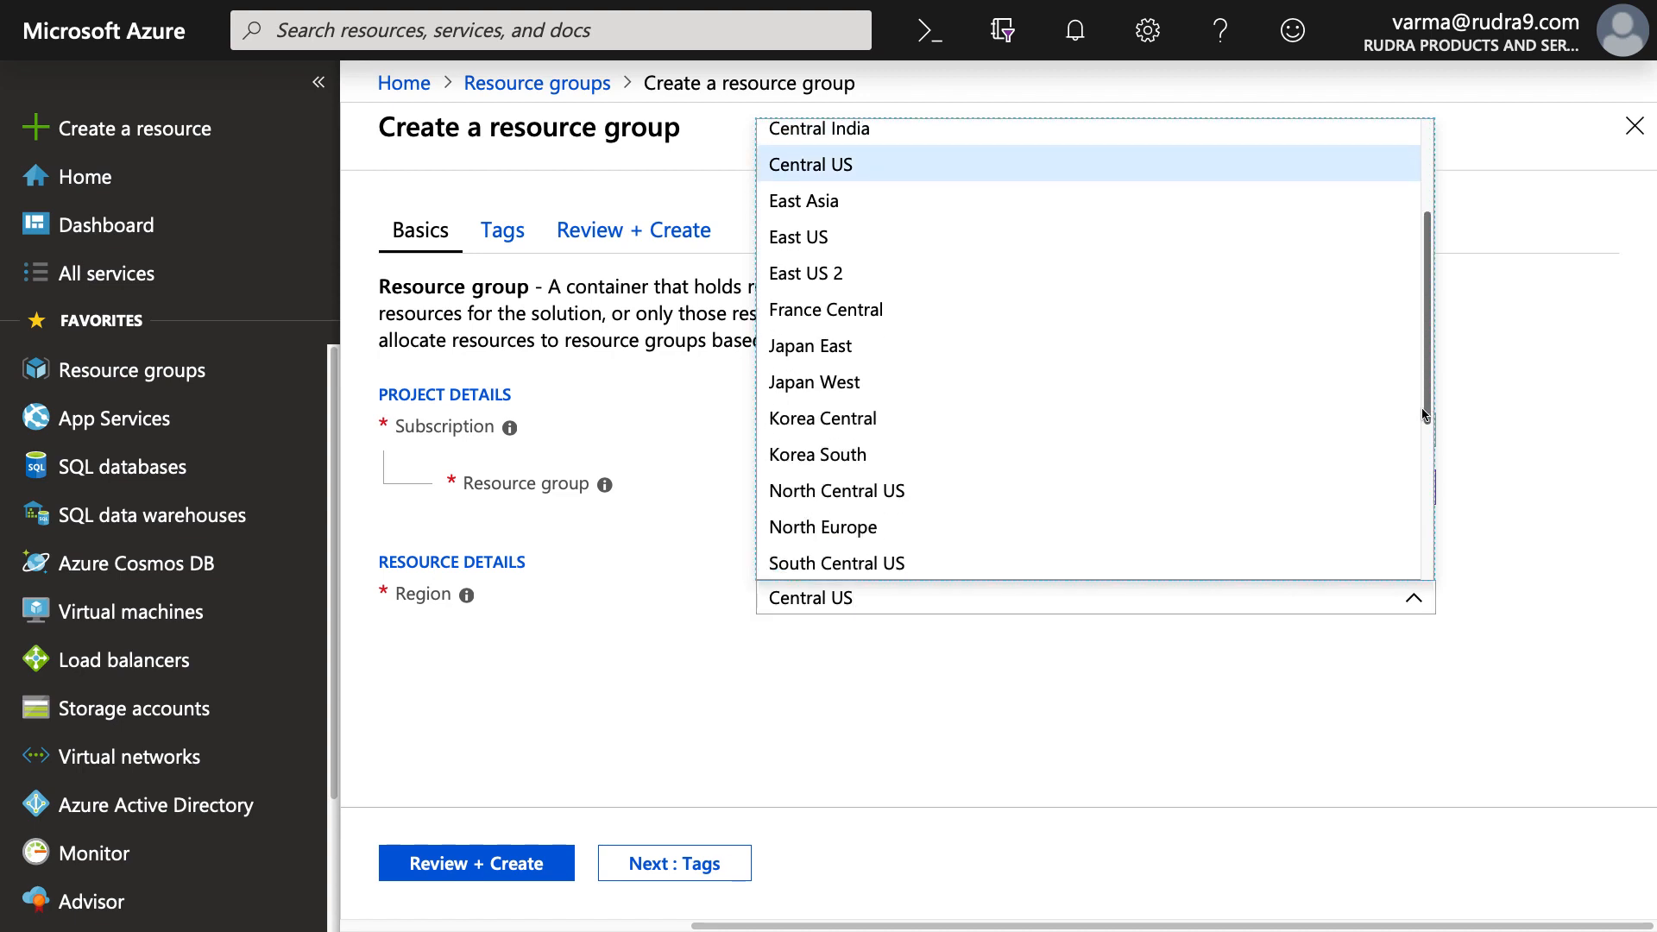
click(822, 526)
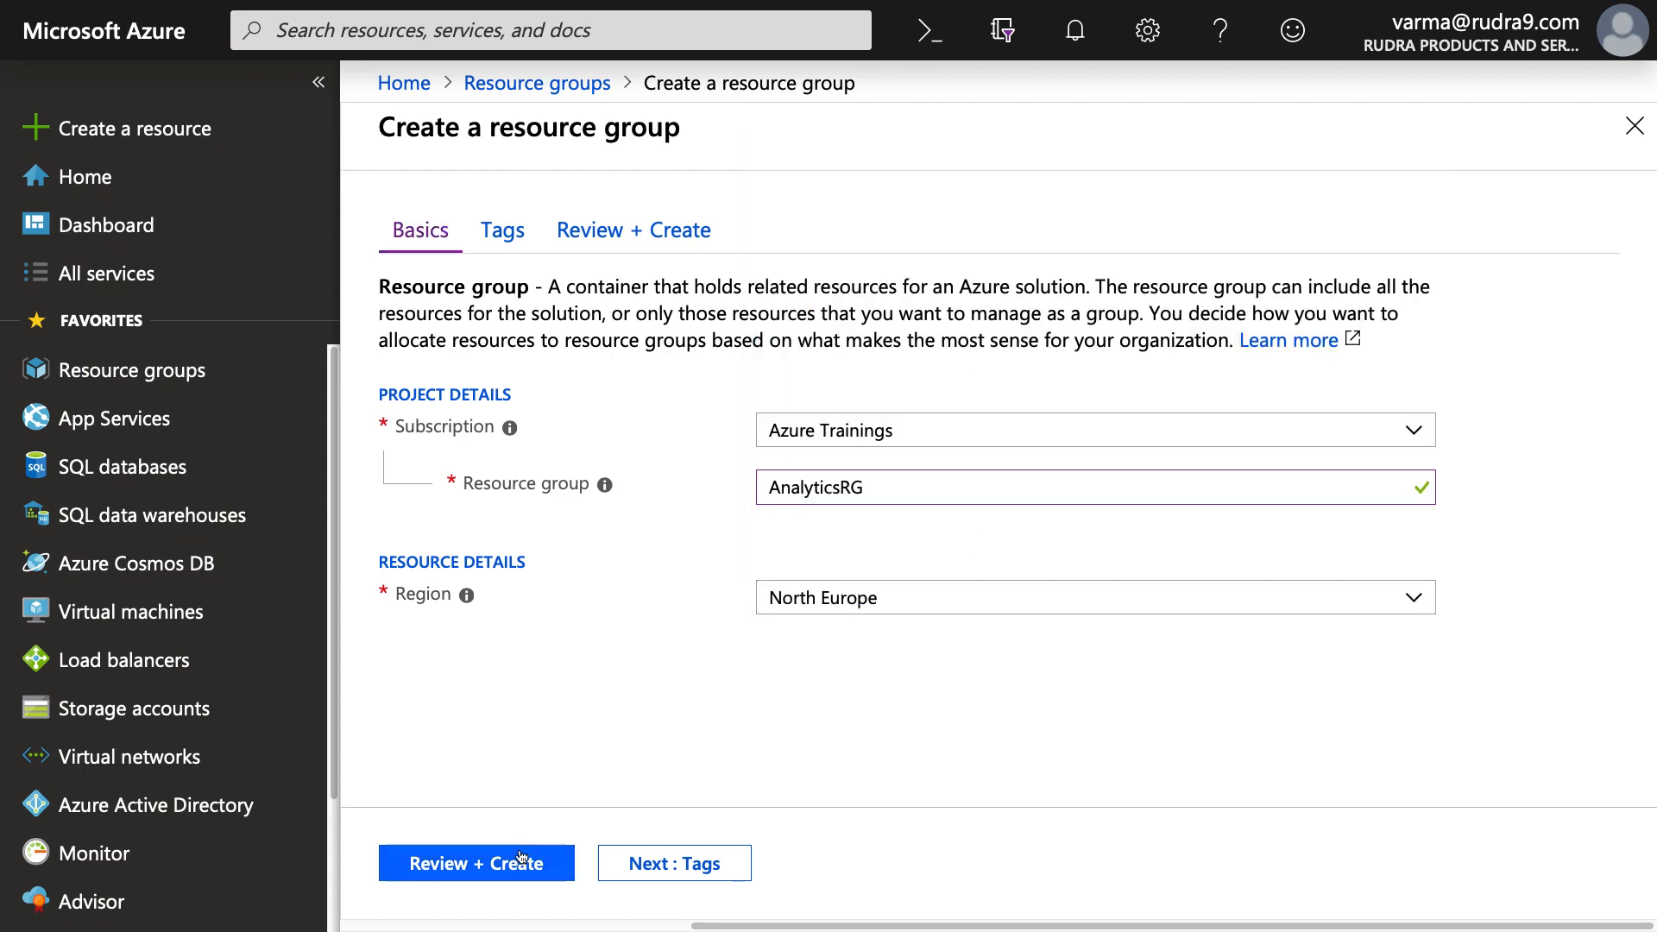
click(477, 863)
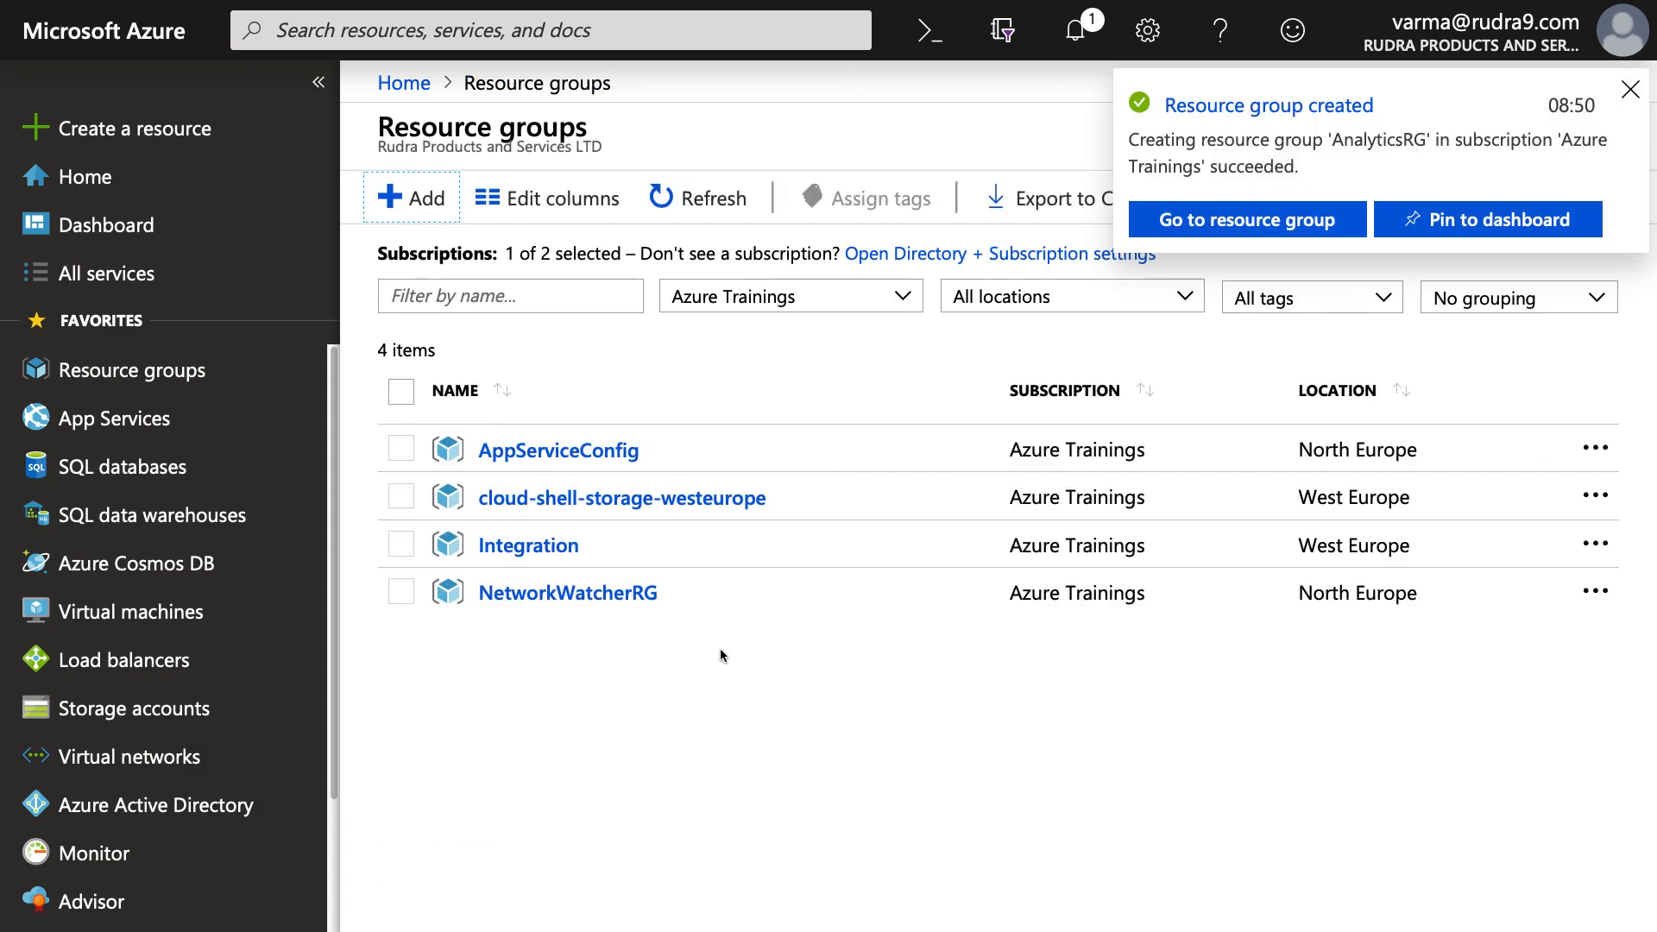
- From AnalyticsRG, search the Marketplace for 'storage account' and select the Storage account offering
click(1247, 220)
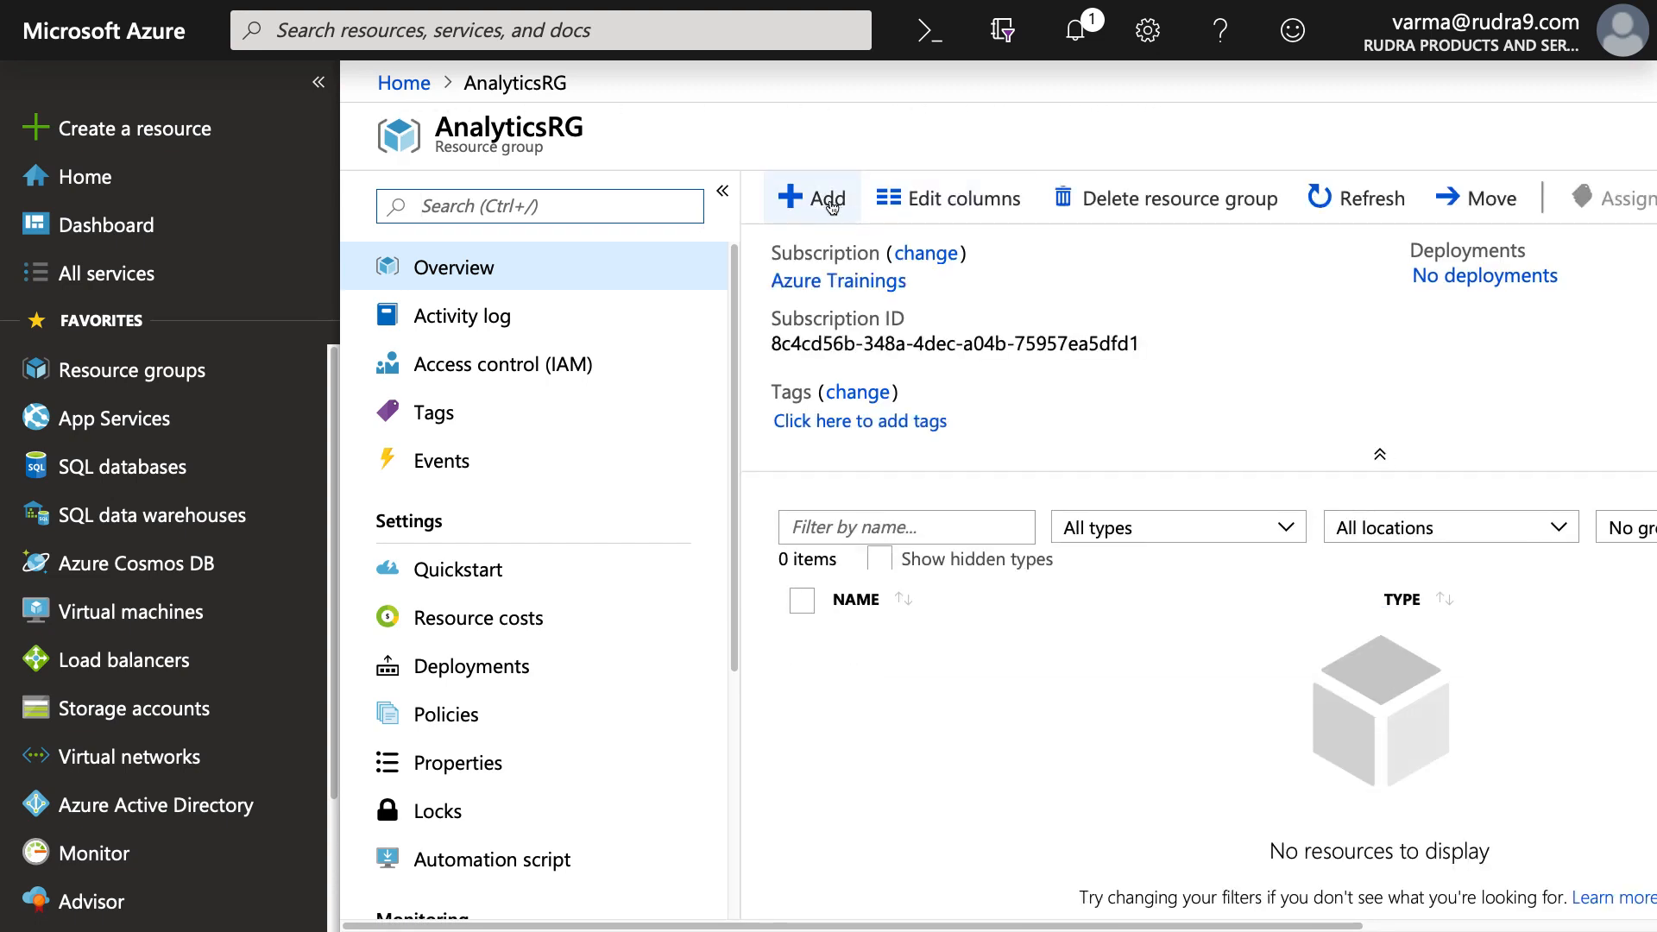
click(811, 197)
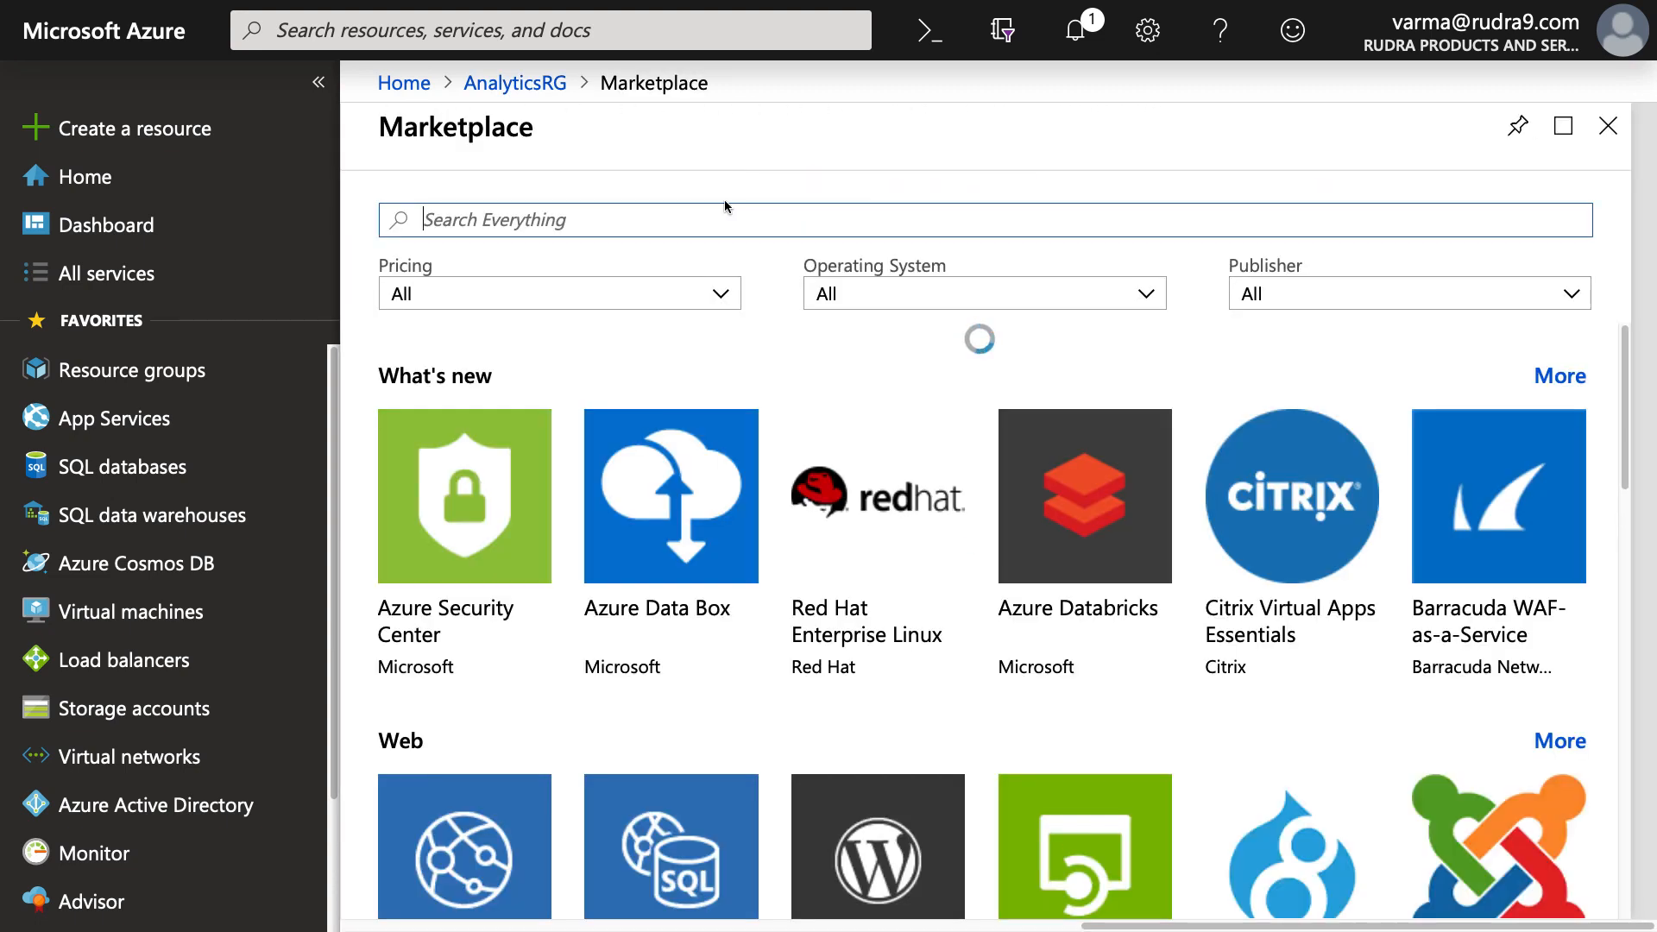
text(data lake store)
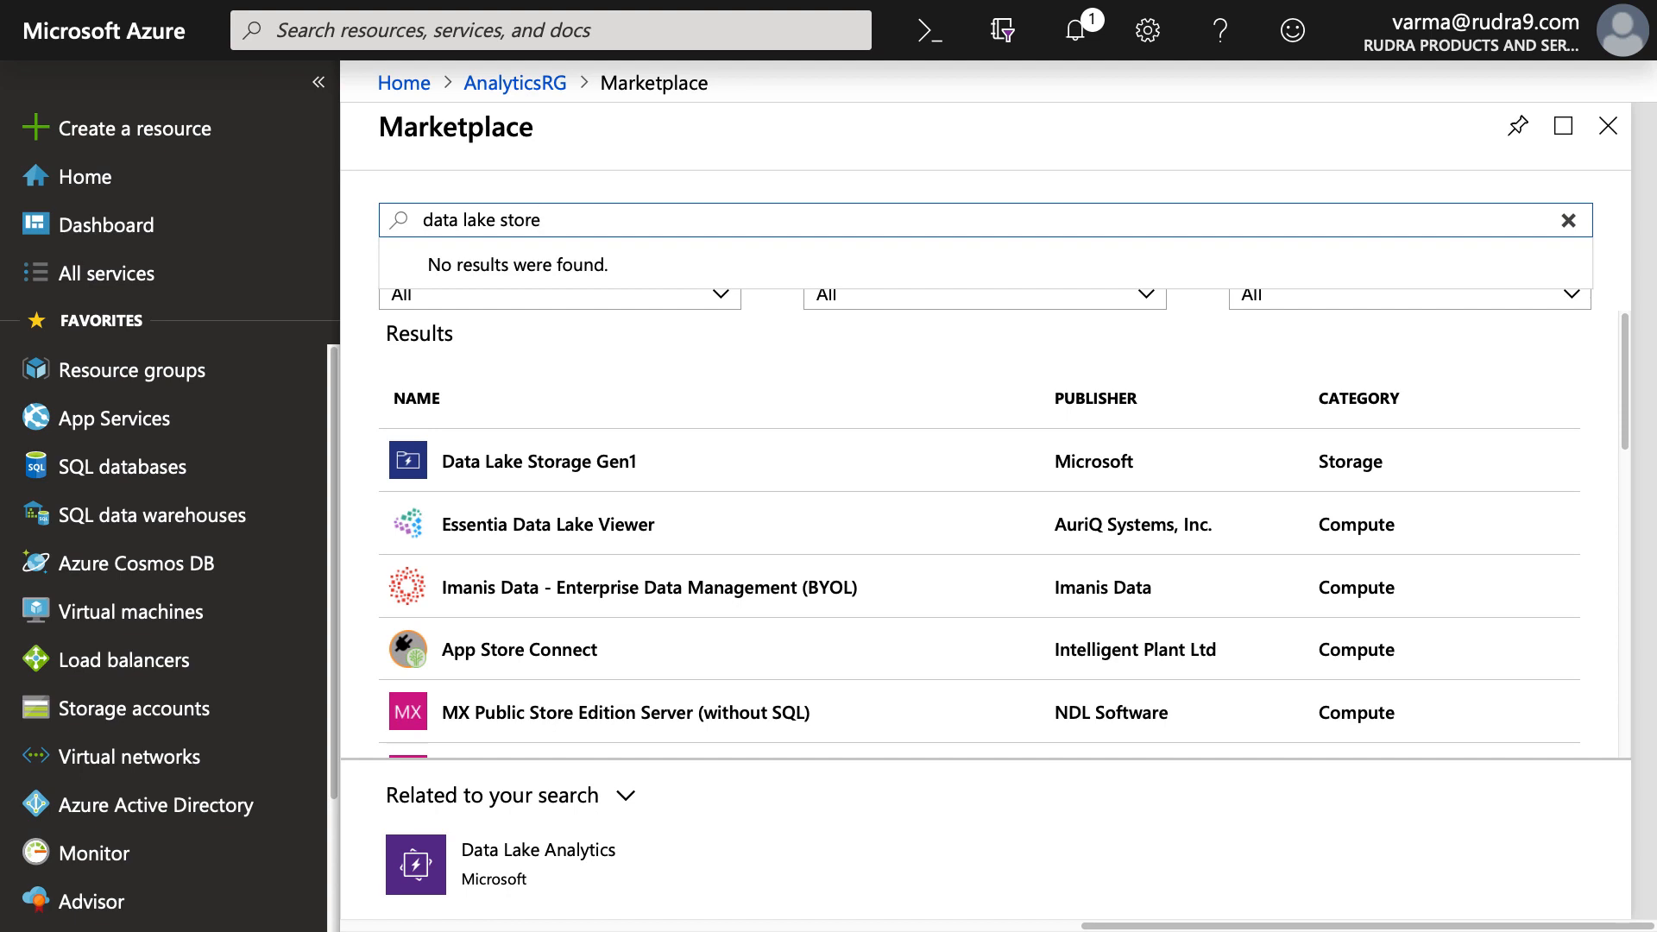
text(data)
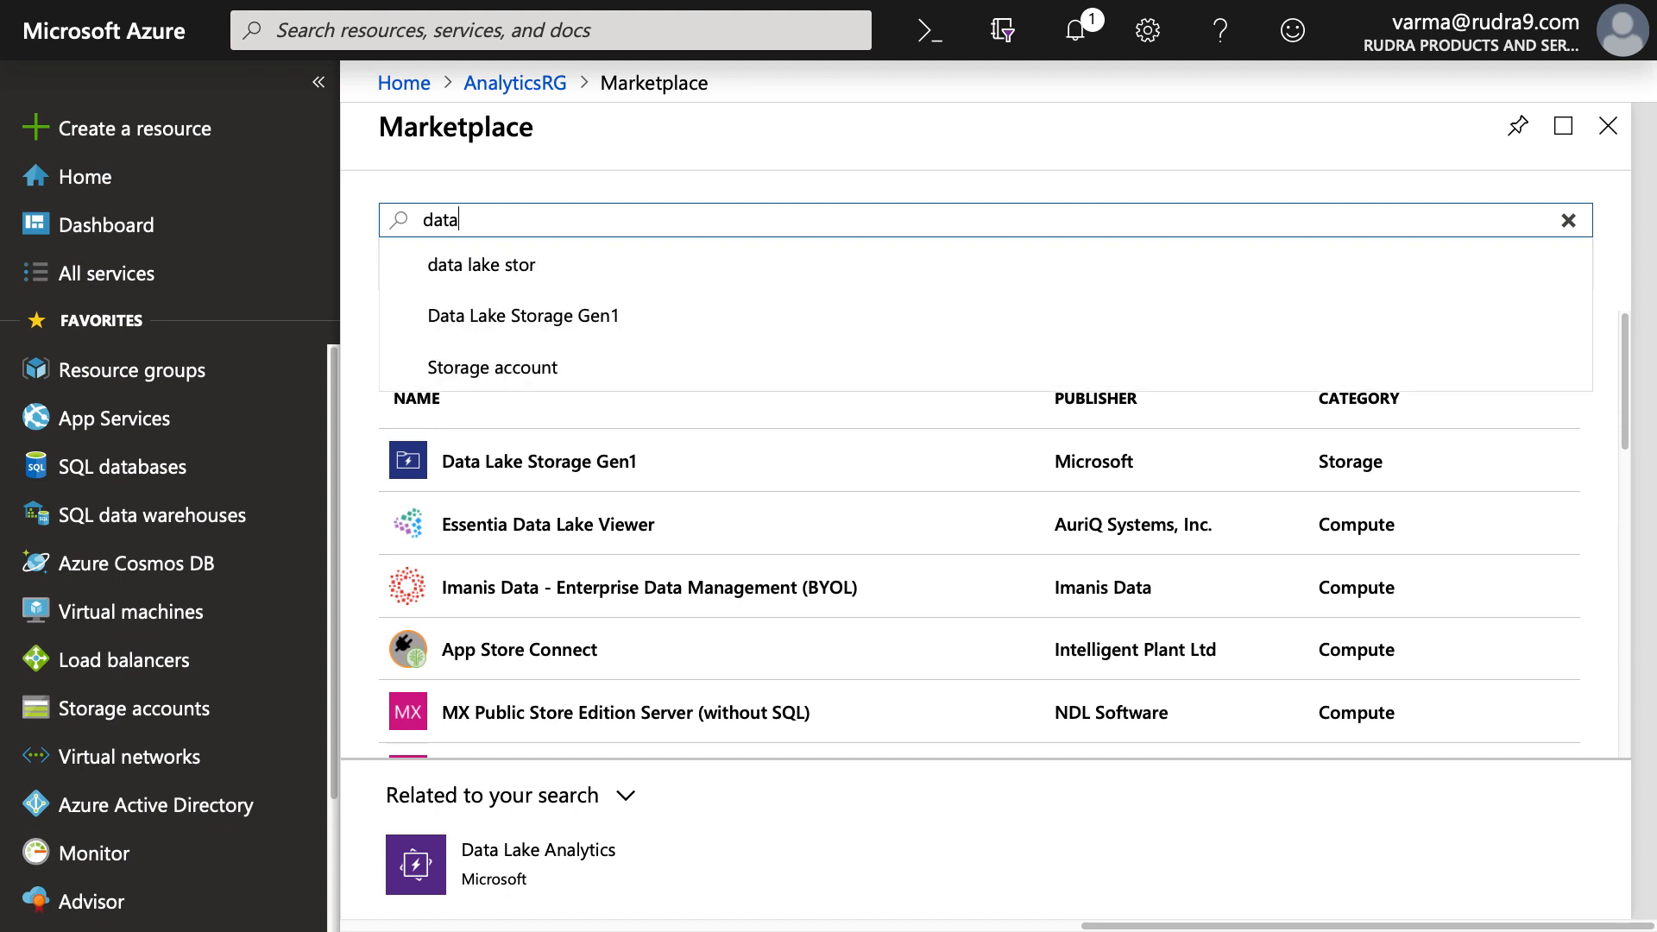
text(storage accoun)
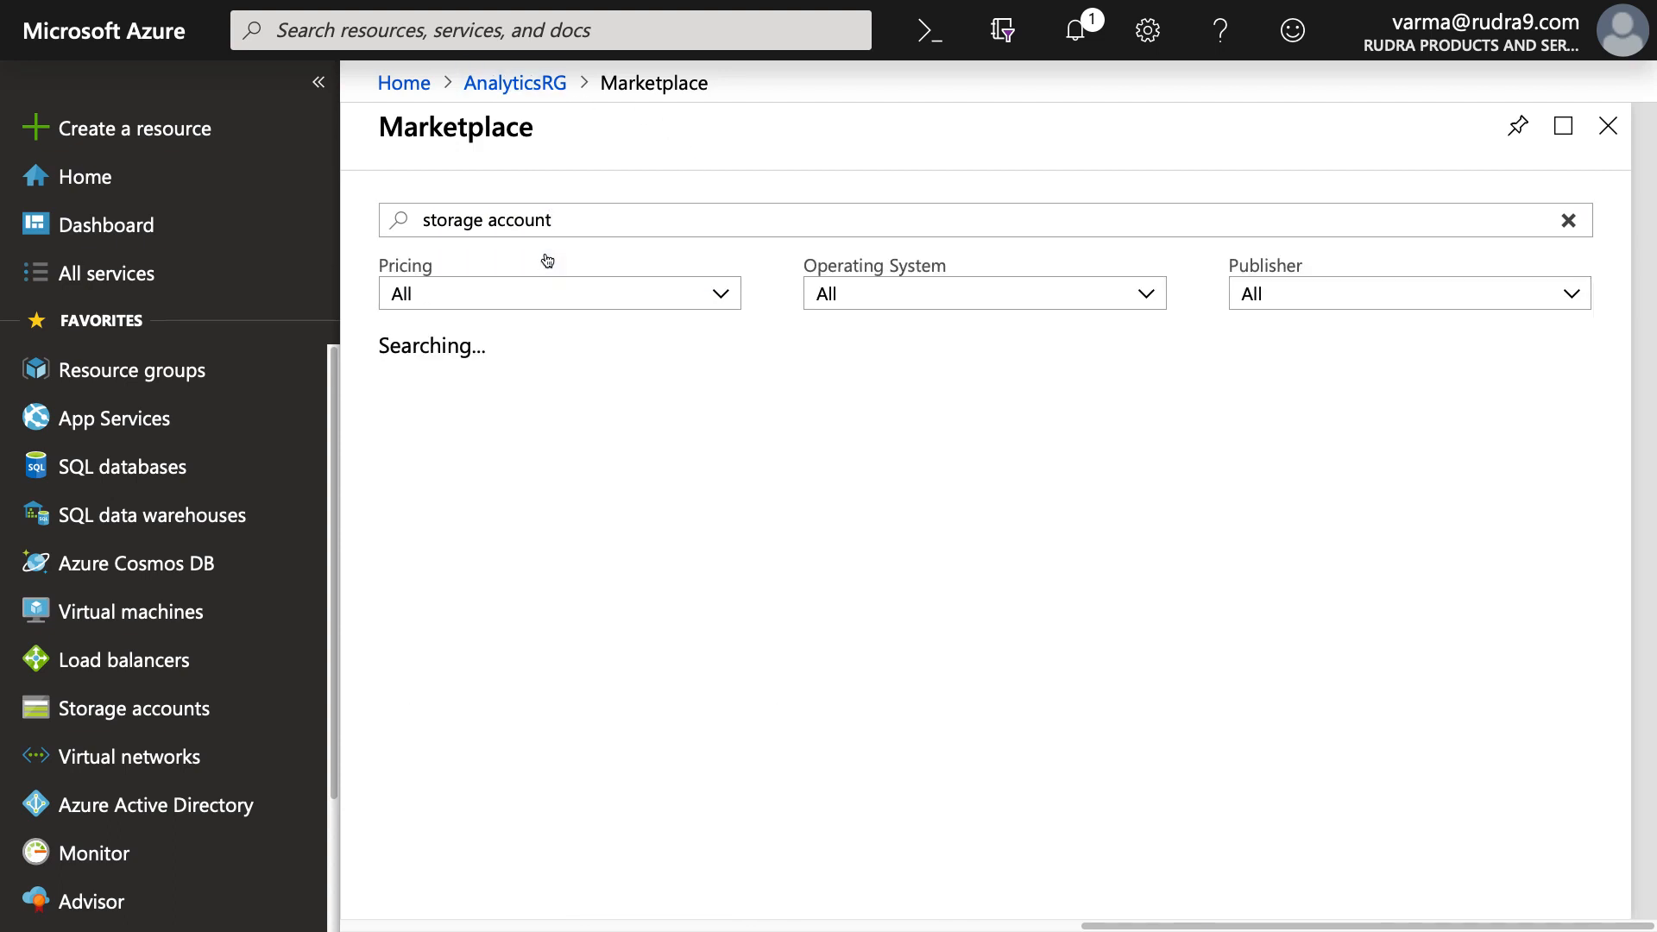
click(492, 473)
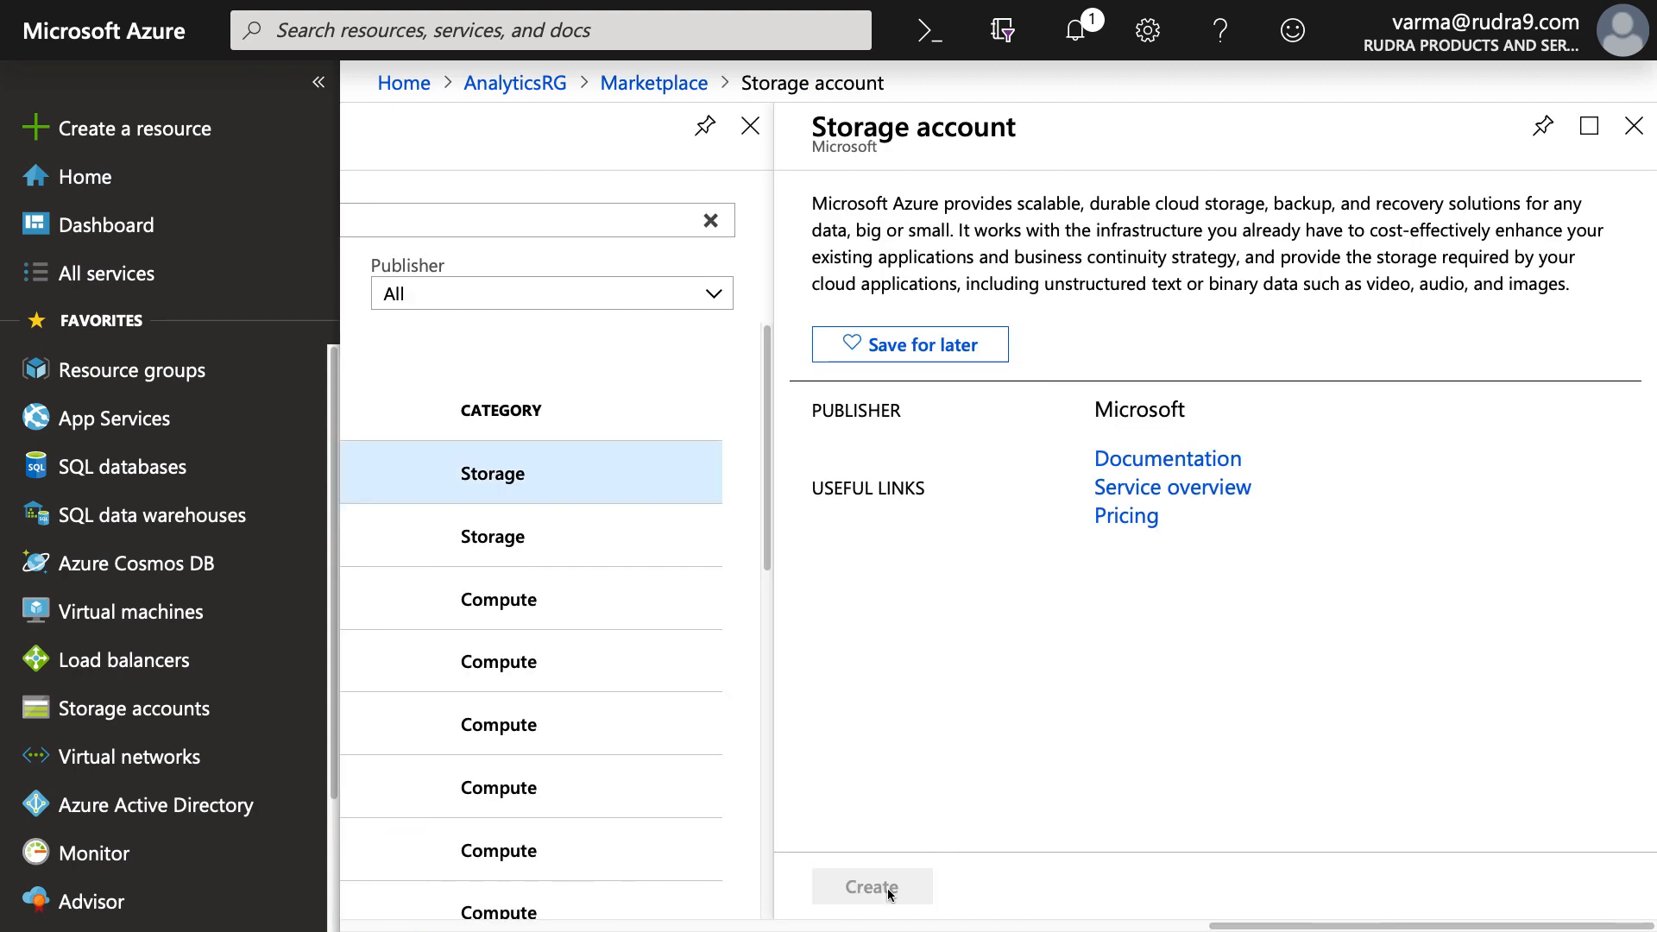
- Start a storage account named rudradatalakestore in AnalyticsRG, North Europe, and proceed to Advanced settings
click(870, 886)
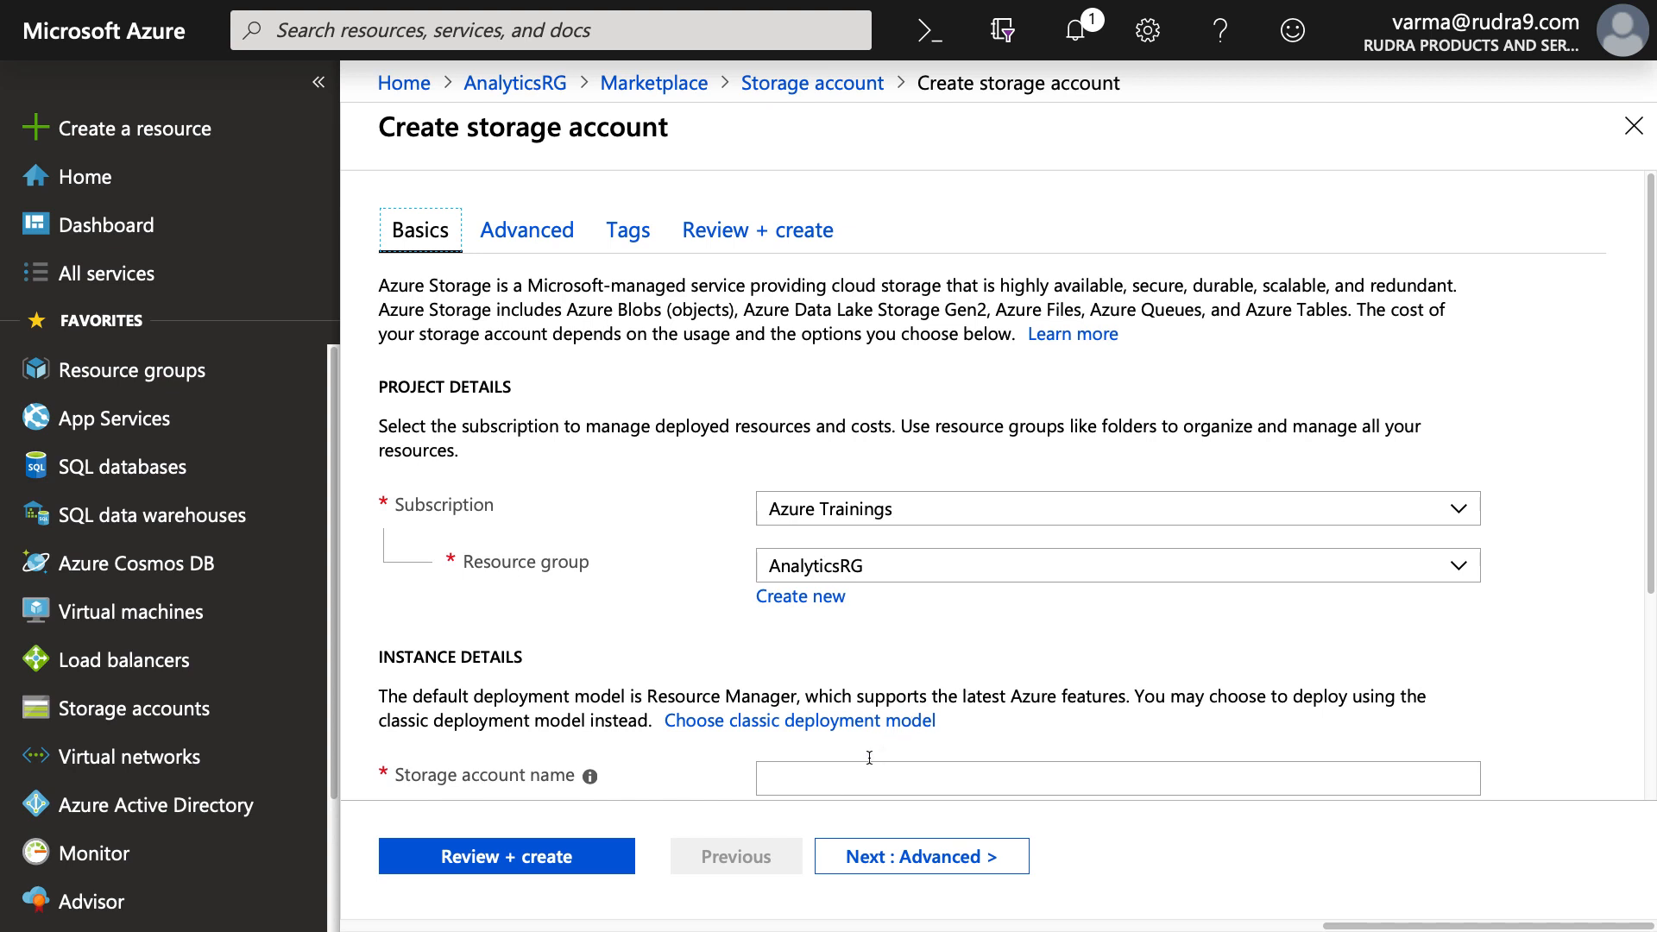
text(rudra)
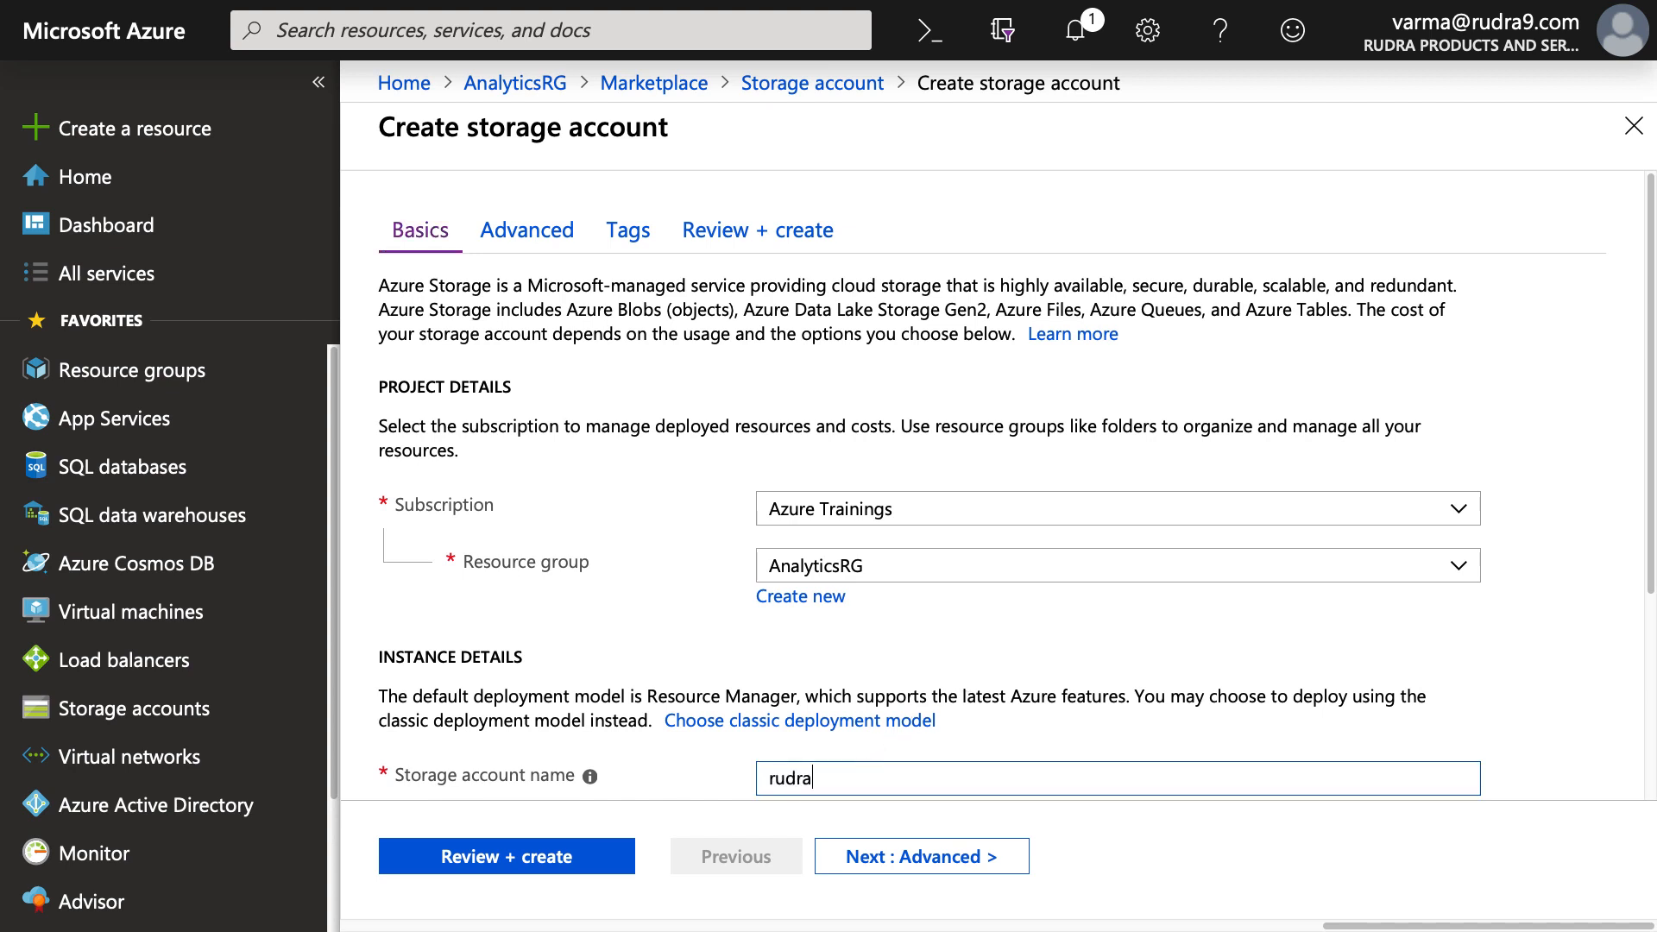
text(datalakestore)
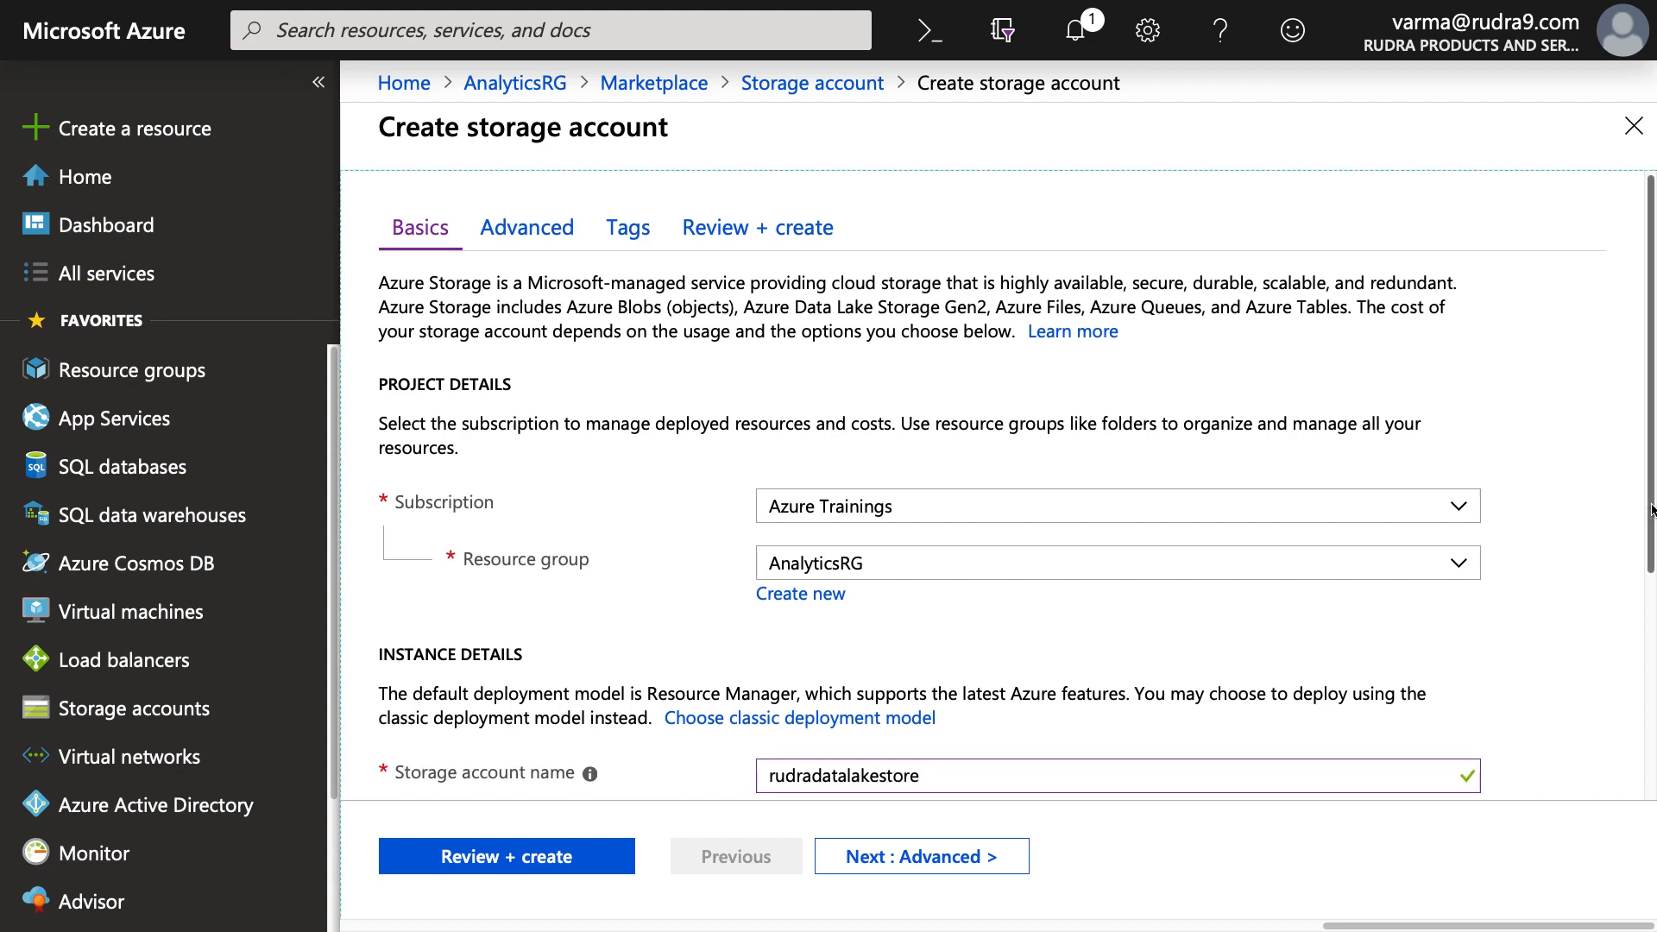
scroll(down, 3)
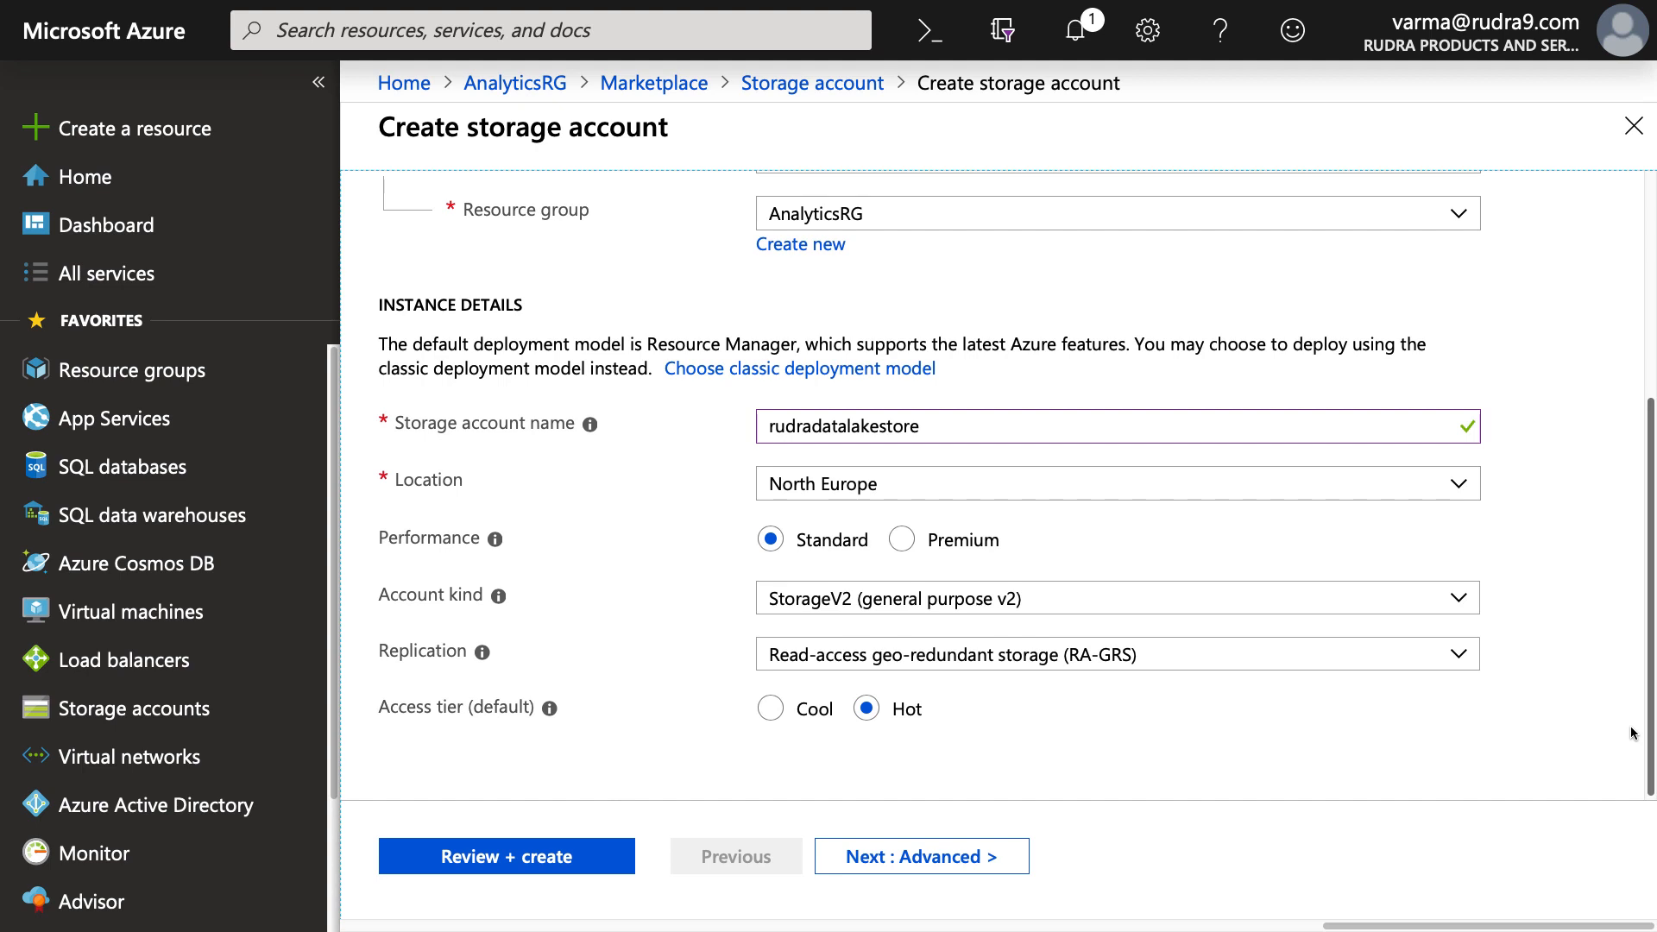
click(918, 857)
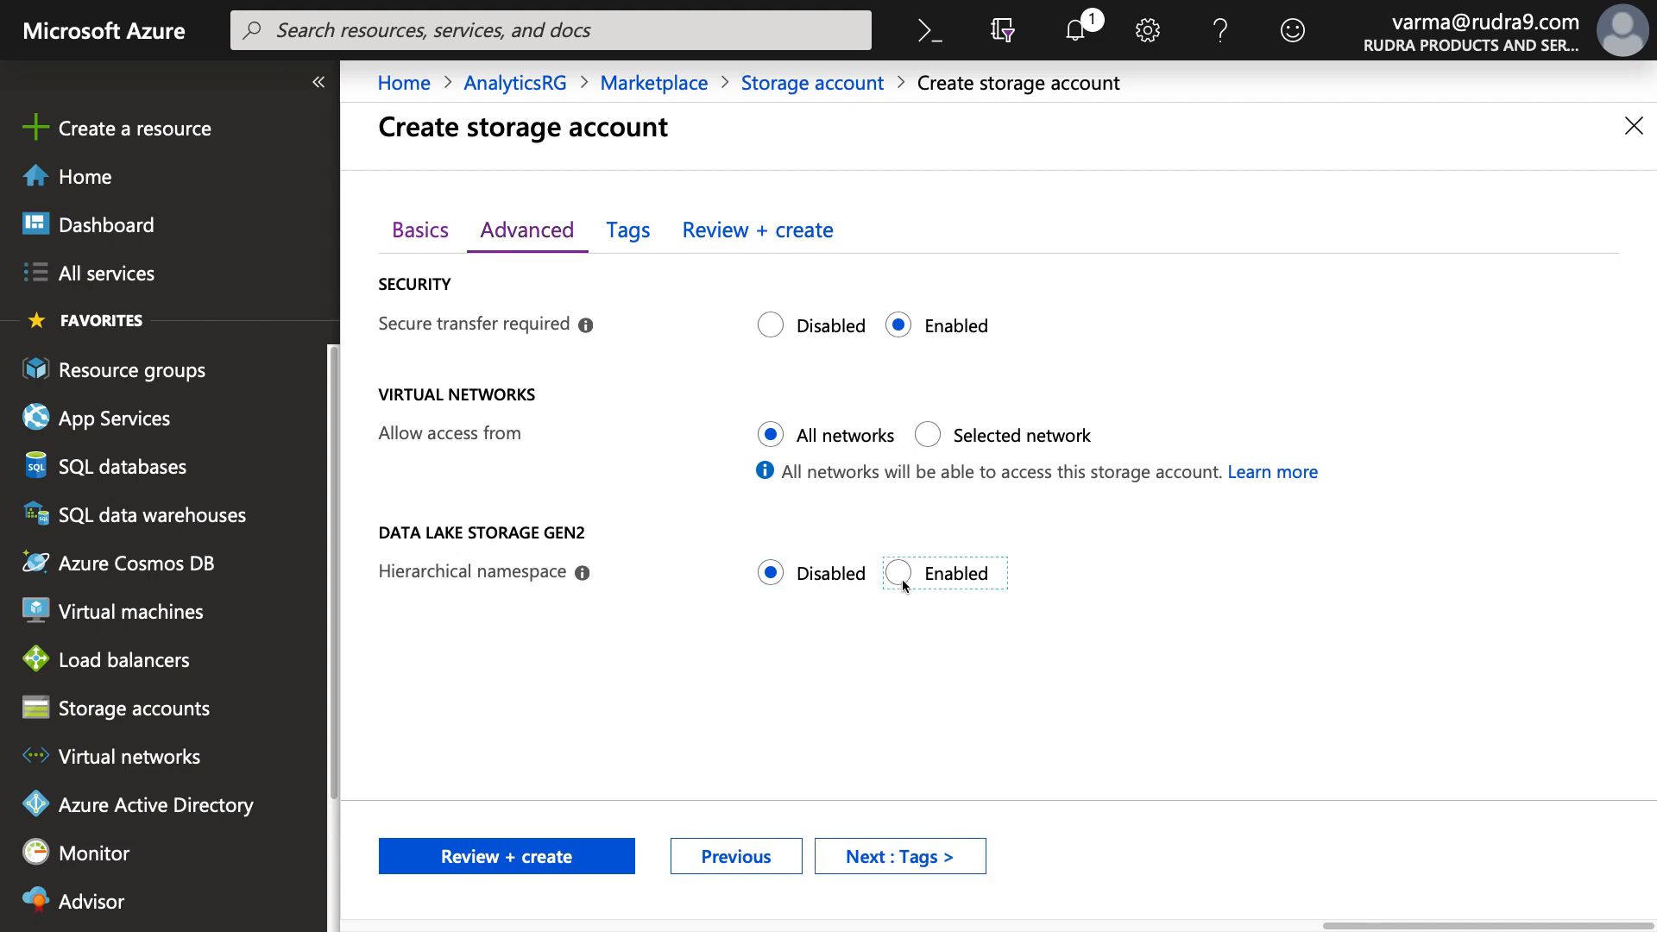
- Enable the hierarchical namespace, create rudradatalakestore and follow its deployment
click(898, 573)
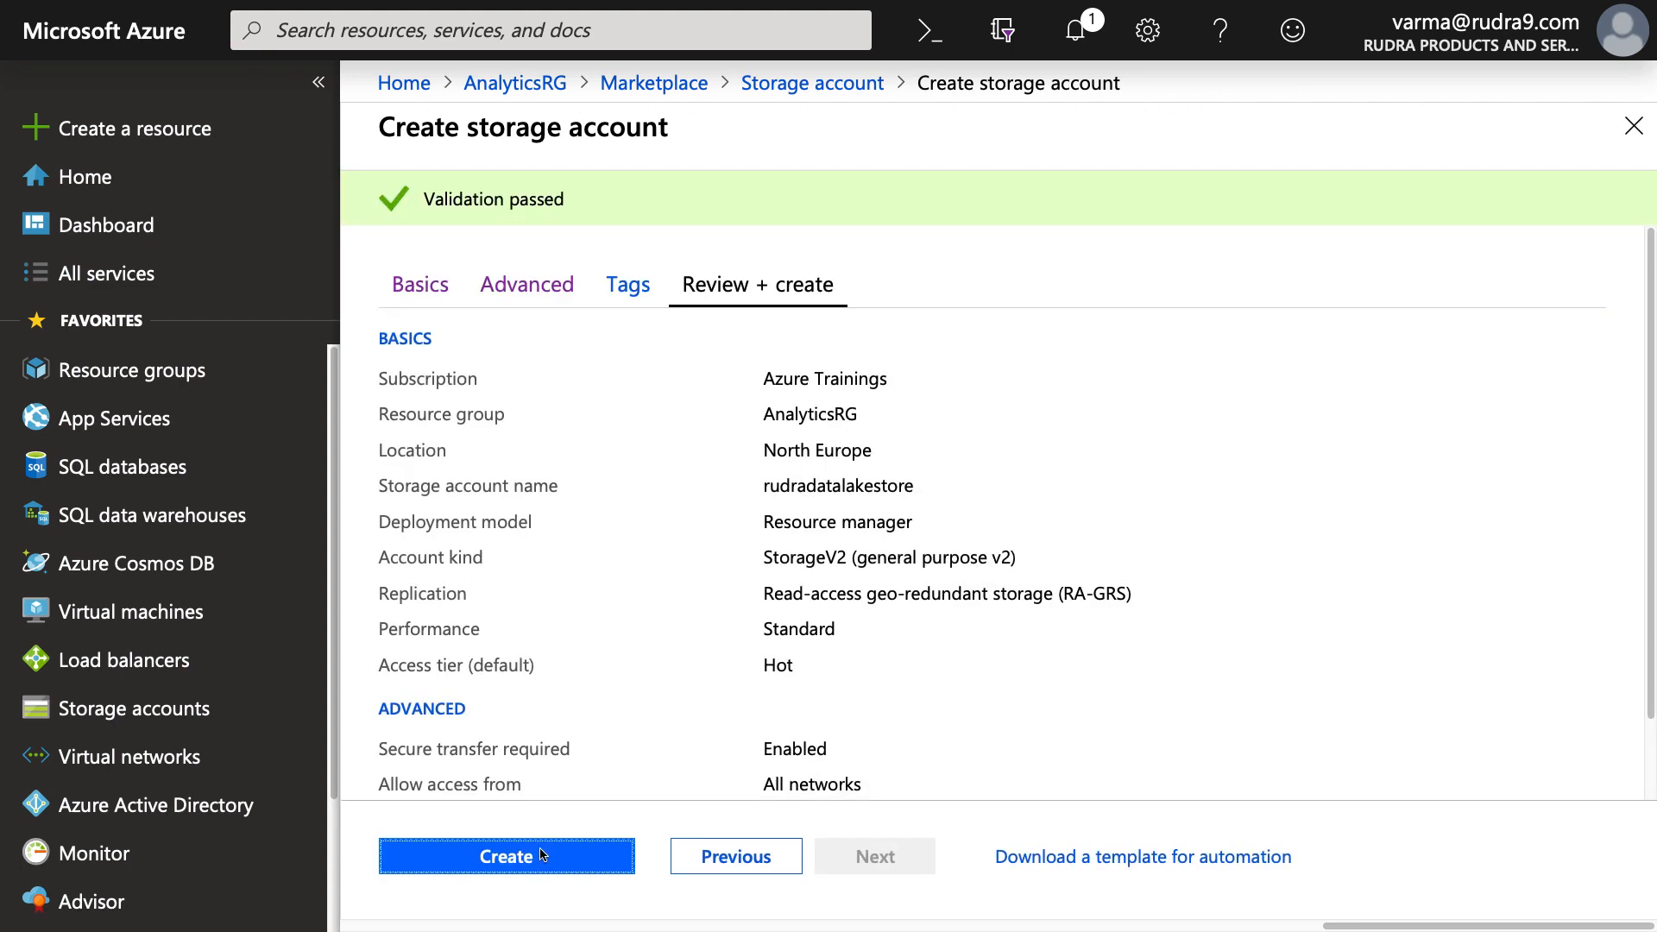
click(506, 856)
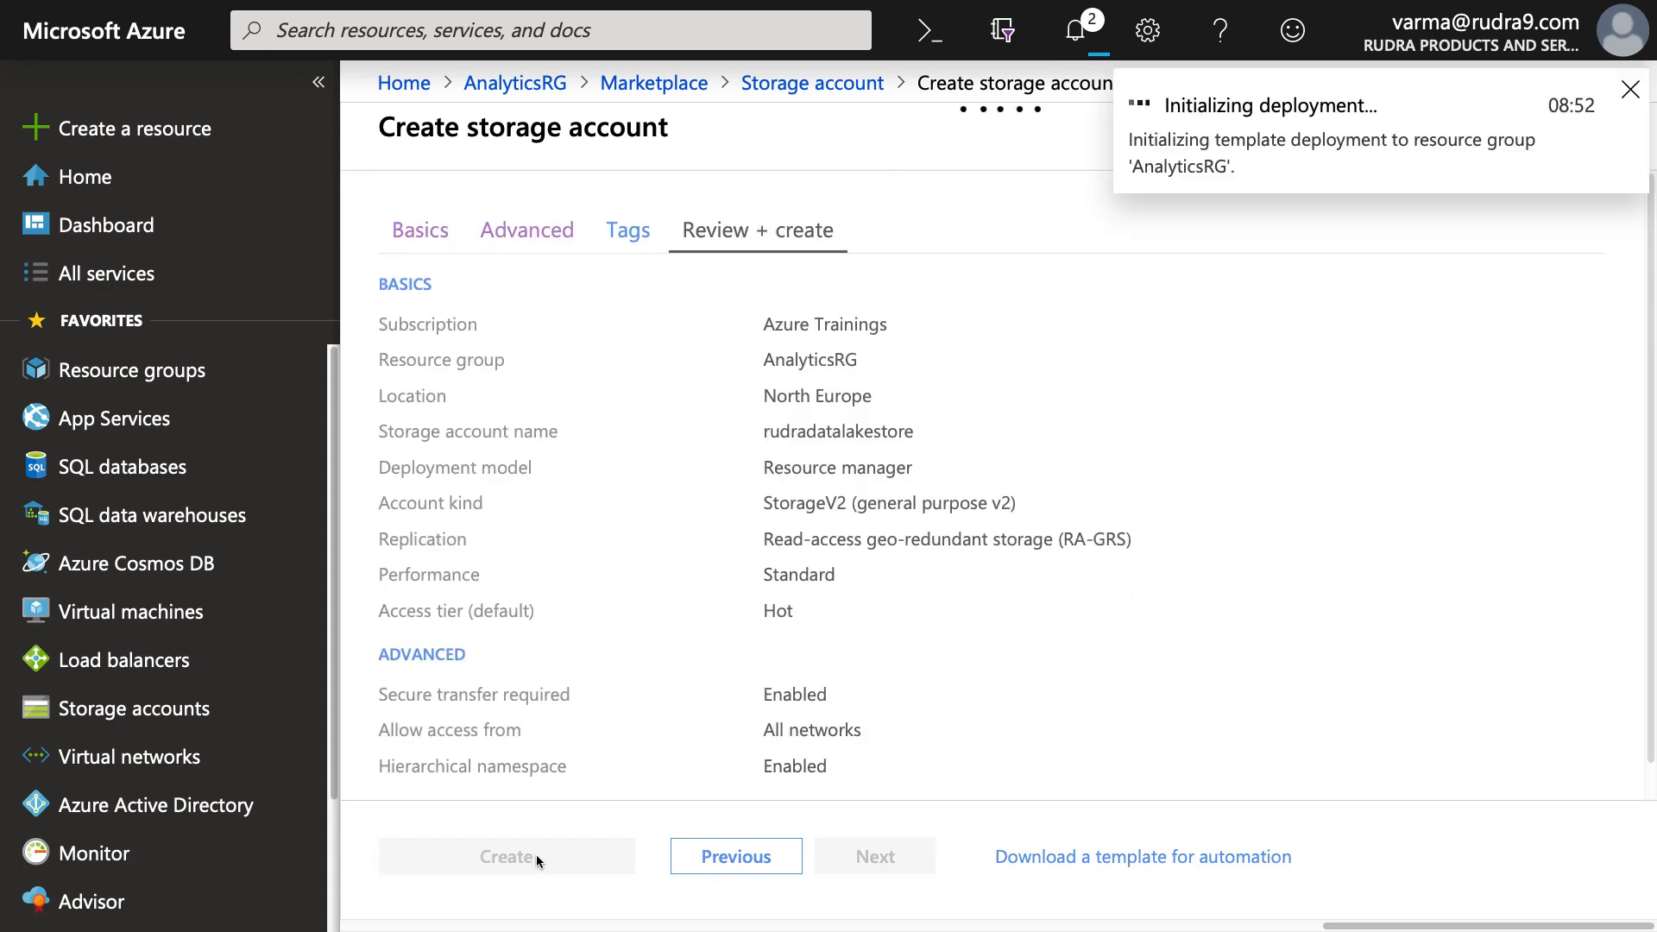
click(506, 856)
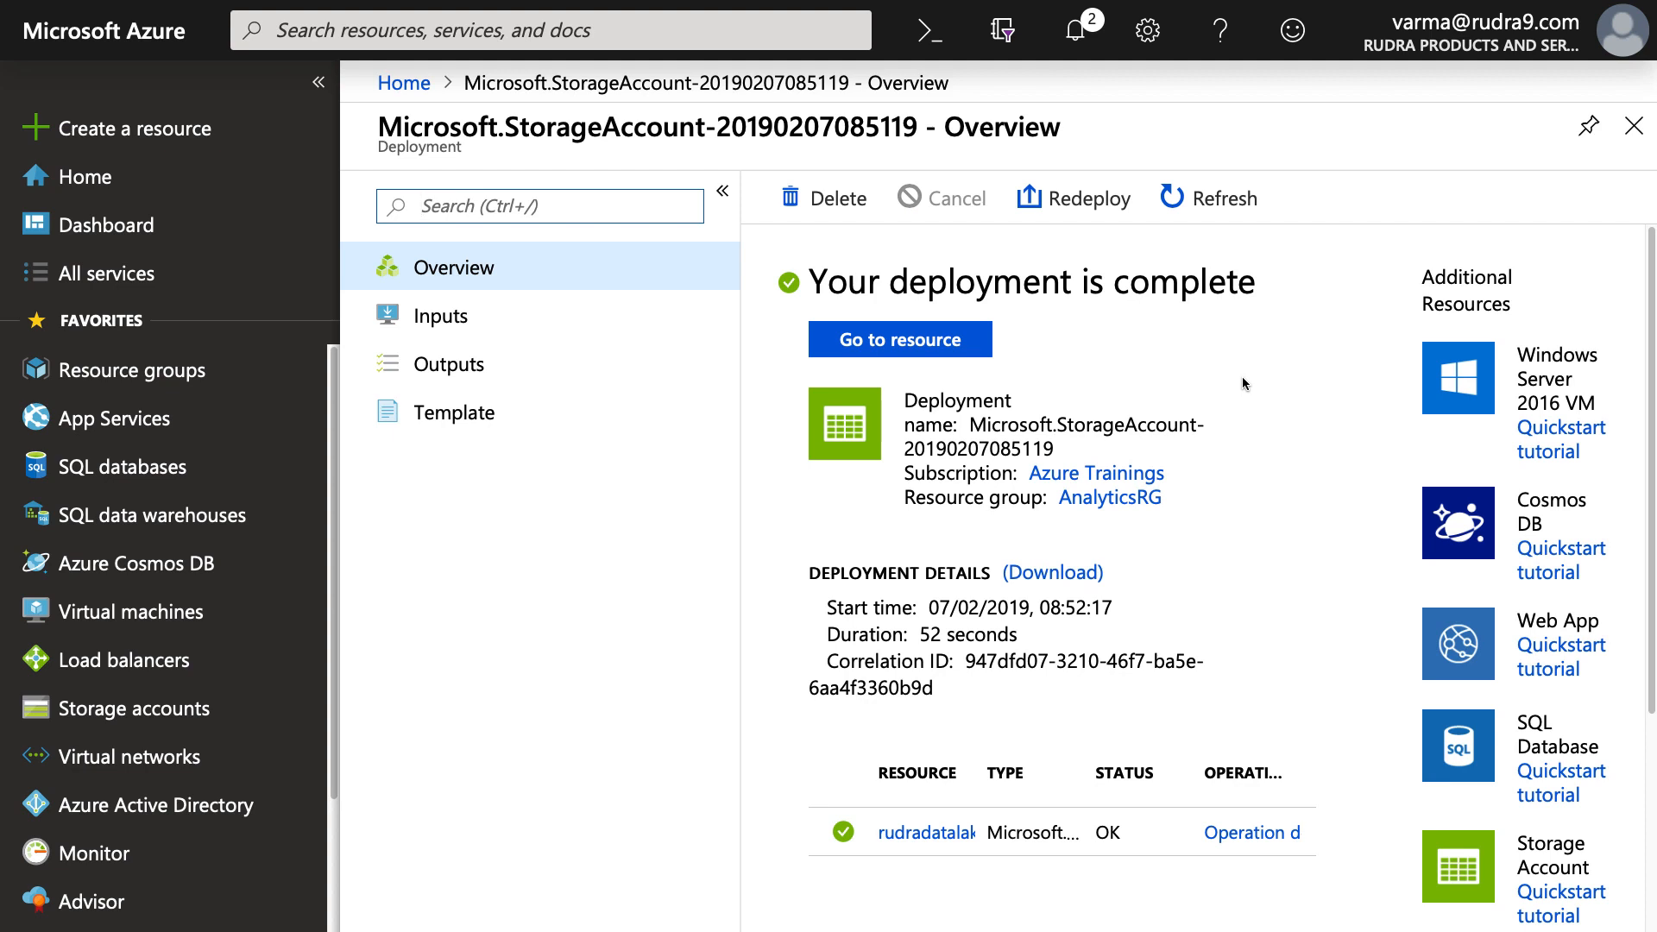
- Go to the deployed rudradatalakestore account and show its Data Lake file systems
click(898, 340)
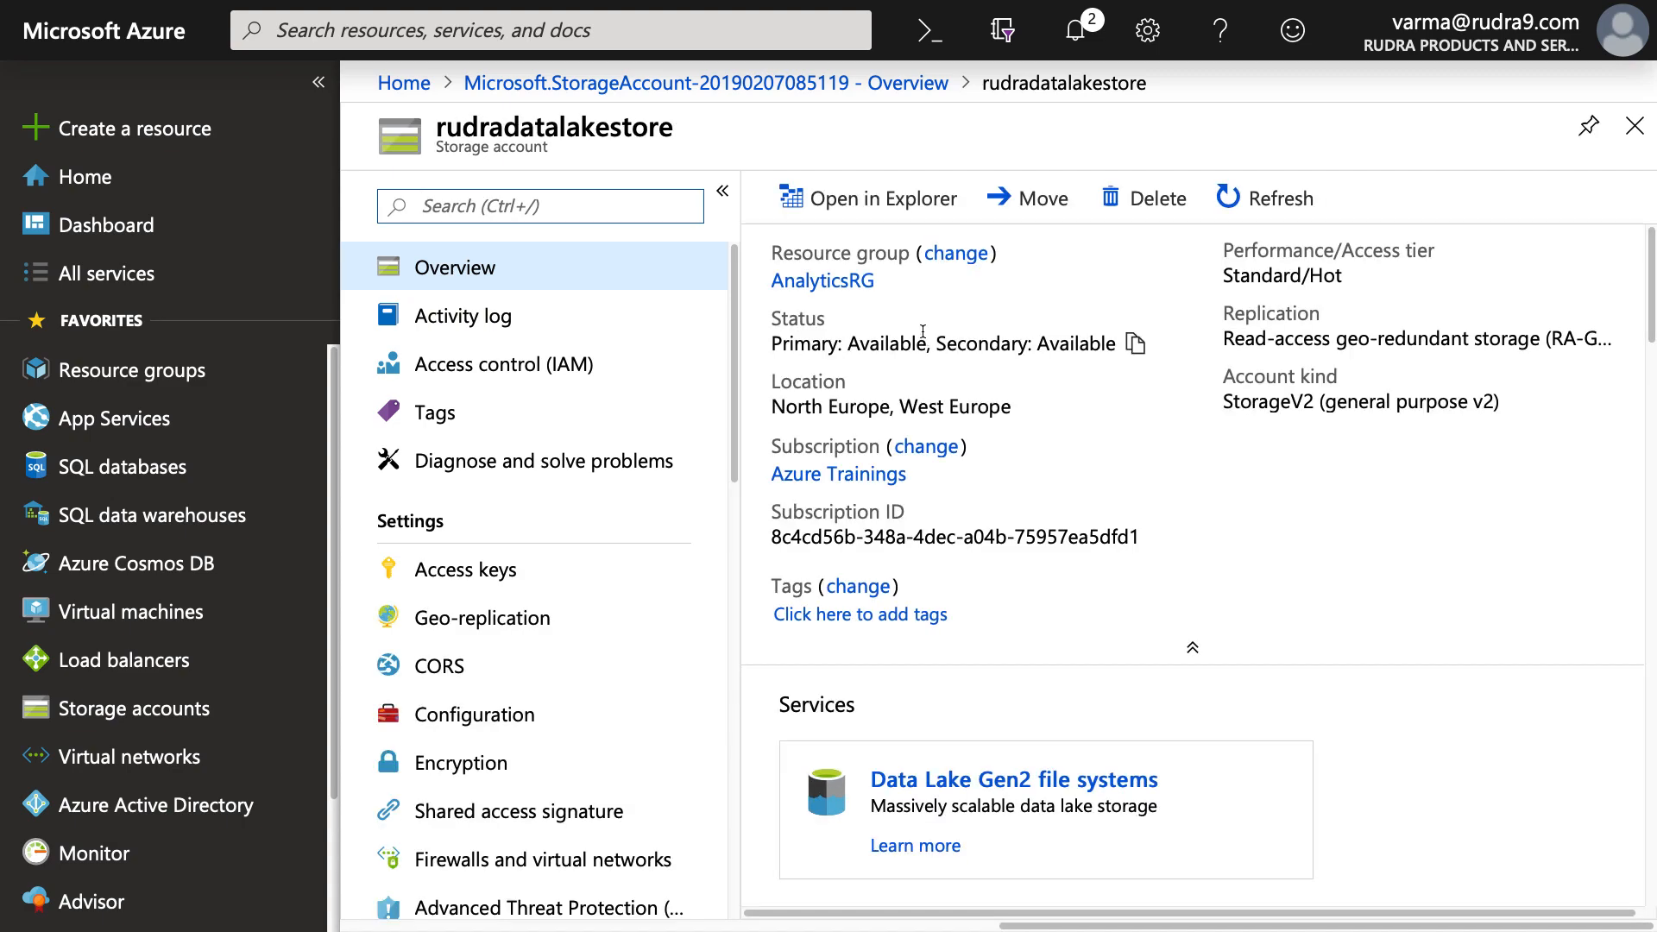
scroll(down, 3)
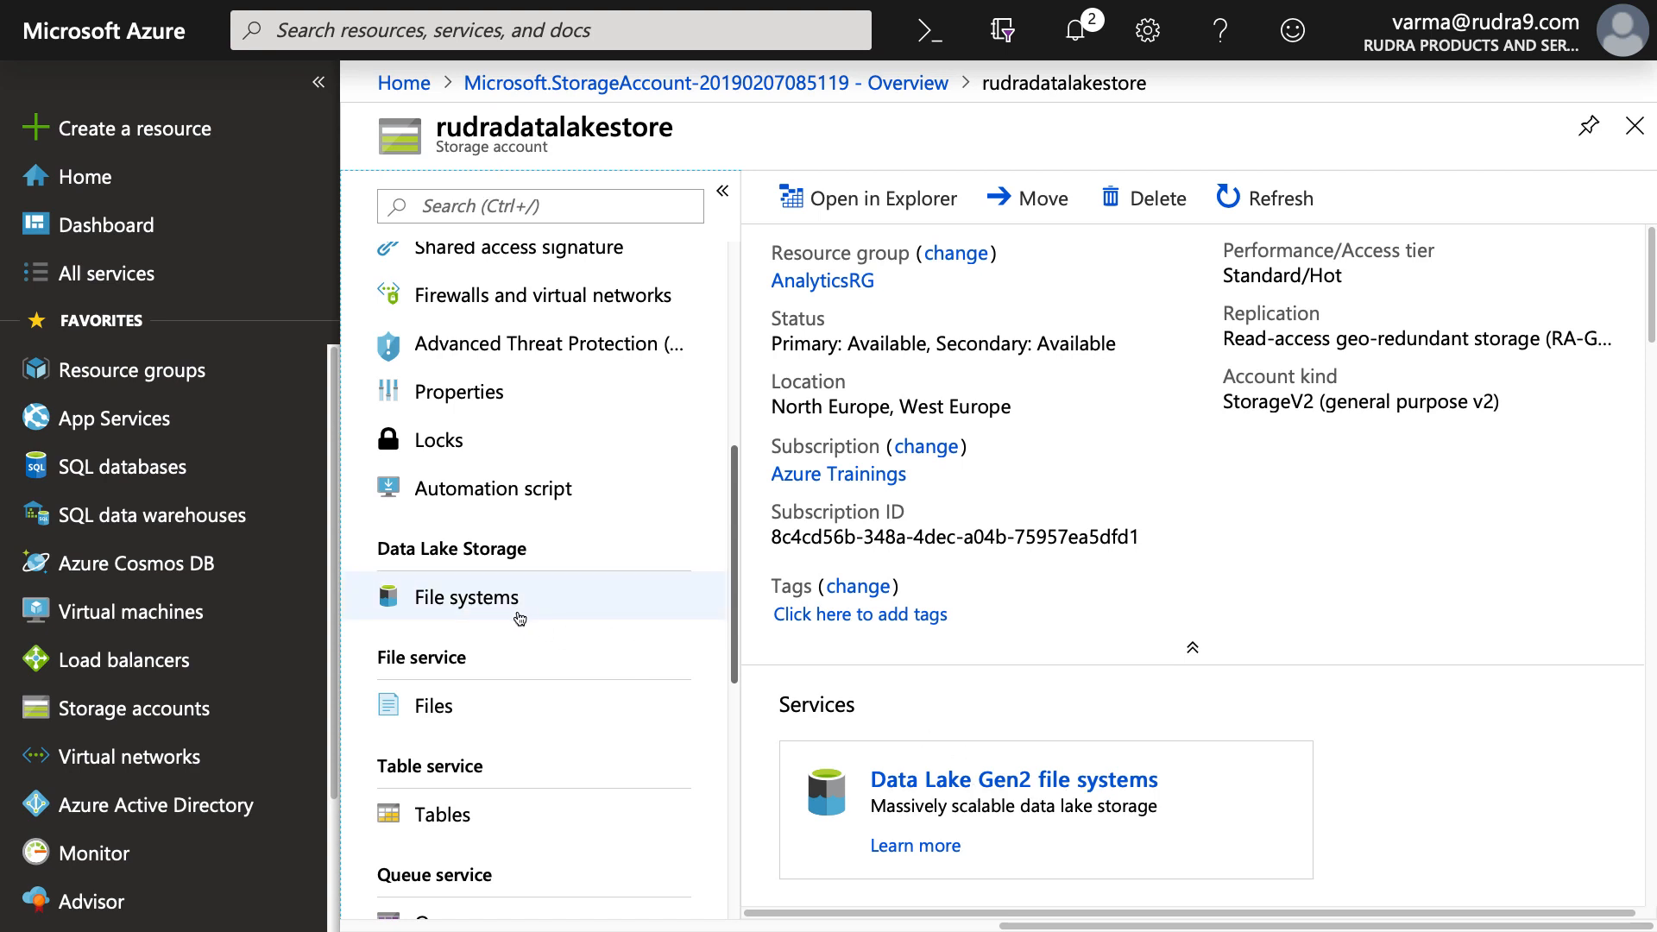
click(468, 597)
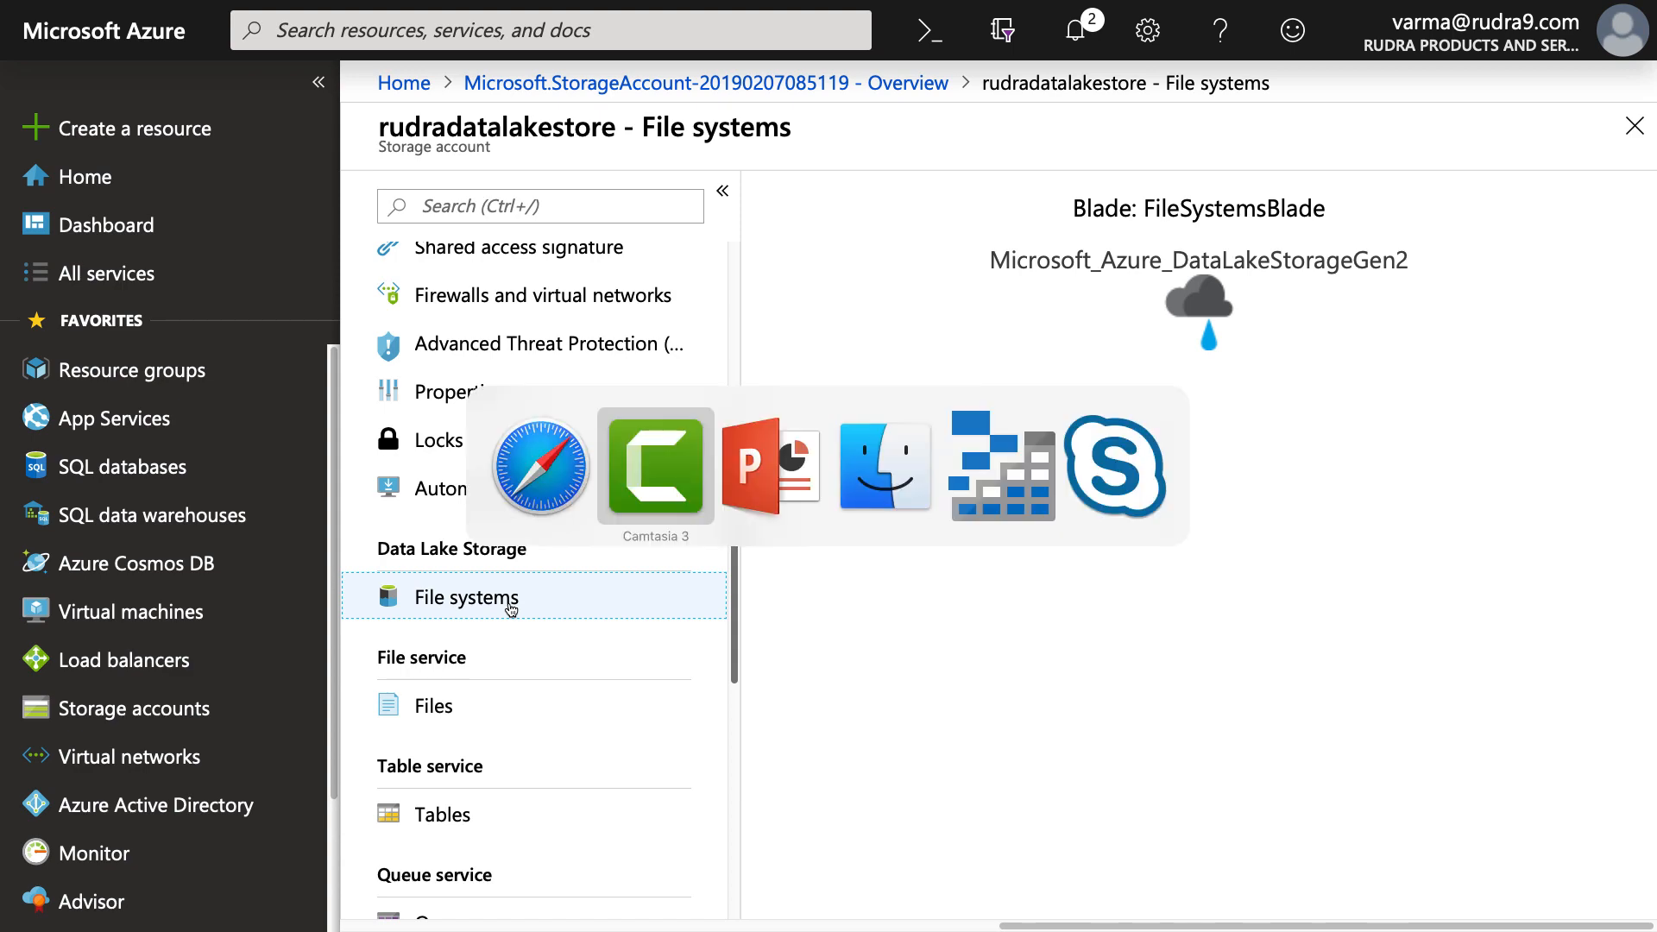
click(656, 465)
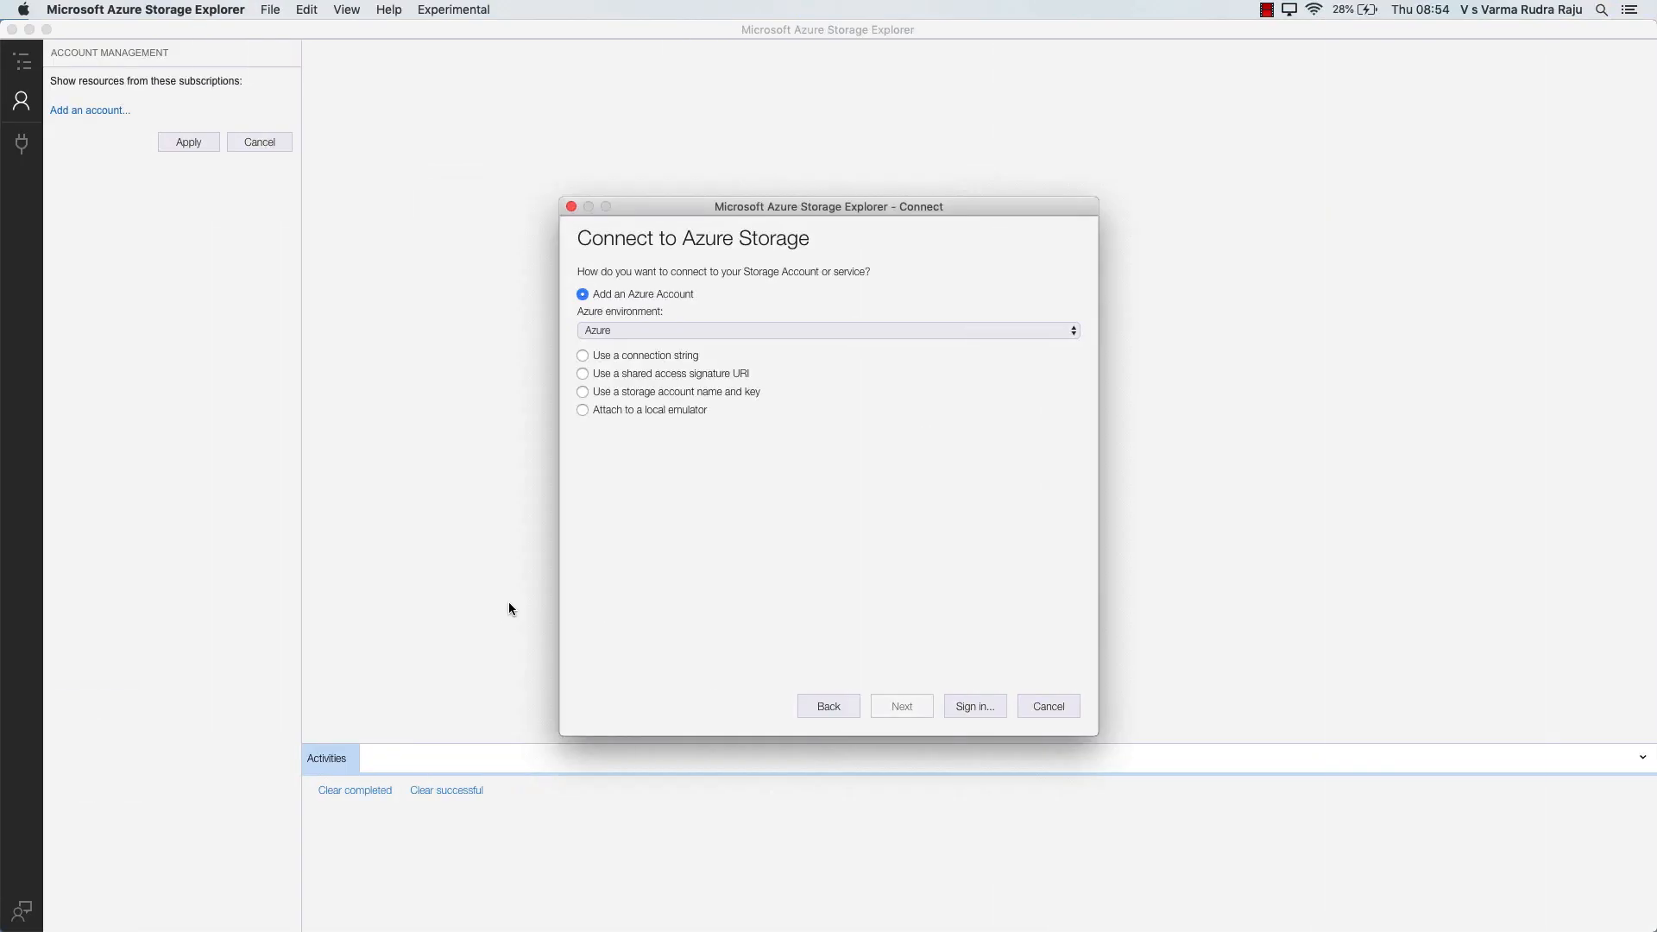
click(972, 707)
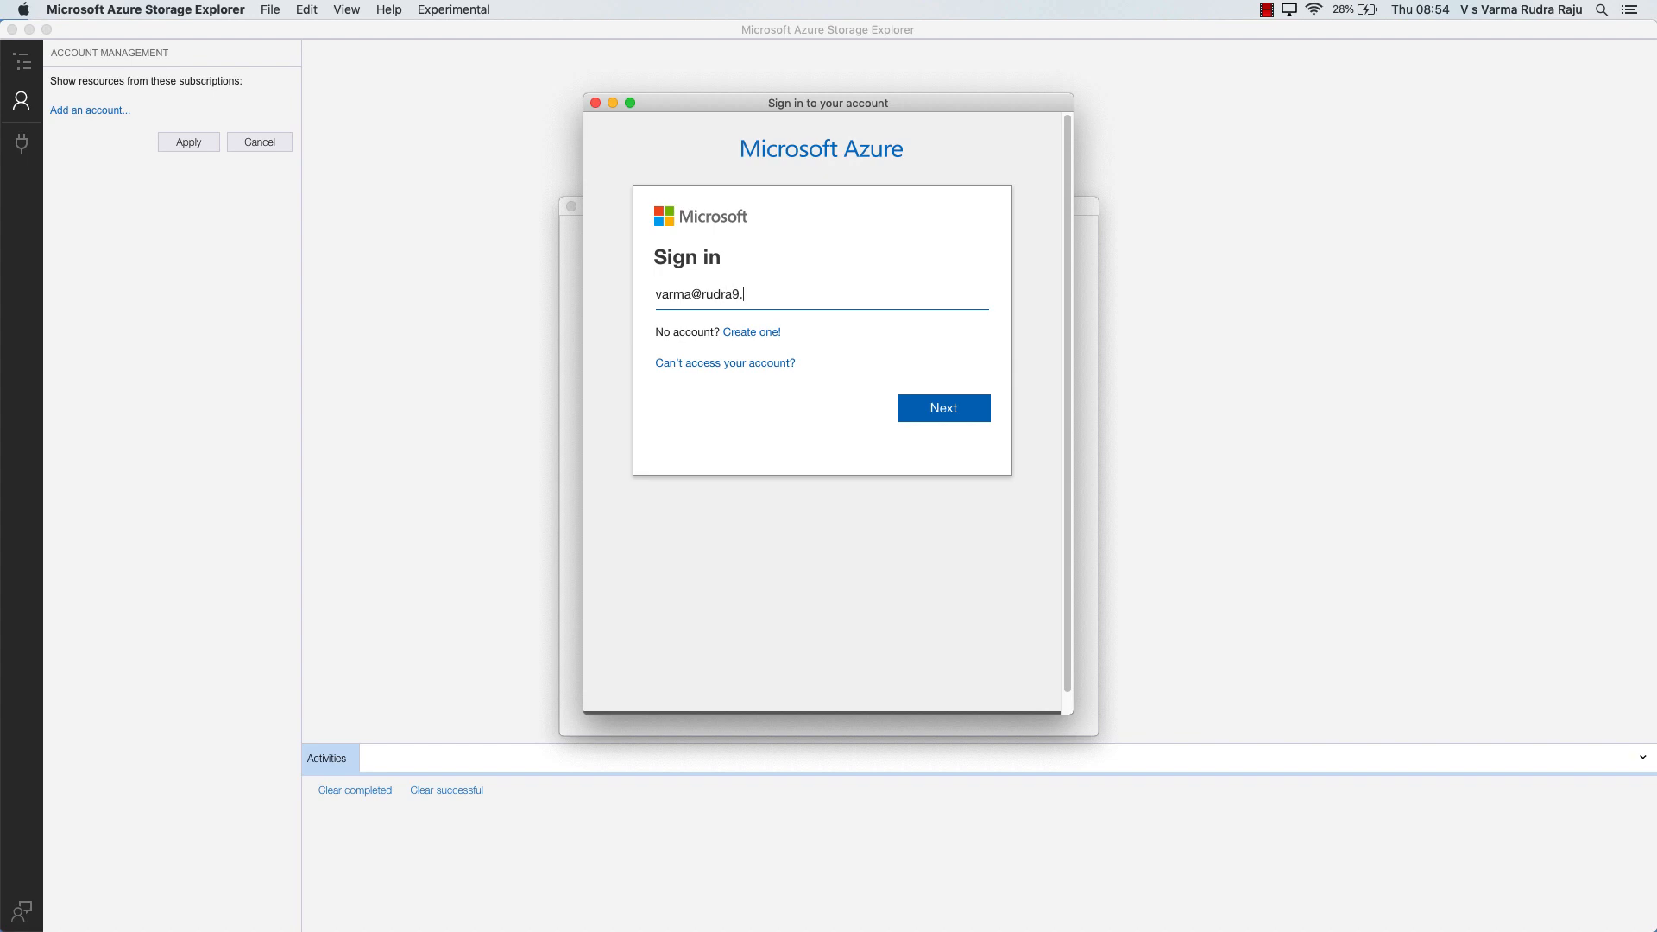
text(com)
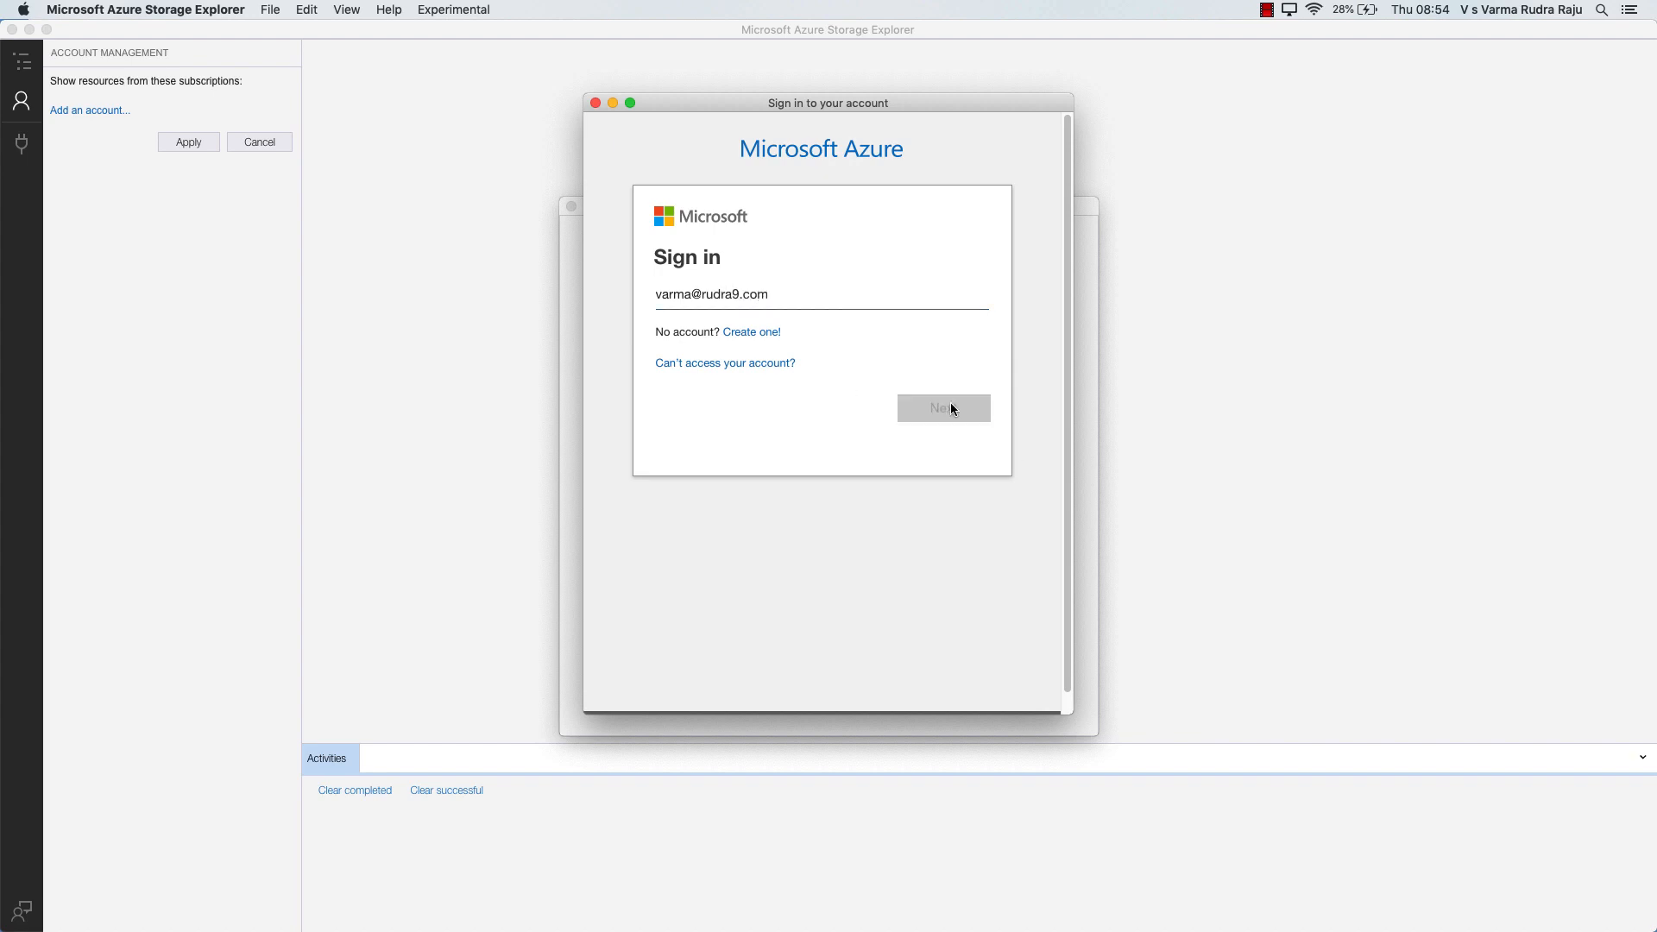
click(942, 407)
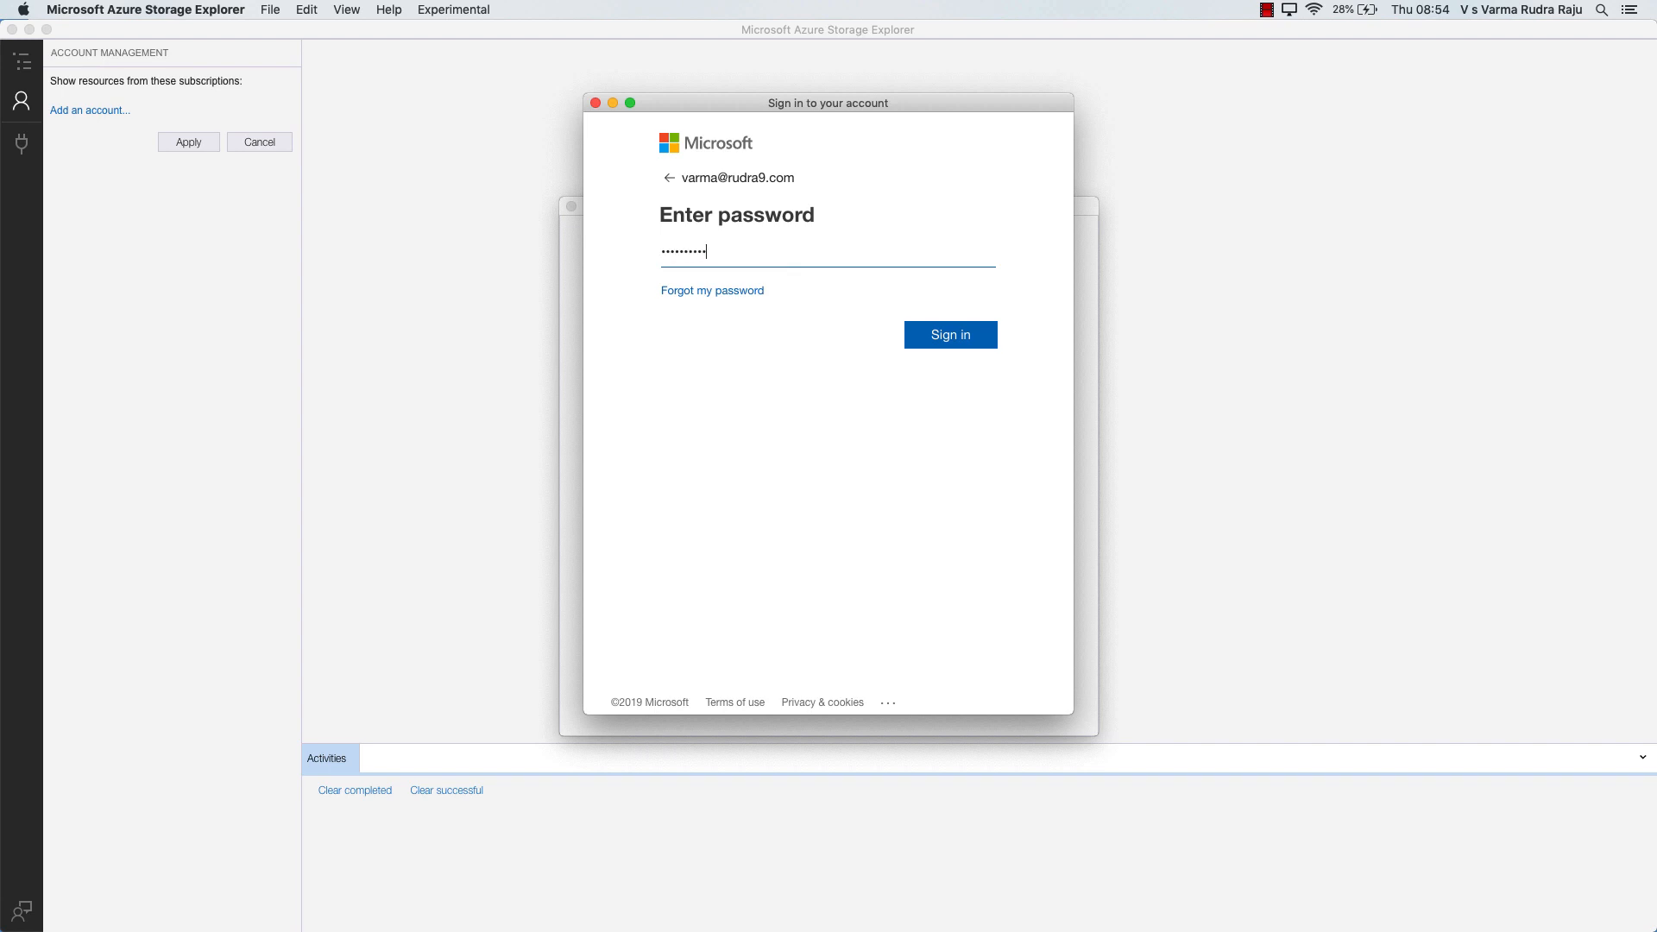
click(948, 333)
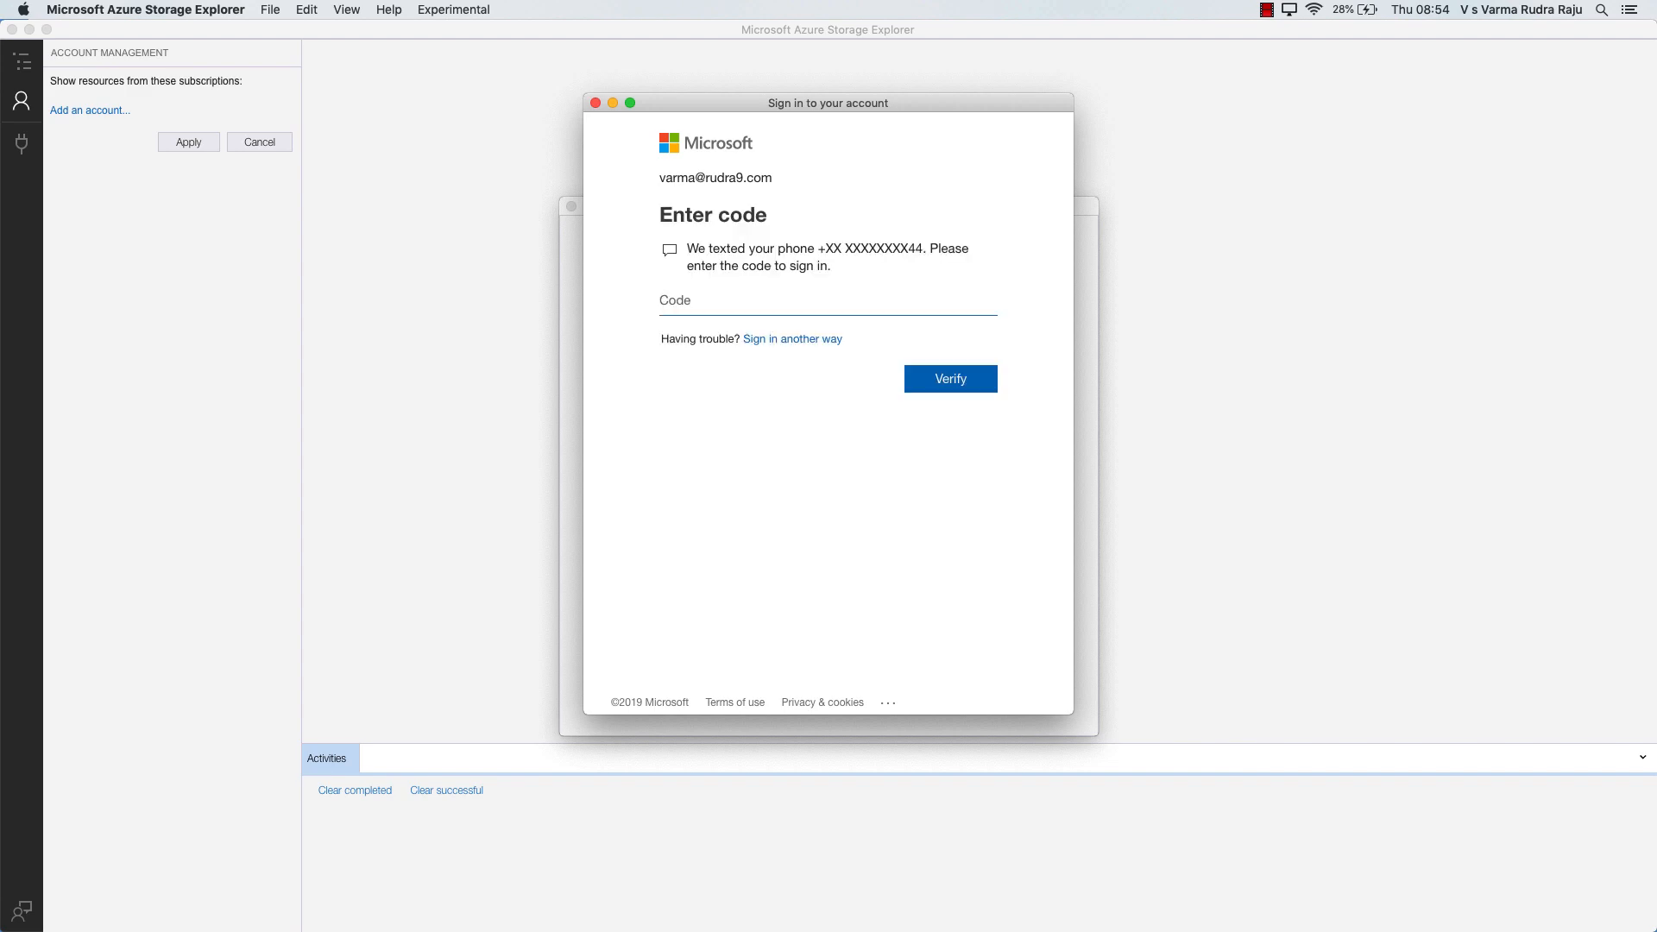
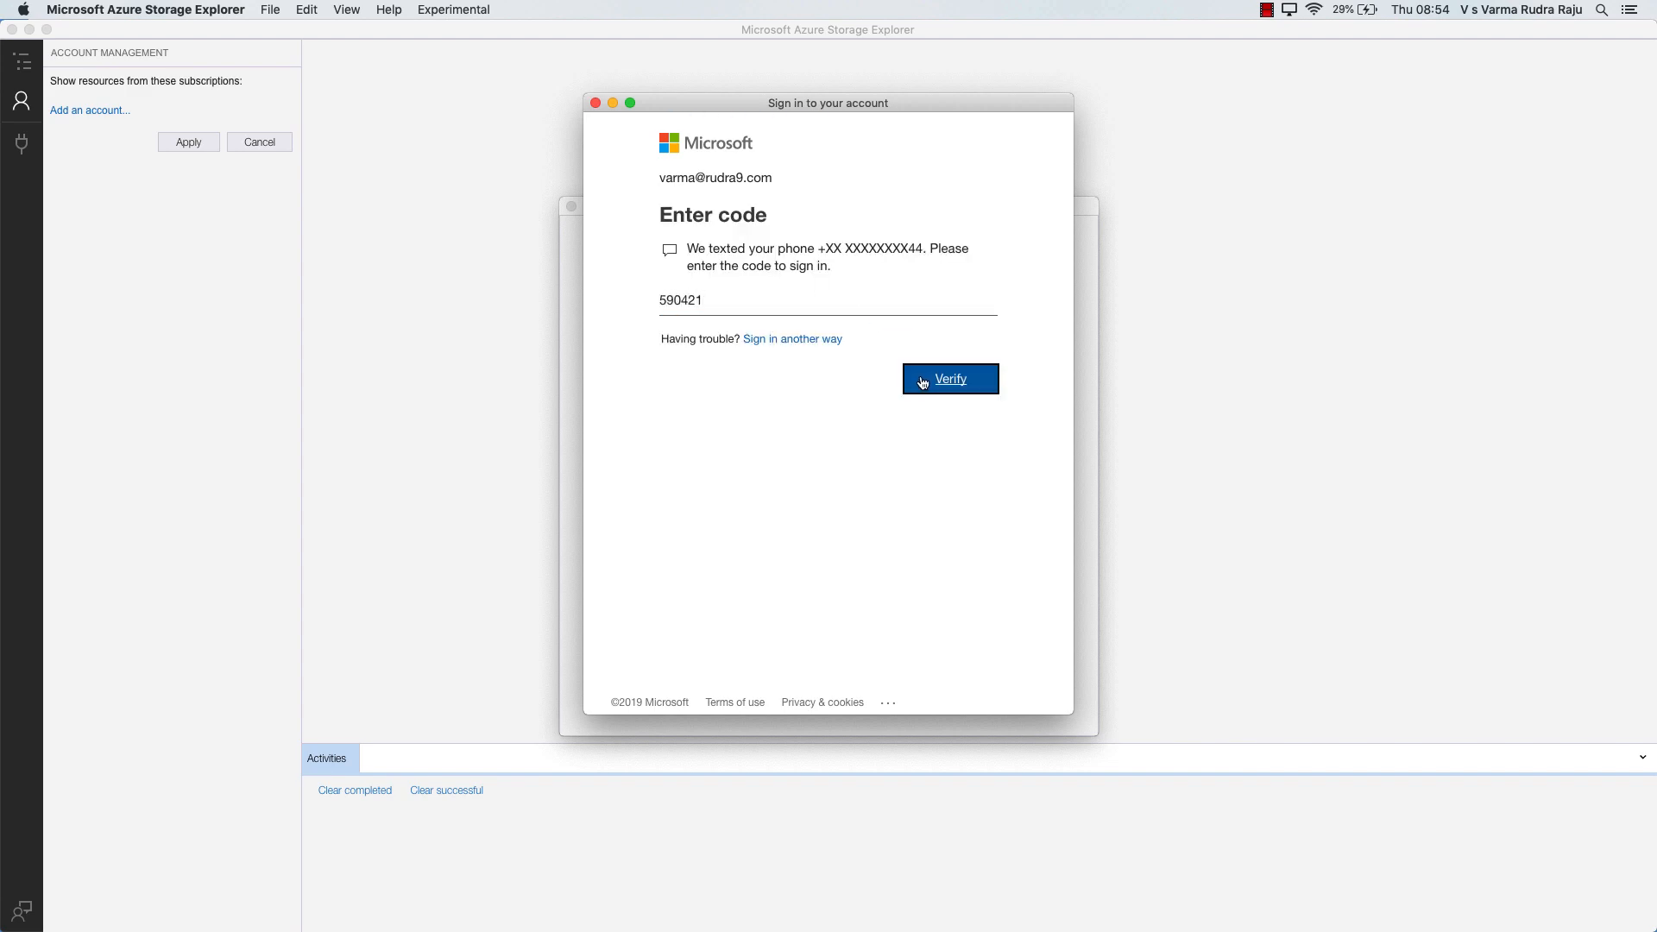
click(950, 378)
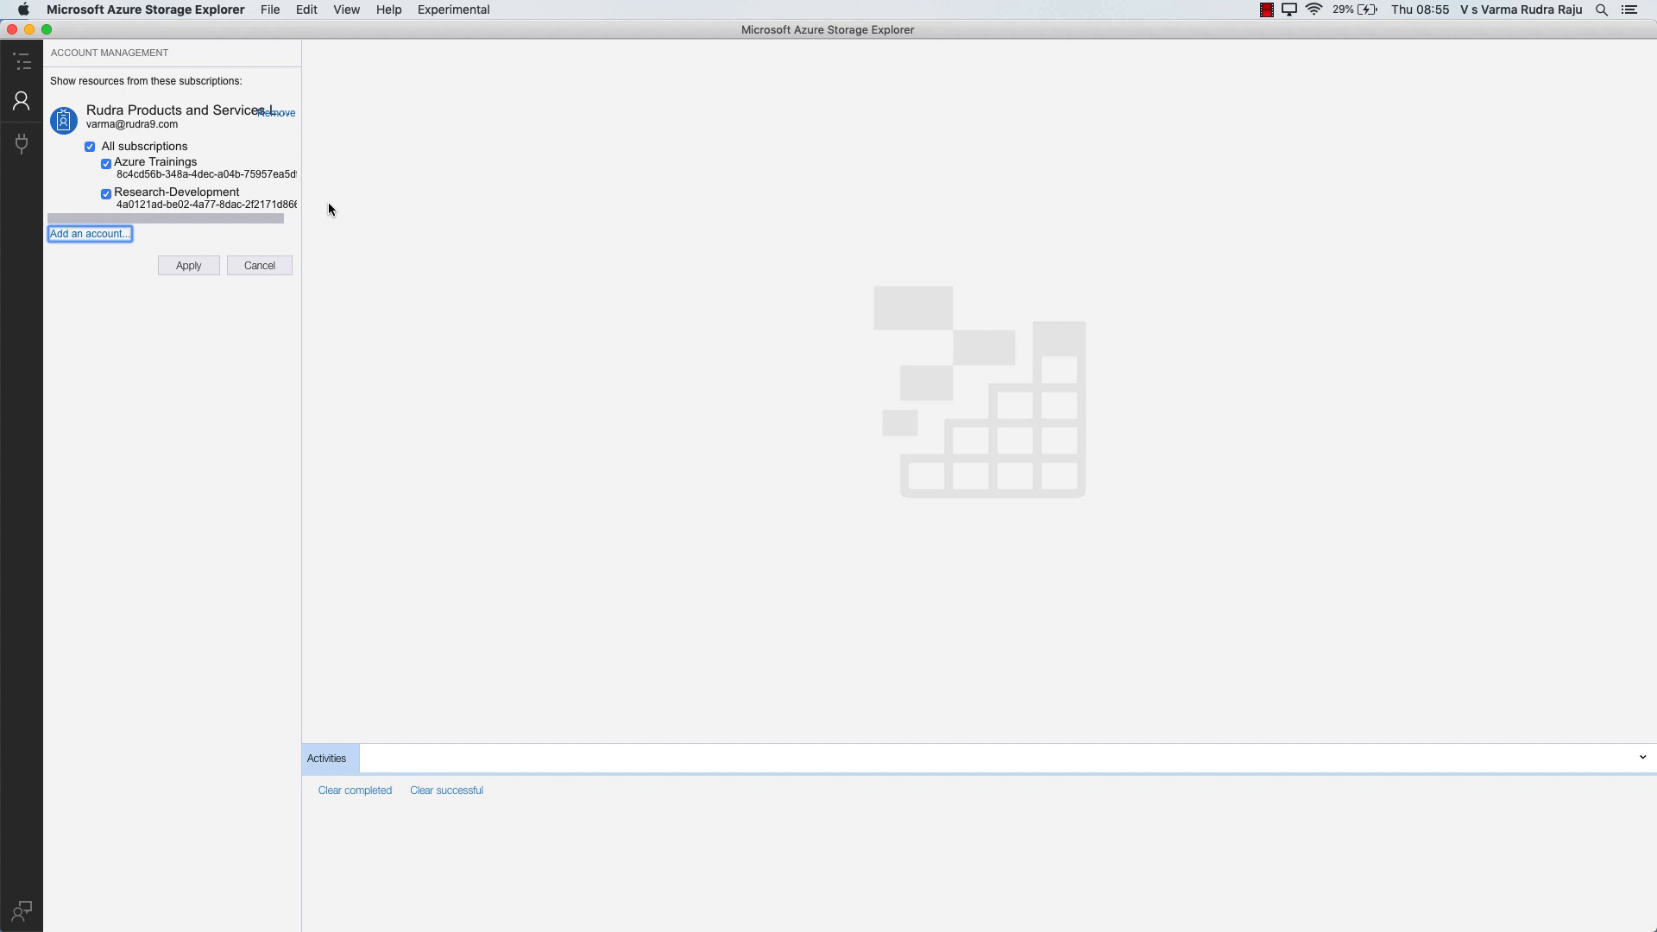
- Filter to the Azure Trainings subscription and expand rudradatalakestore's blob containers
click(105, 195)
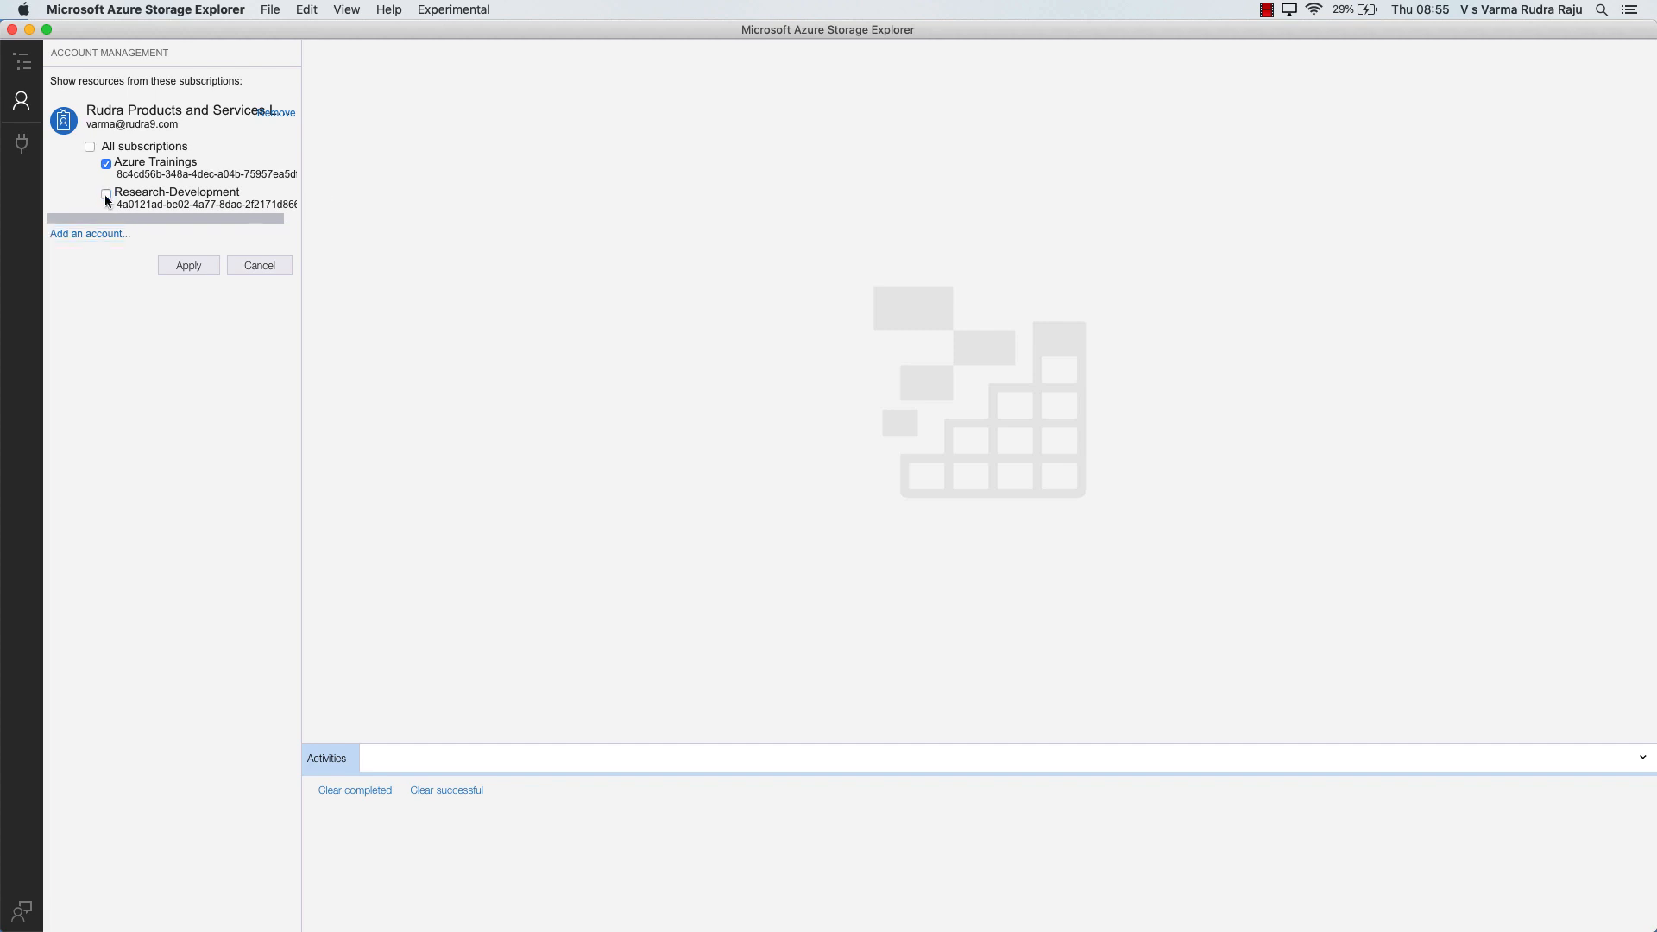
click(188, 266)
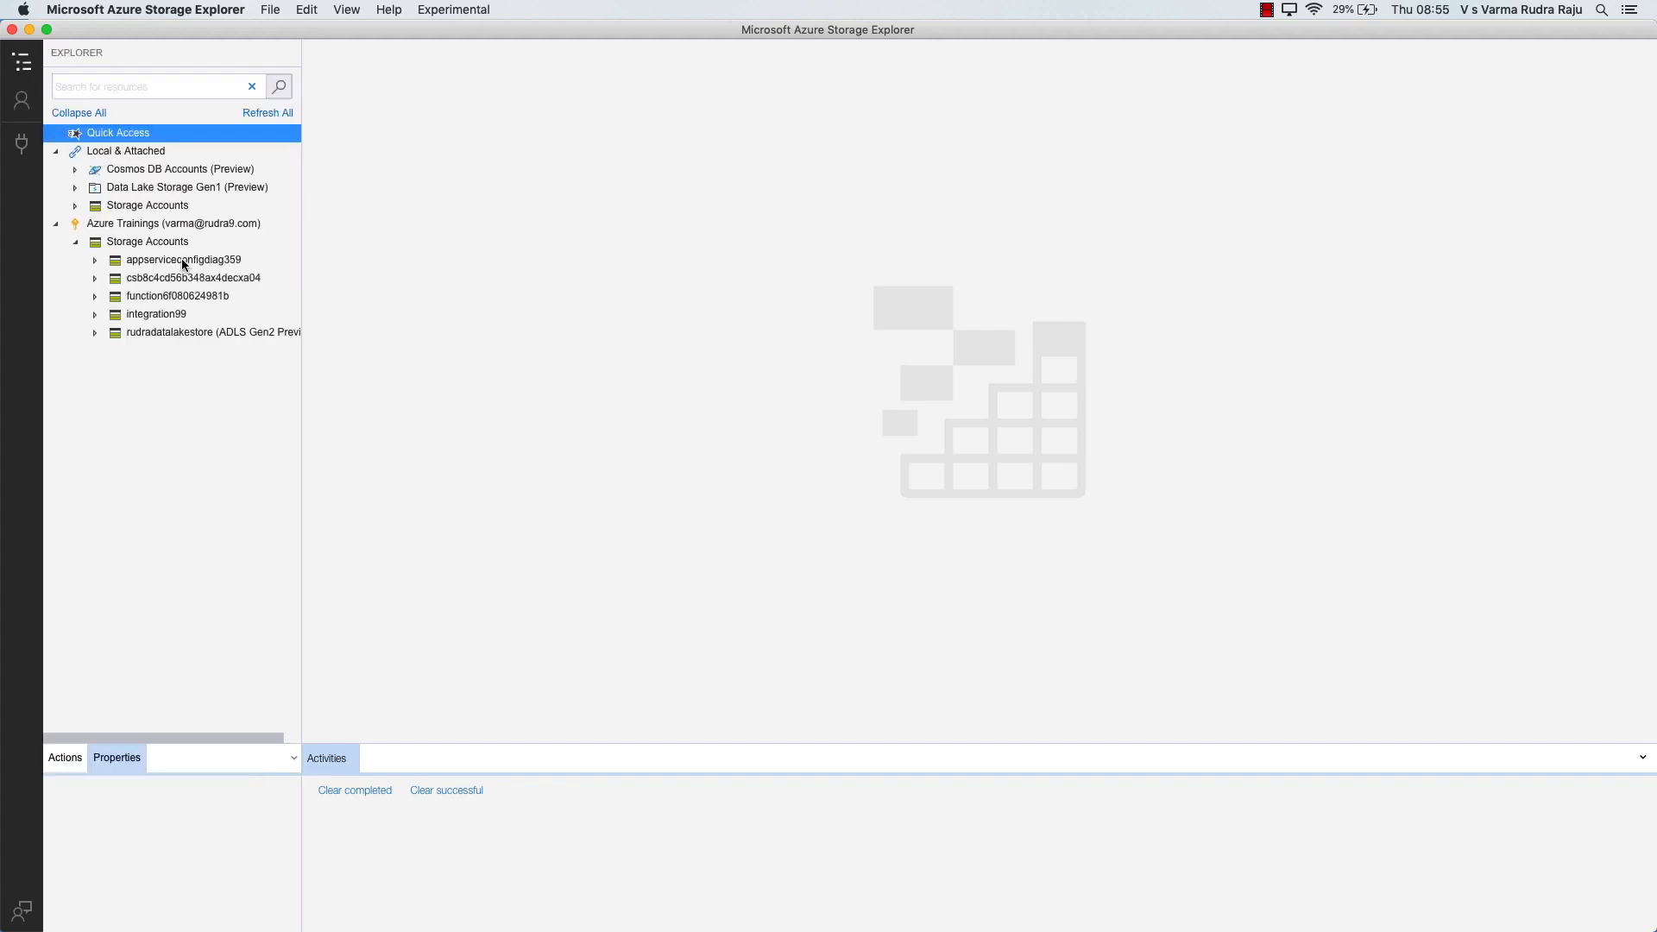
click(211, 331)
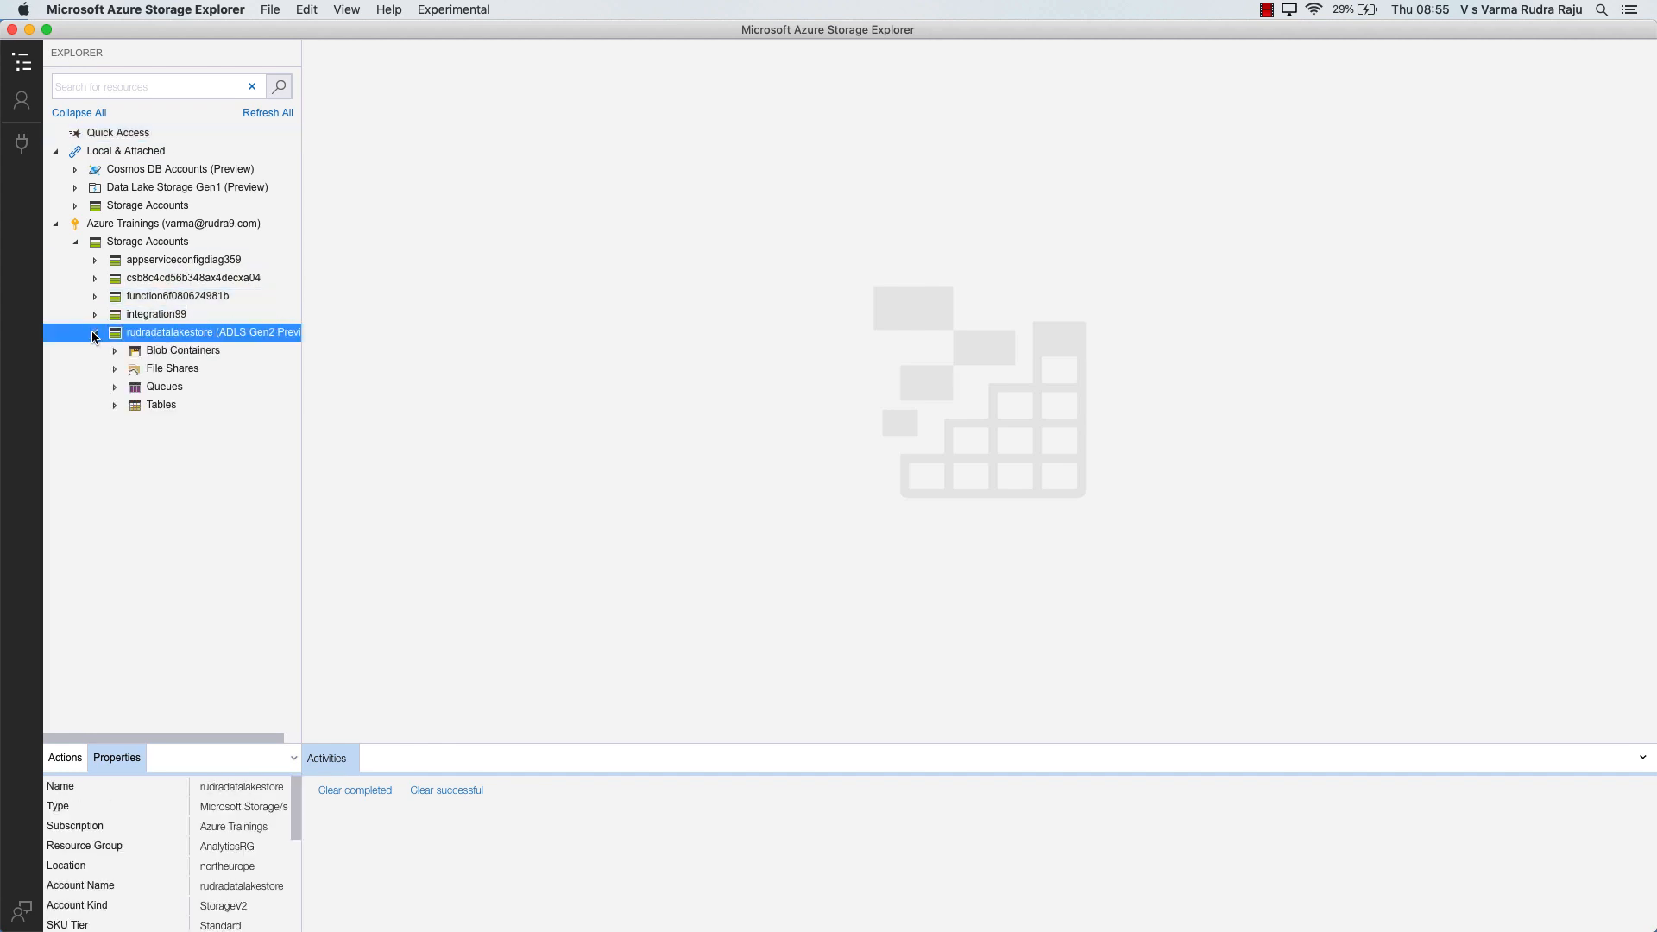
click(183, 350)
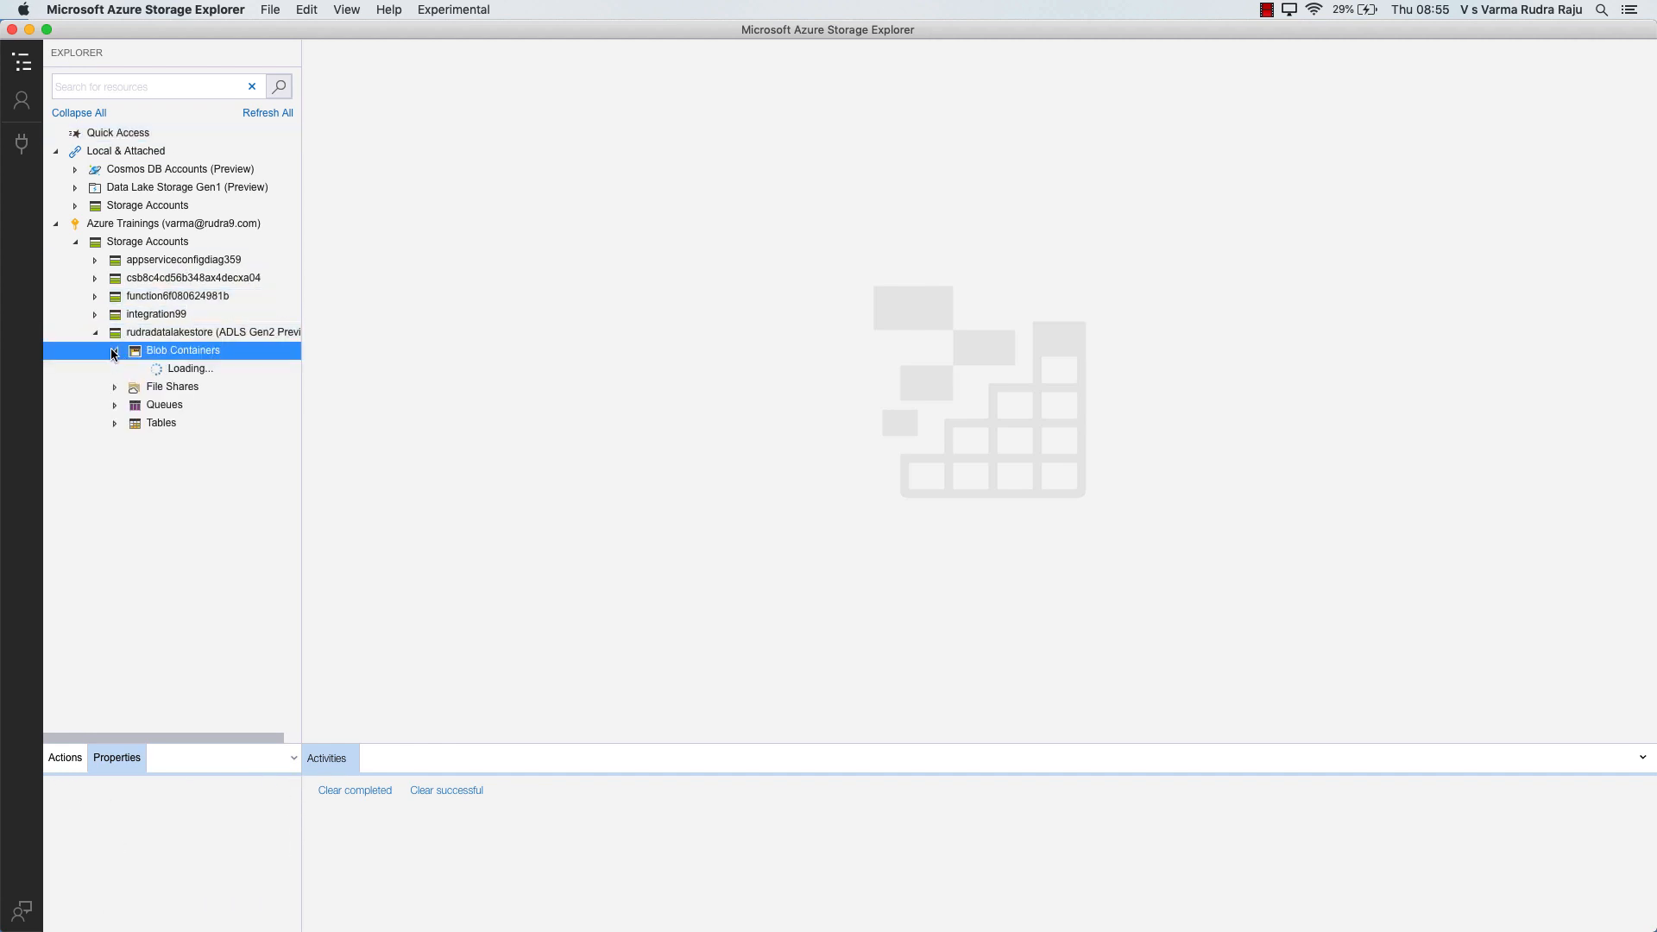
- Create a blob container named images under rudradatalakestore
right_click(183, 350)
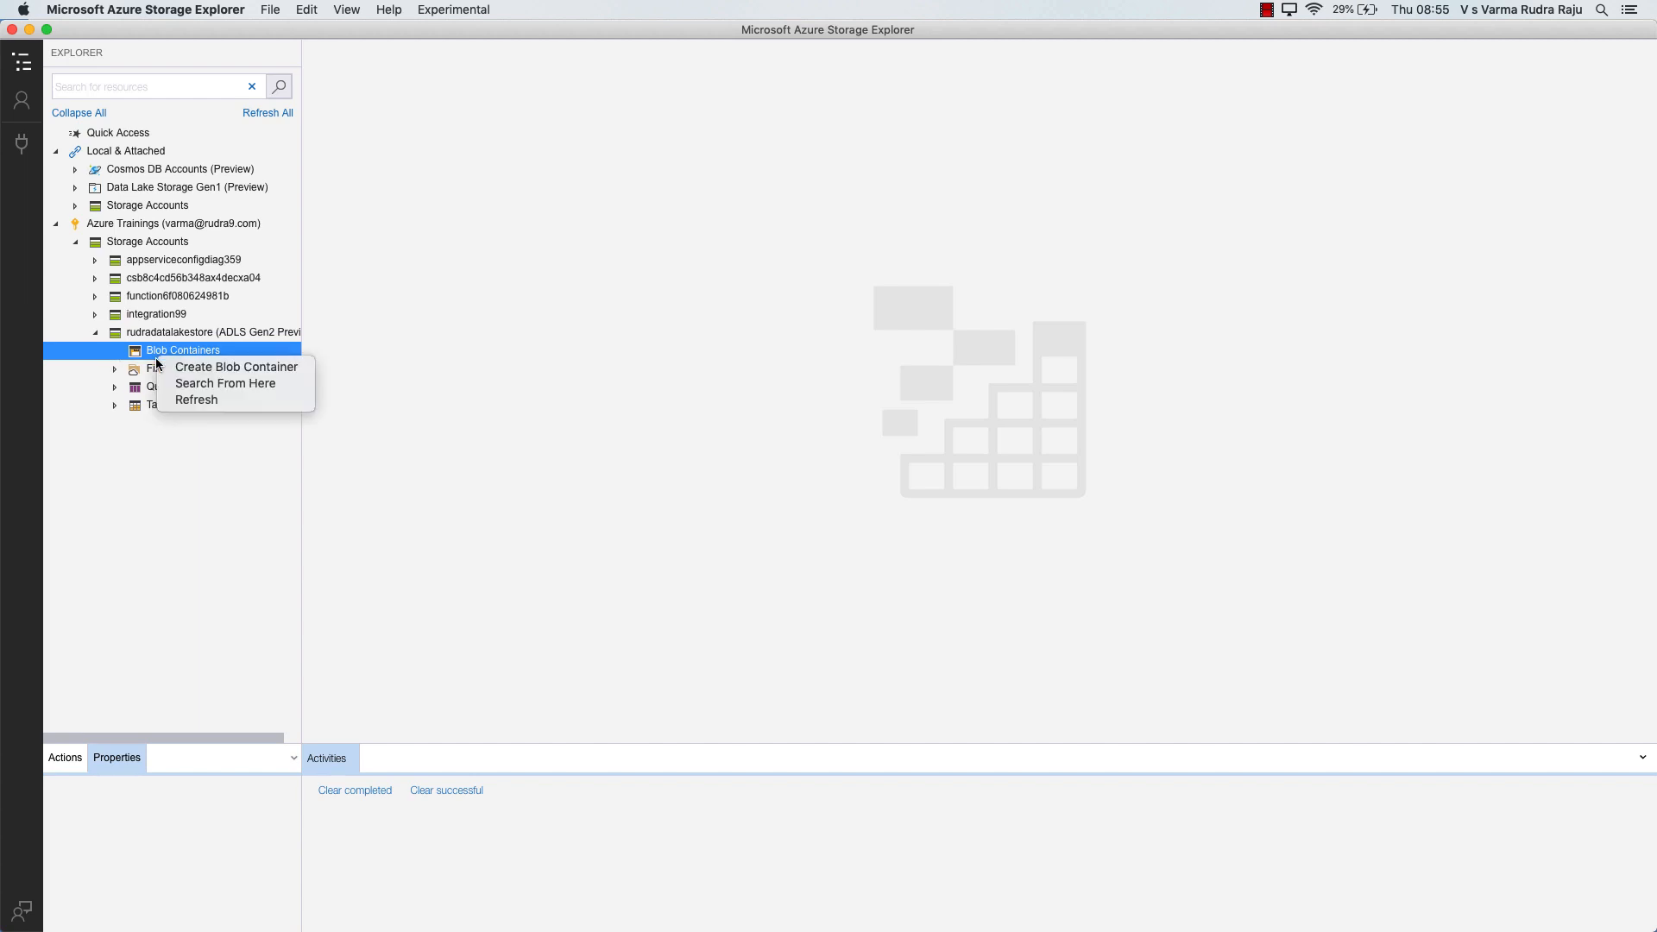
click(237, 366)
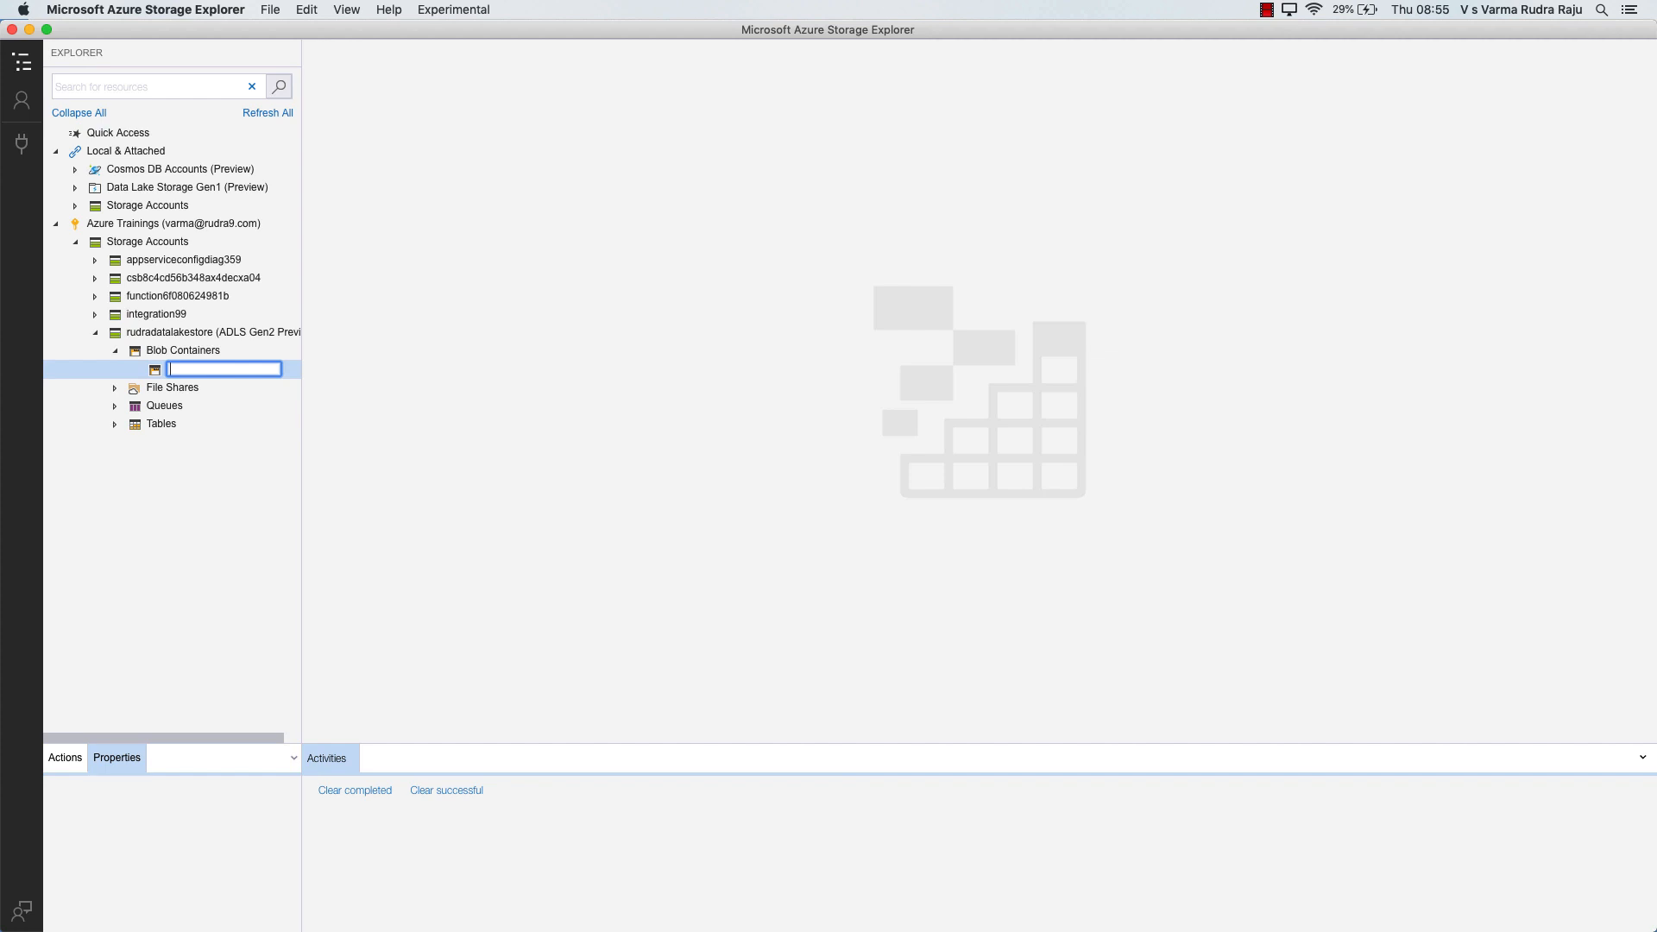
text(images)
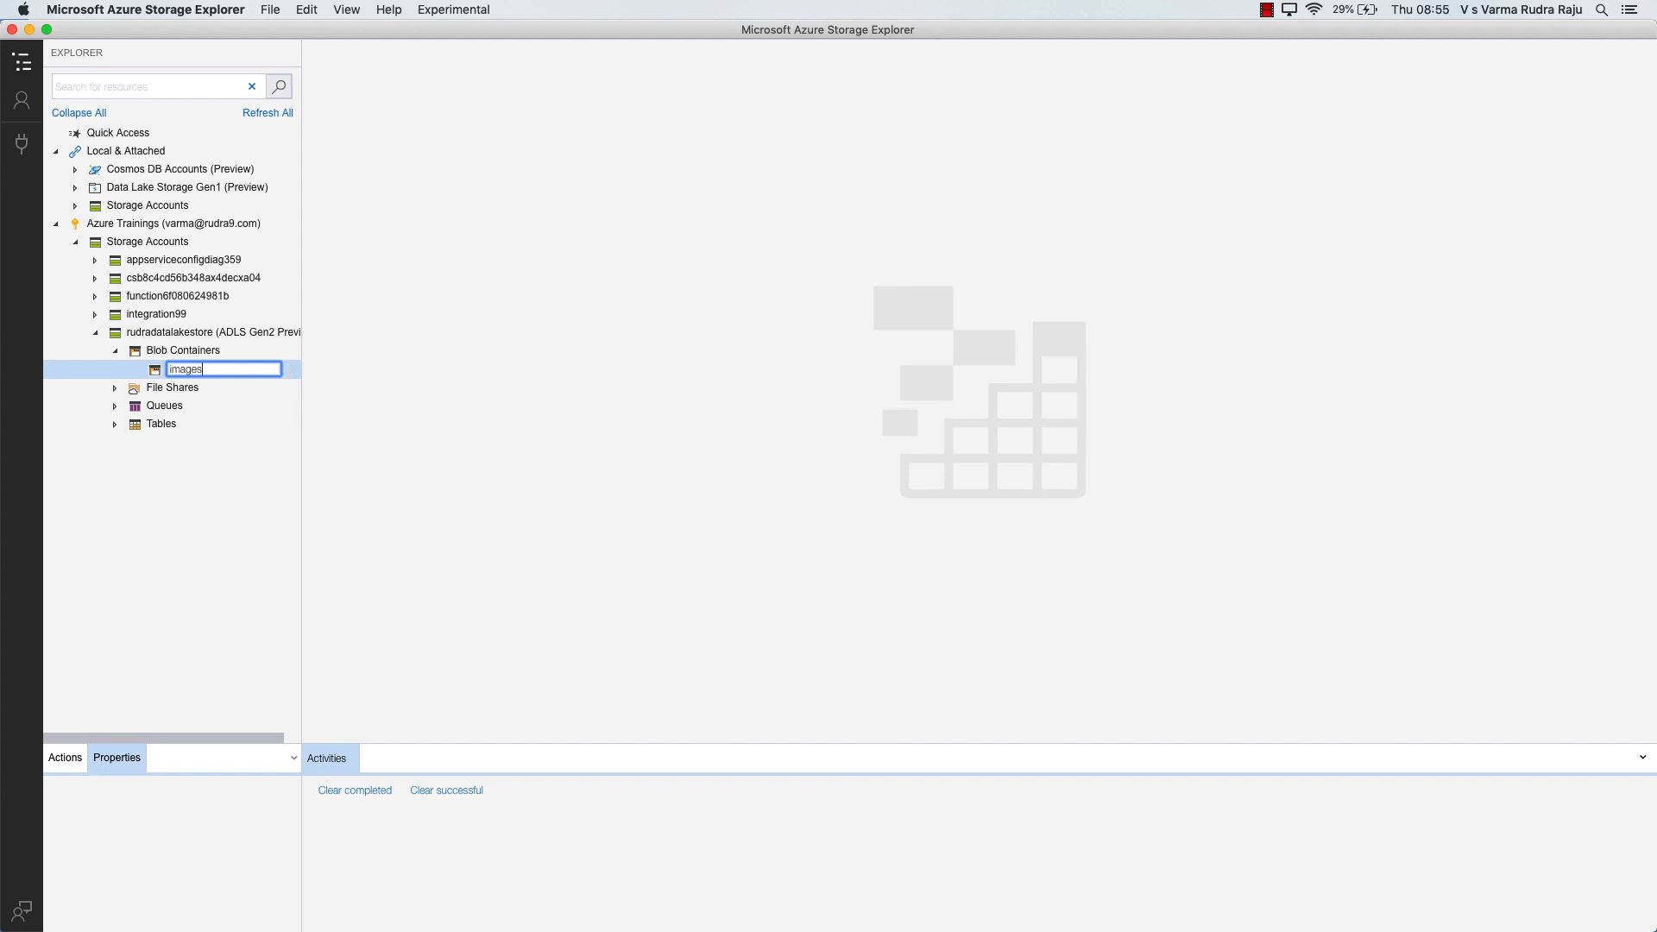
key(Return)
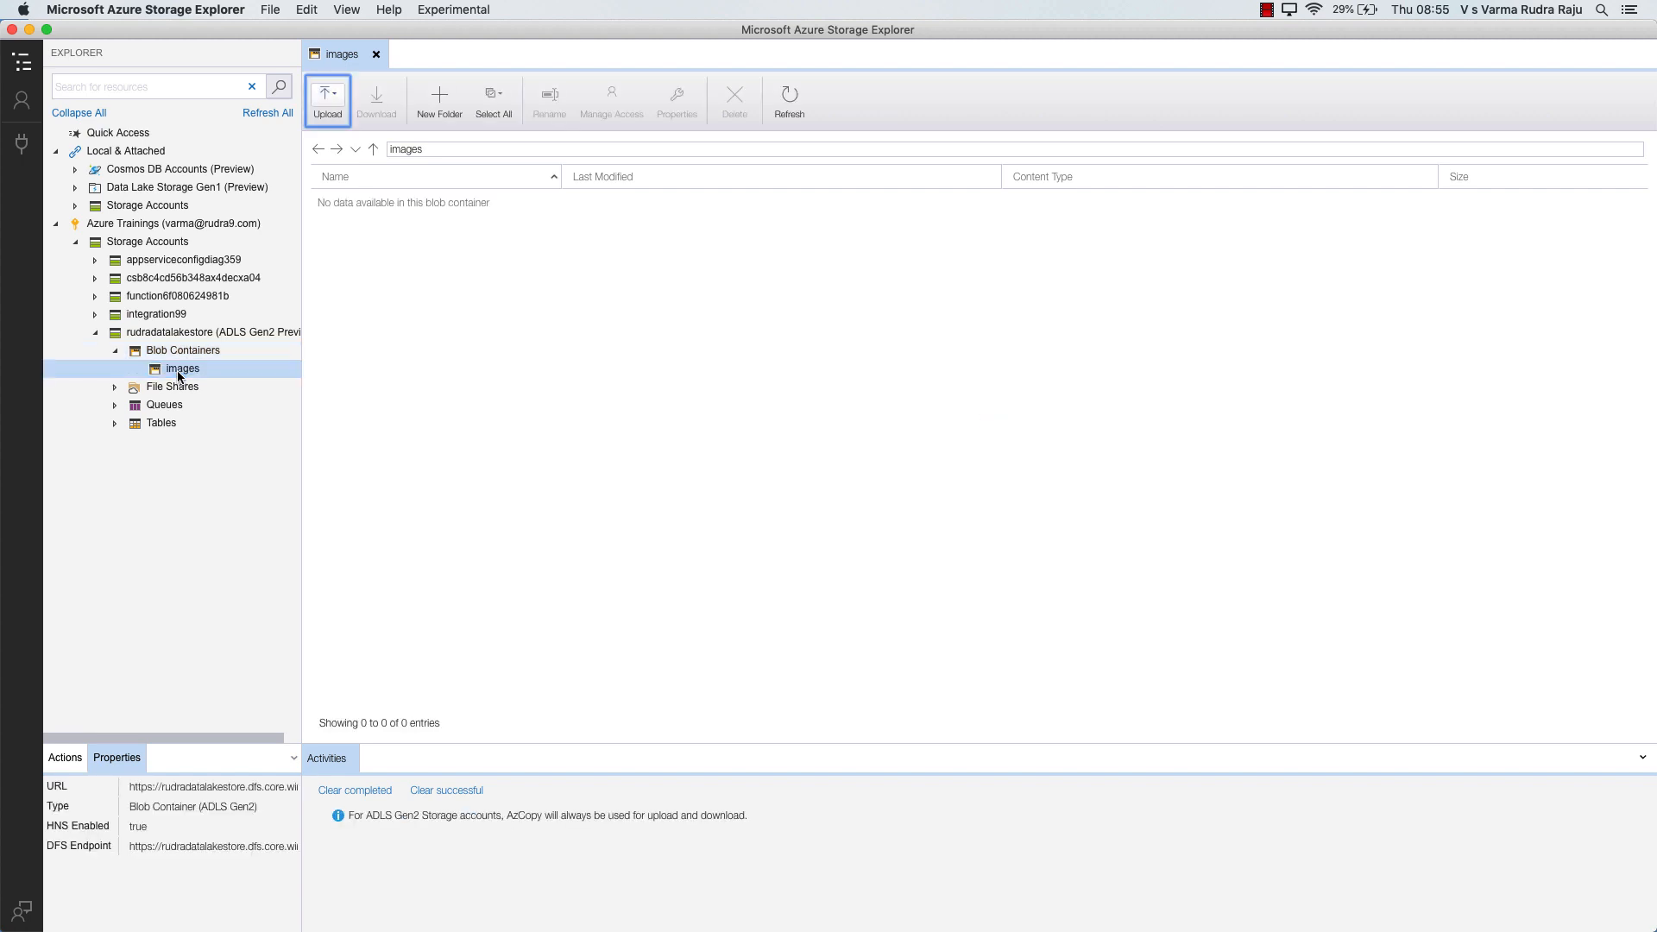
mouse_move(439, 100)
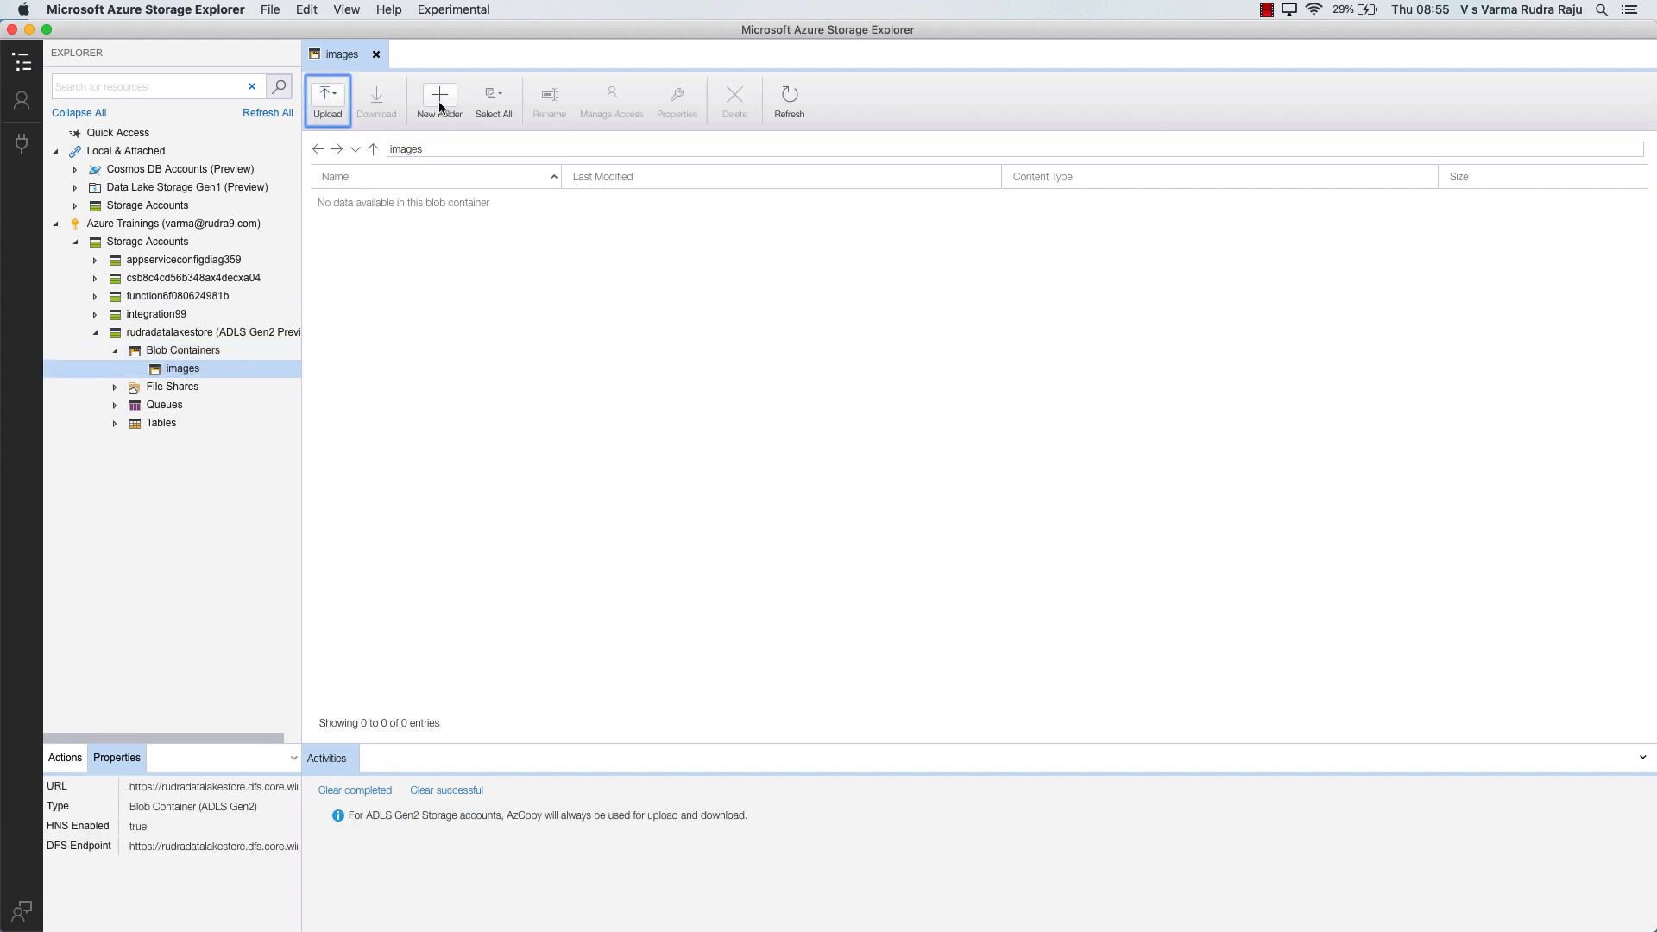
- Add a folder named Personal inside the images container
click(439, 100)
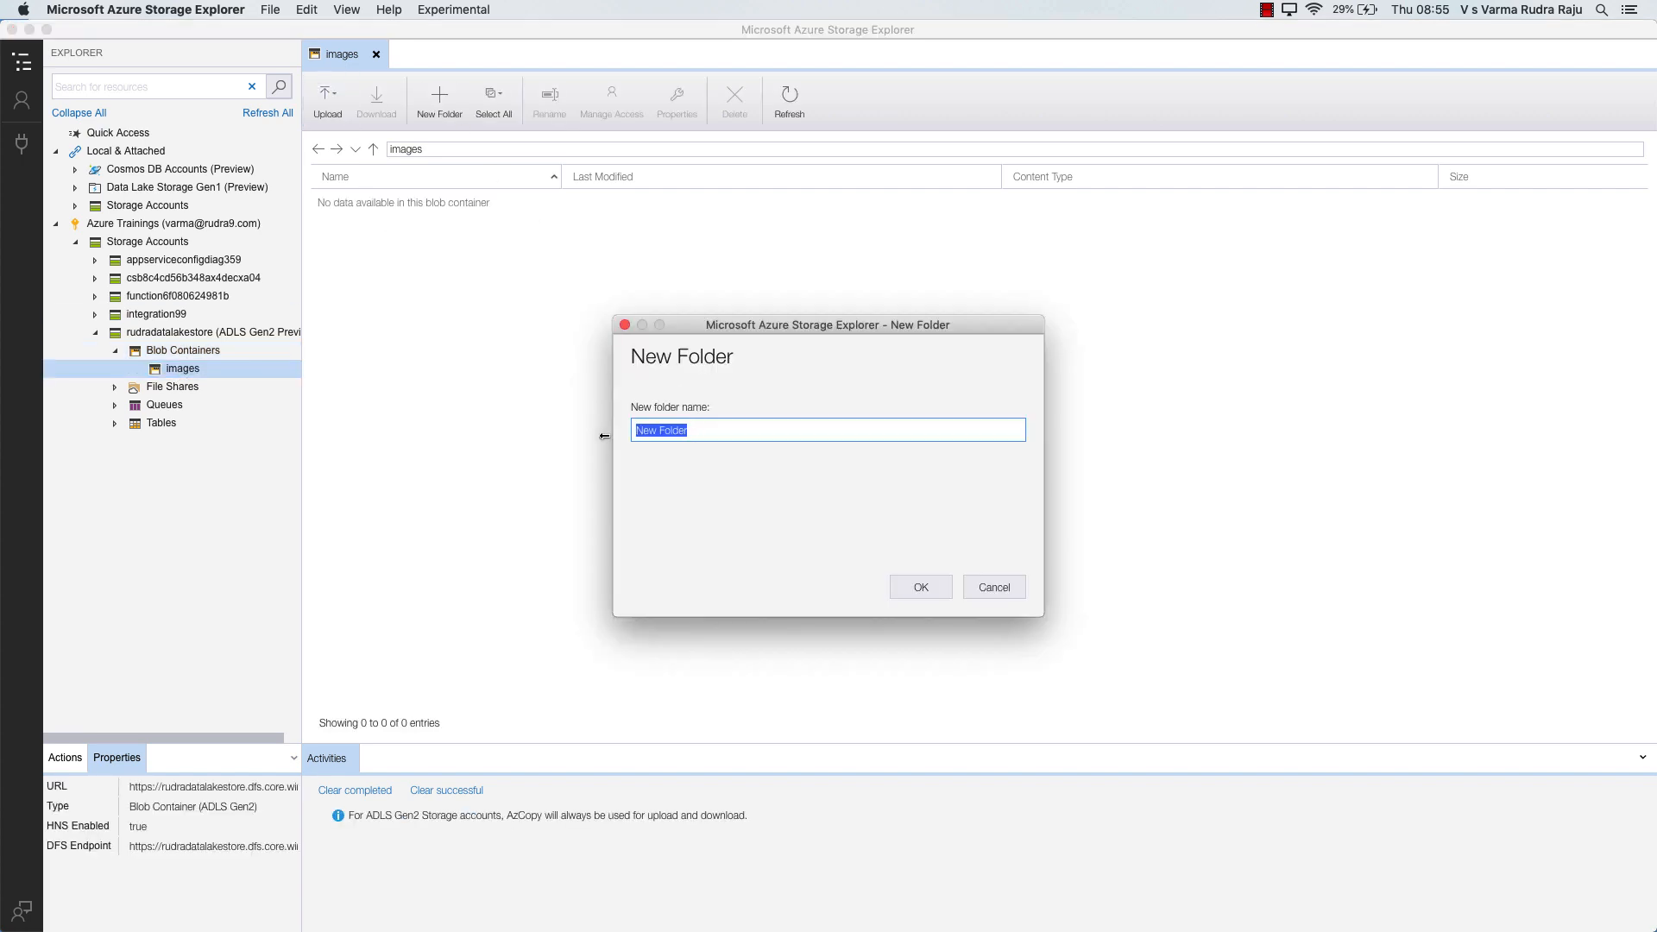
text(Pre)
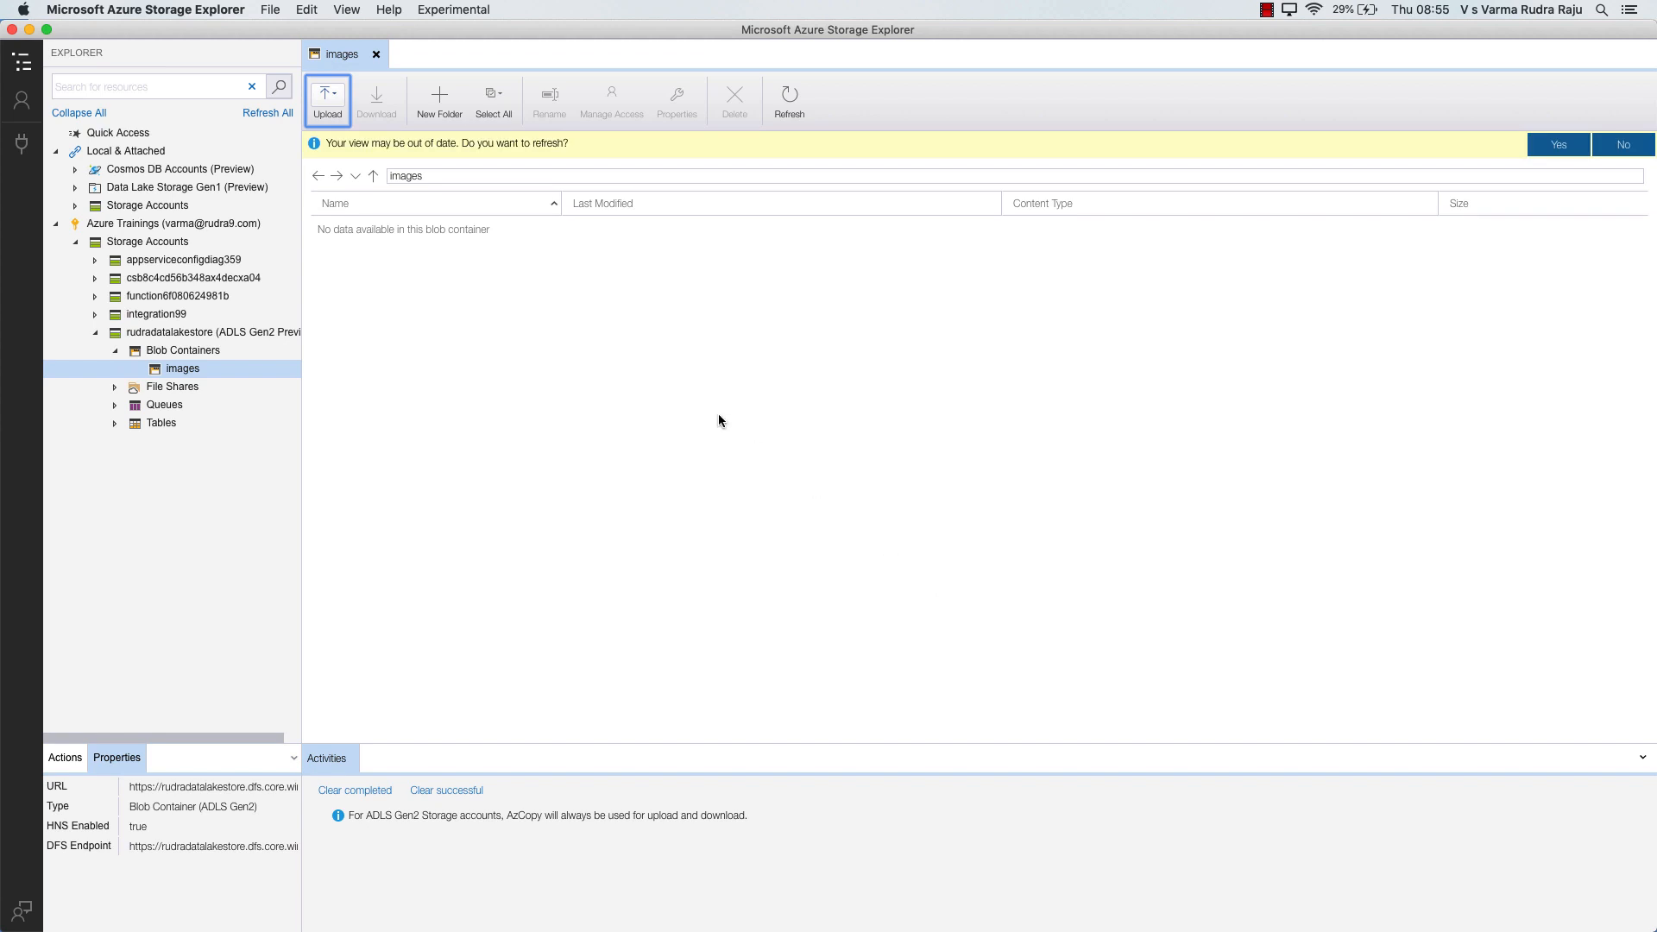
click(1557, 143)
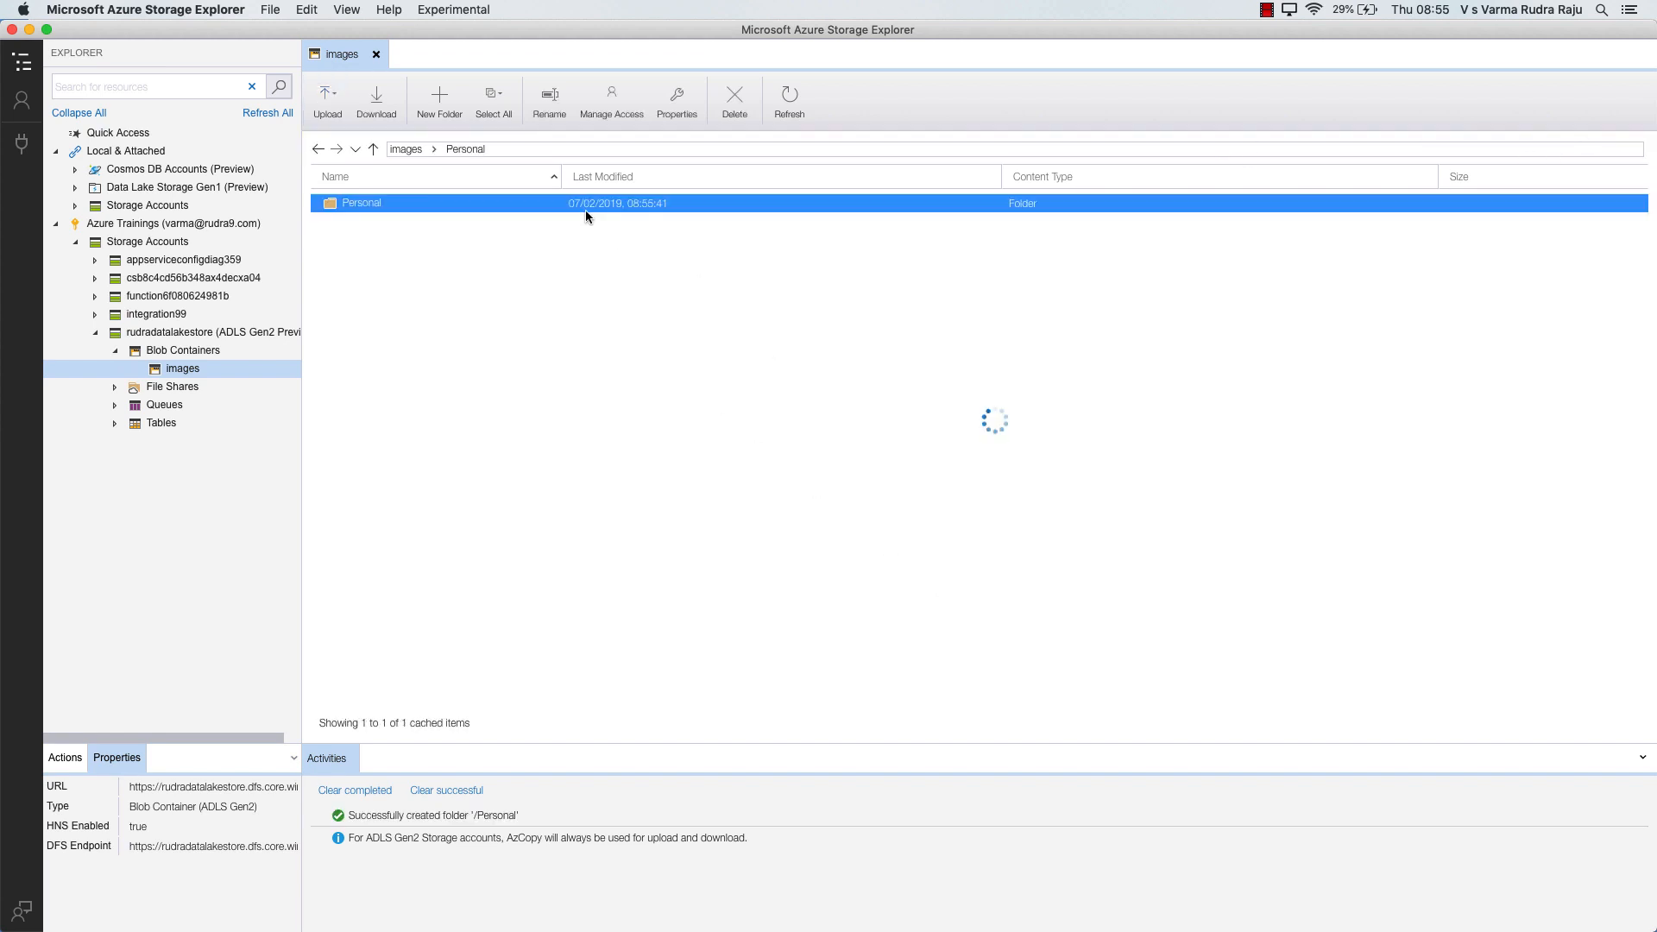
- Upload the '1. VM Backup and Recovery.pptx' file into images/Personal
click(326, 99)
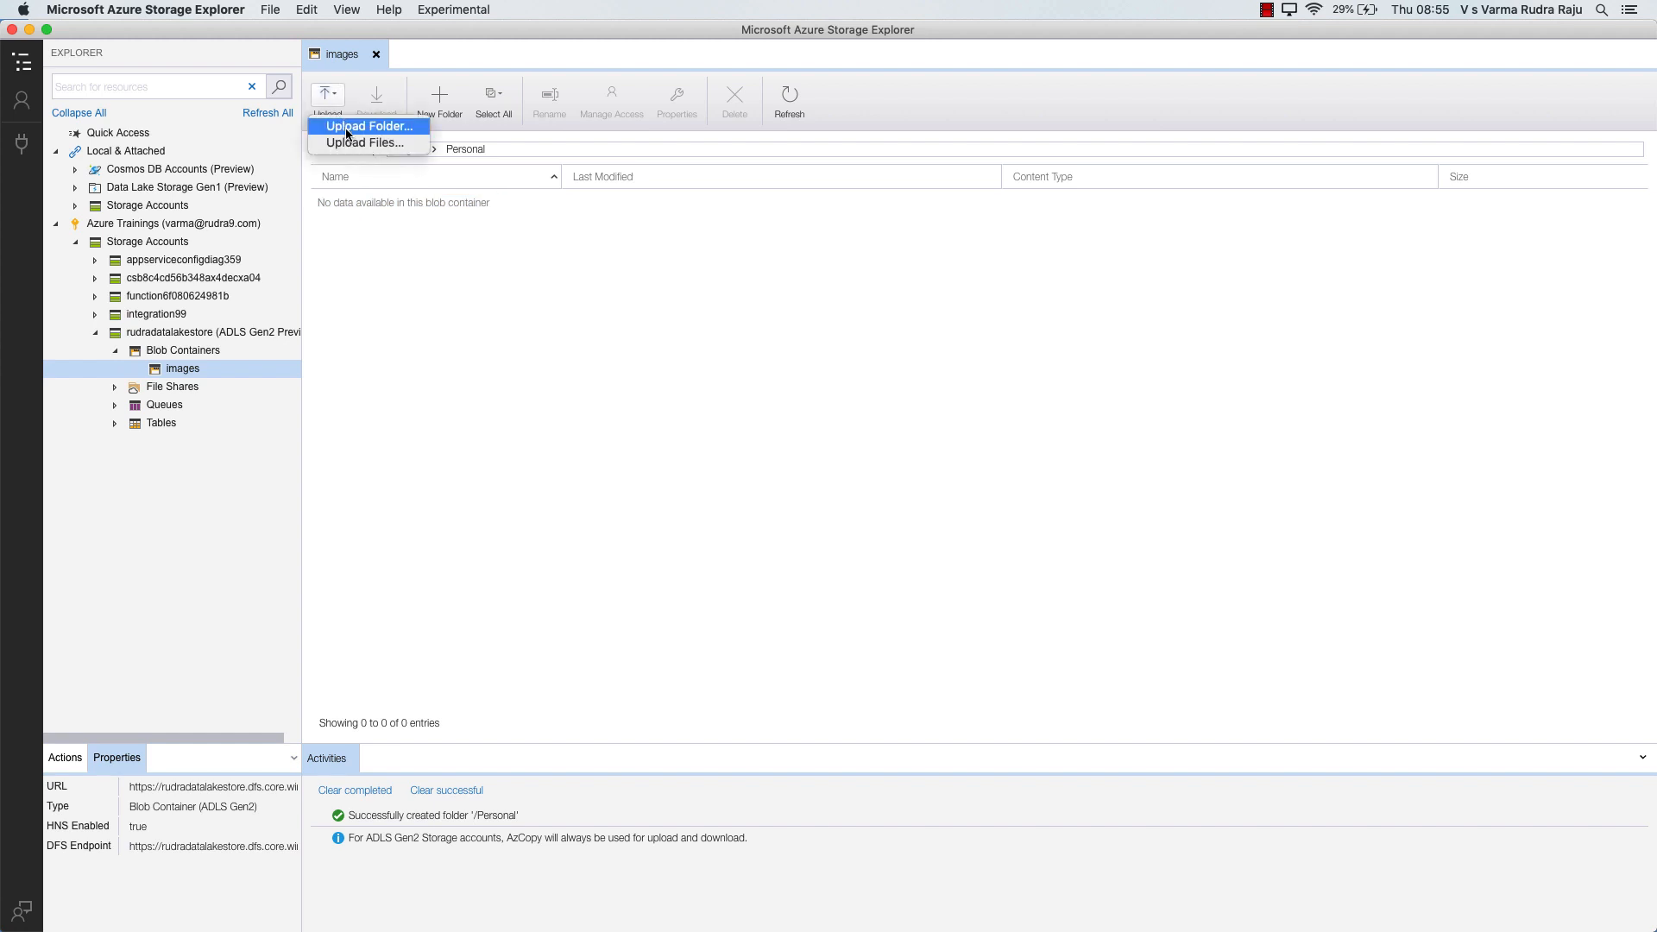
click(365, 143)
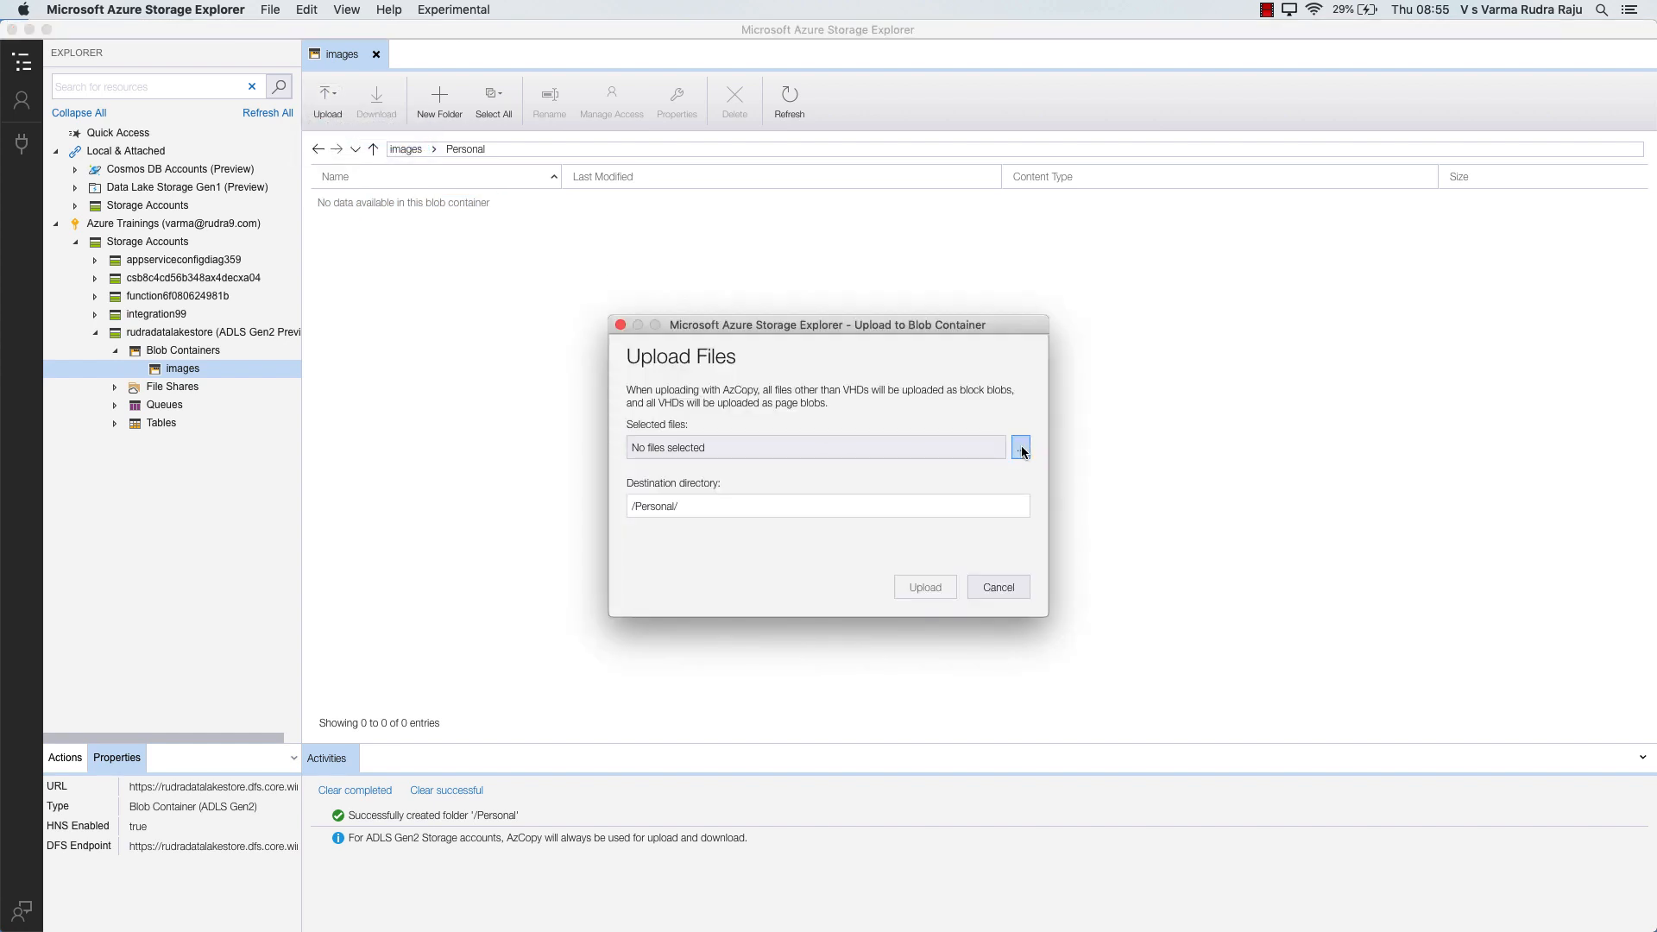
click(1021, 445)
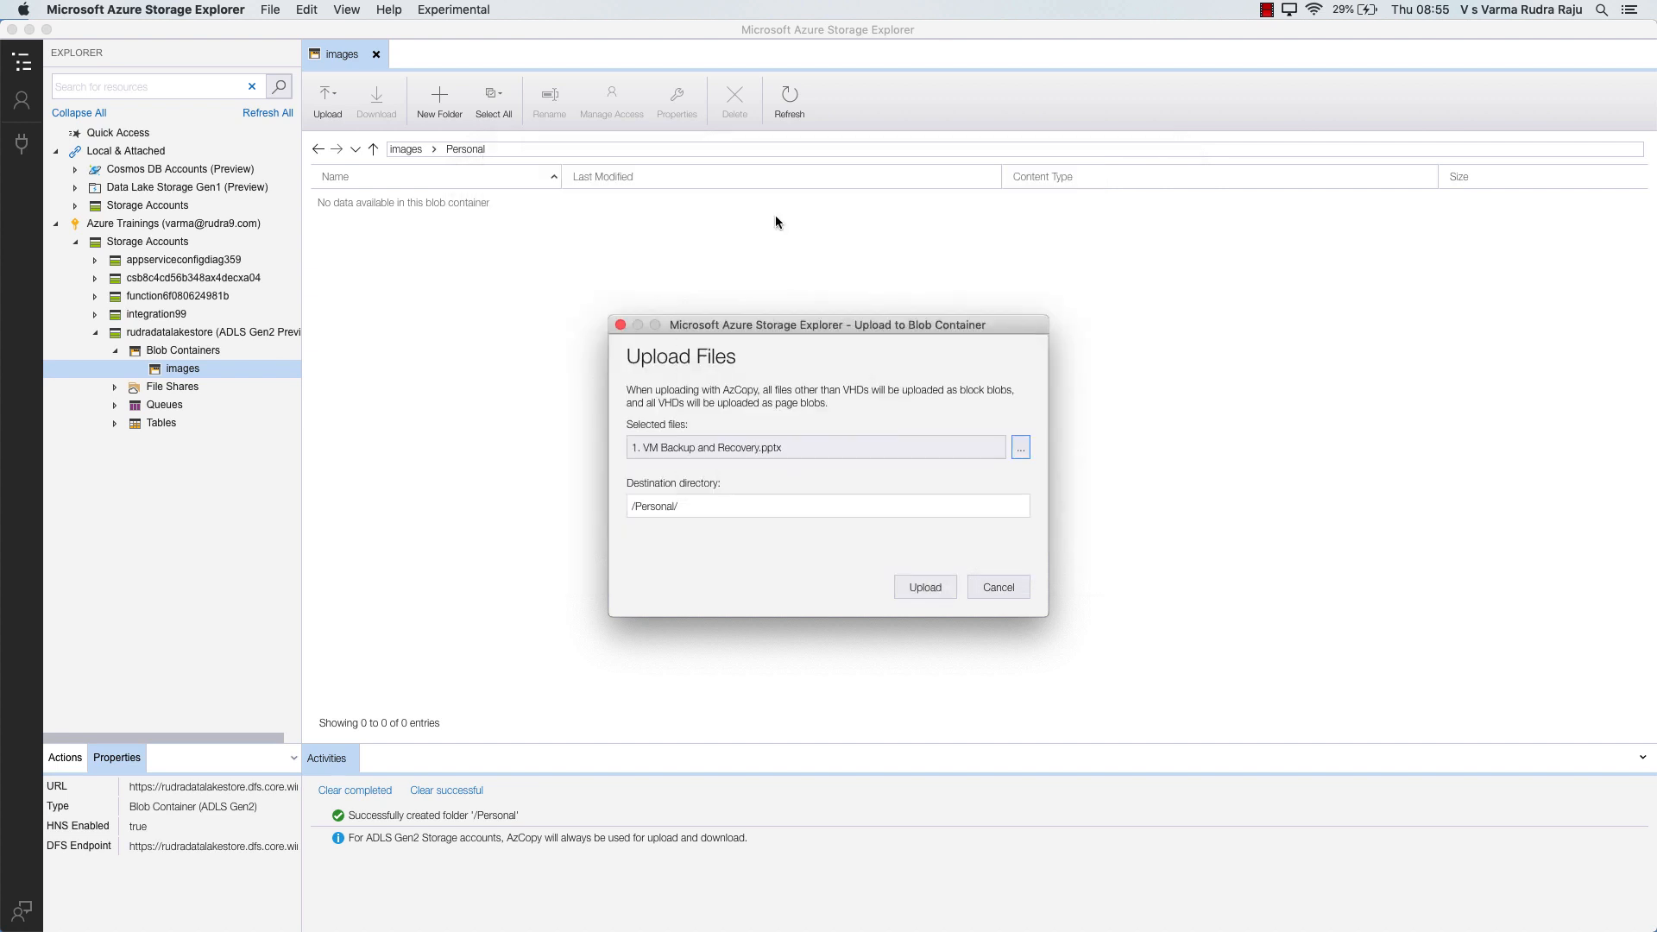
click(922, 587)
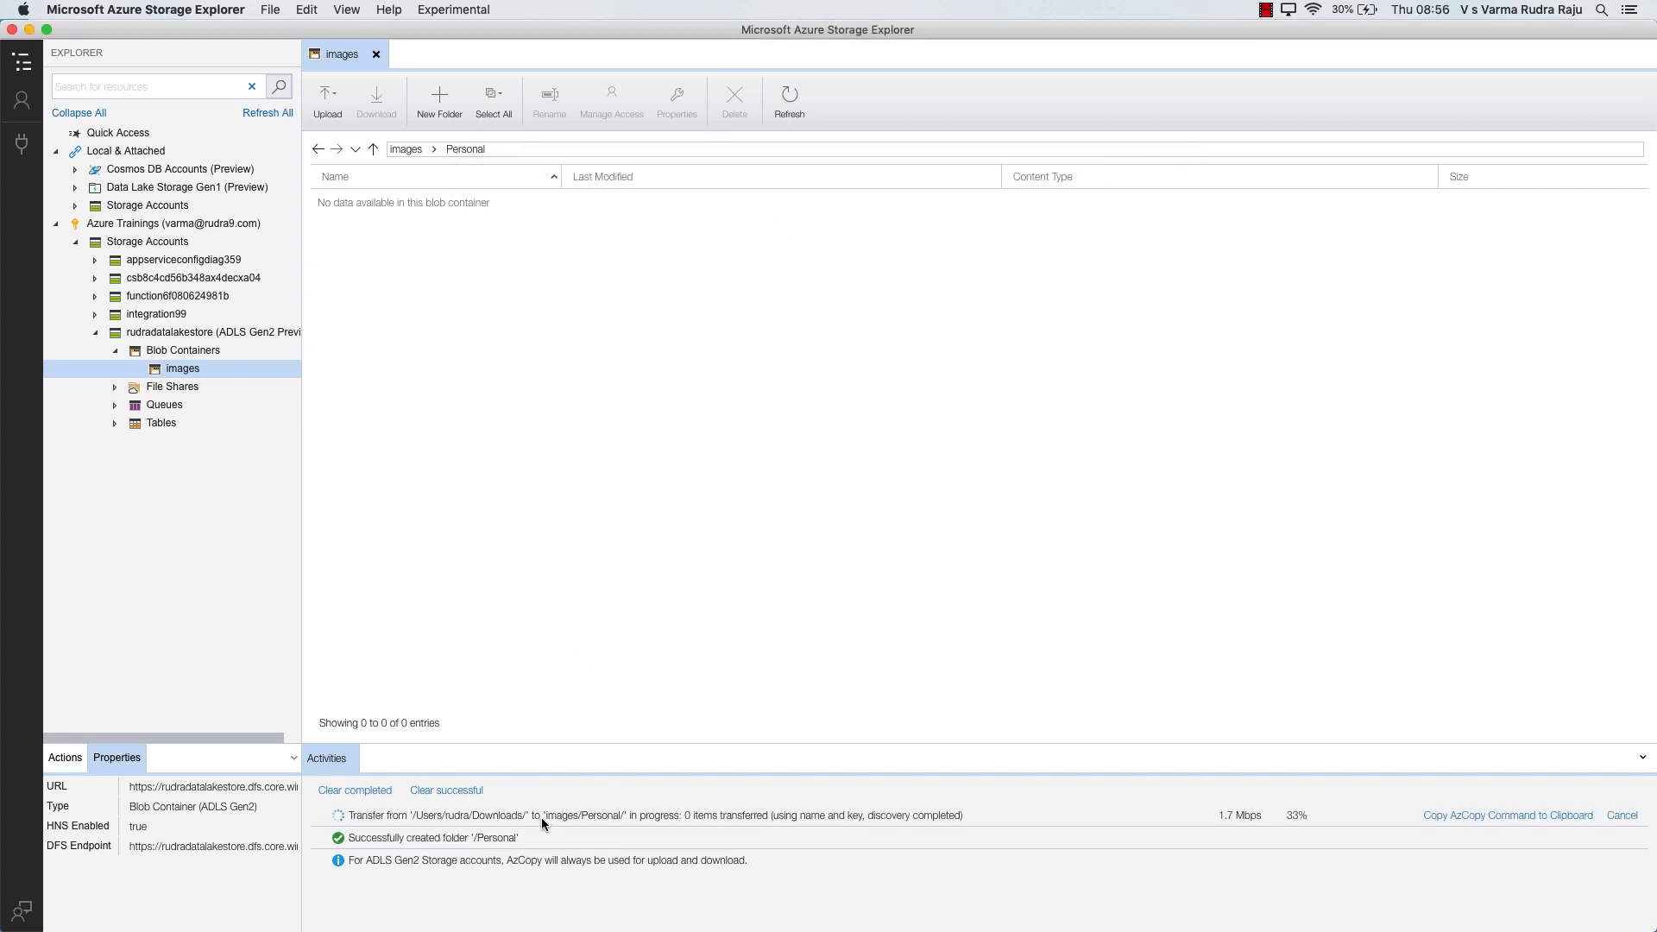
mouse_move(462, 832)
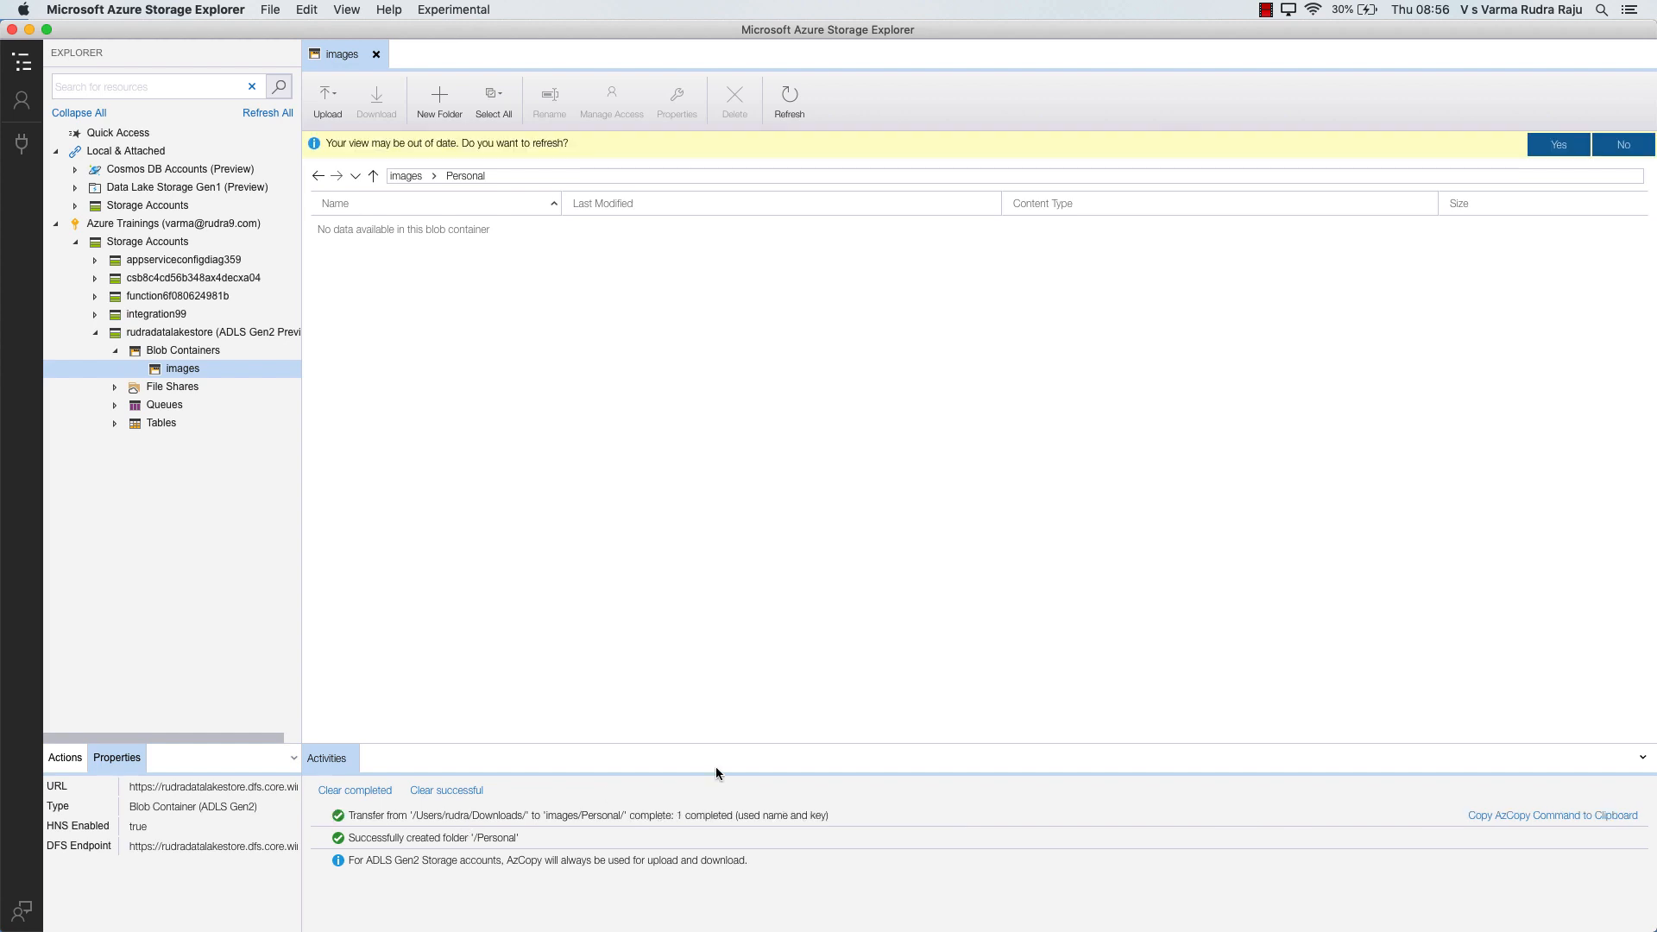
- Refresh Personal to list the upload and select the container's DFS endpoint address
click(789, 95)
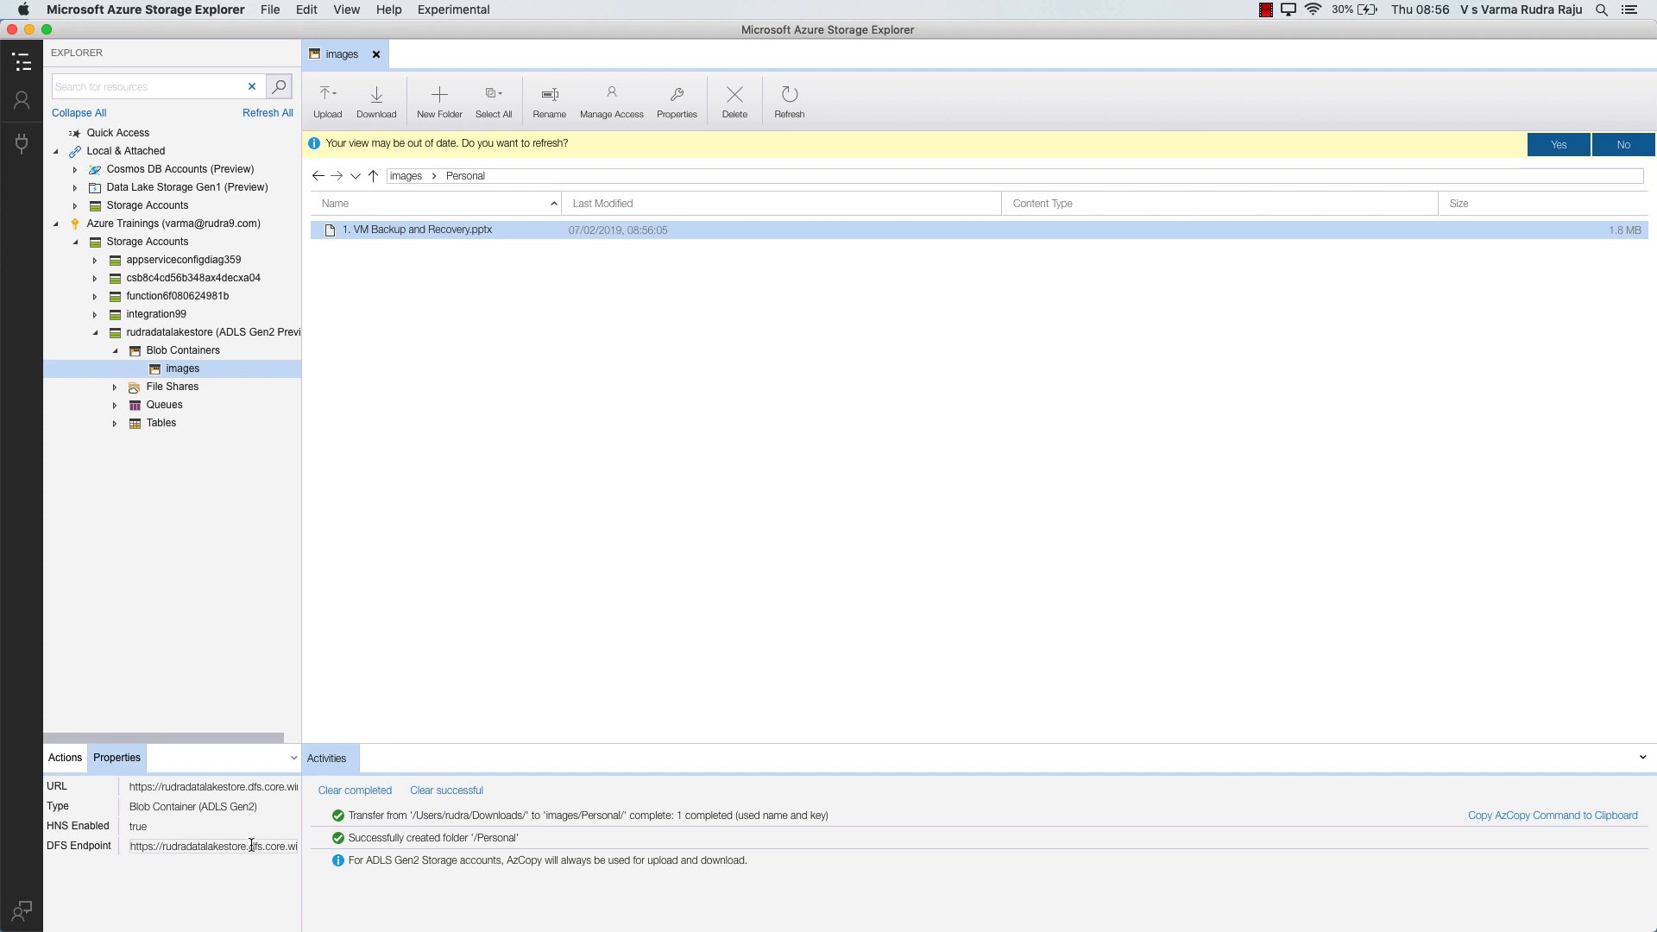
triple_click(210, 846)
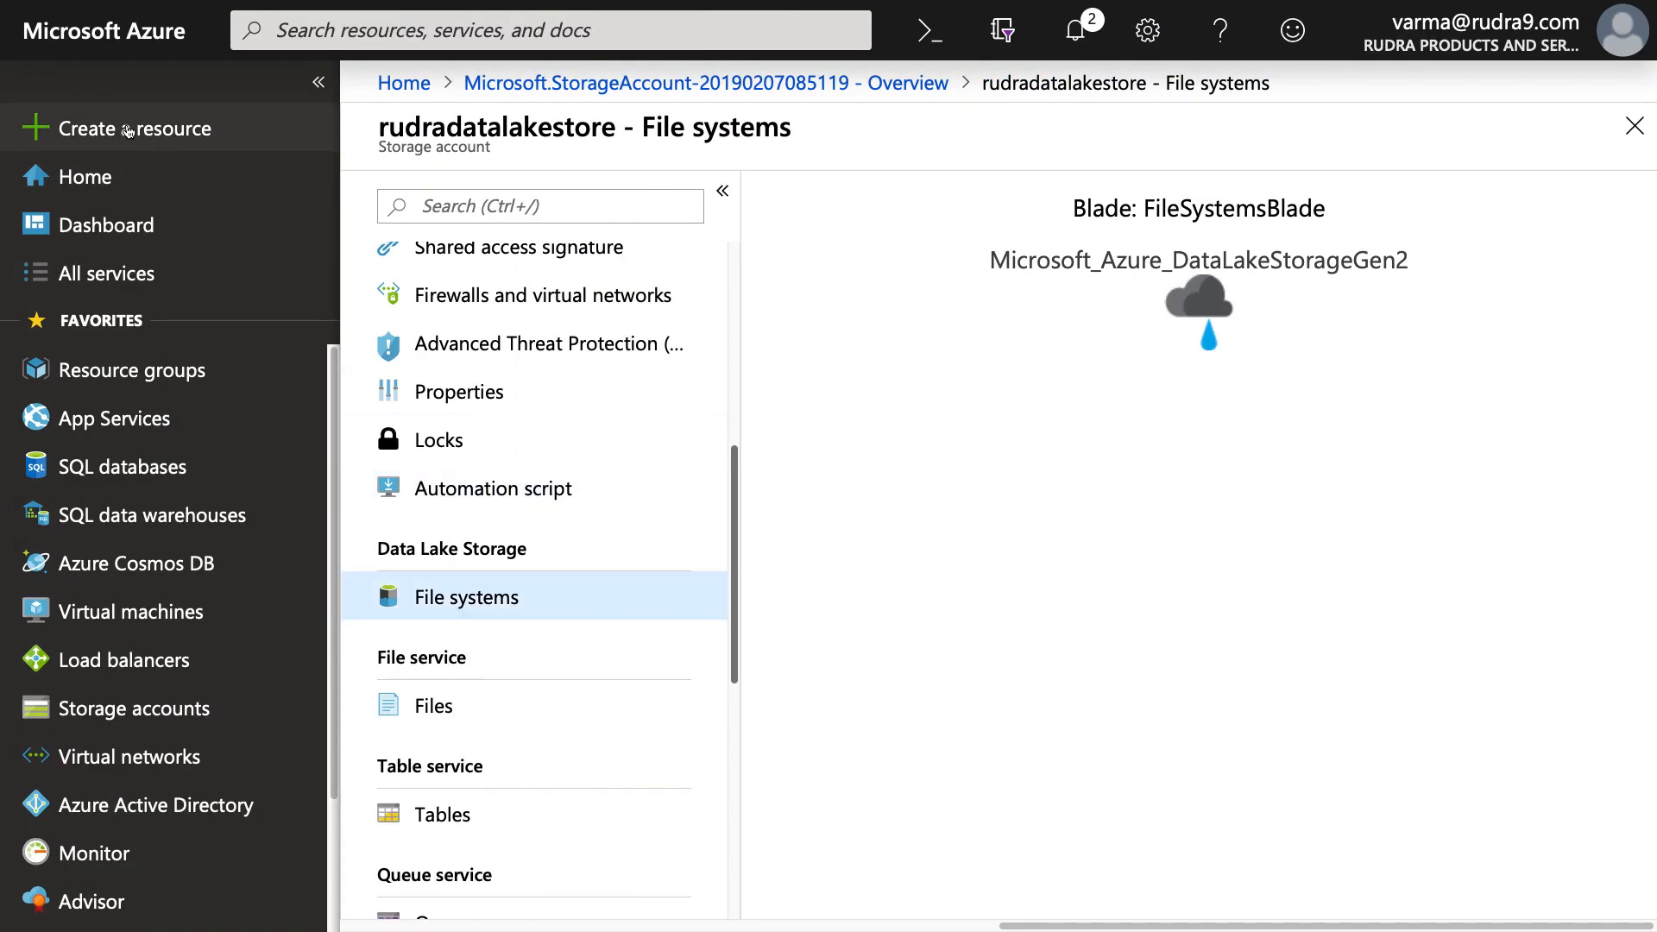
- Search the Marketplace for 'data fact', select Data Factory and start creating one
click(138, 128)
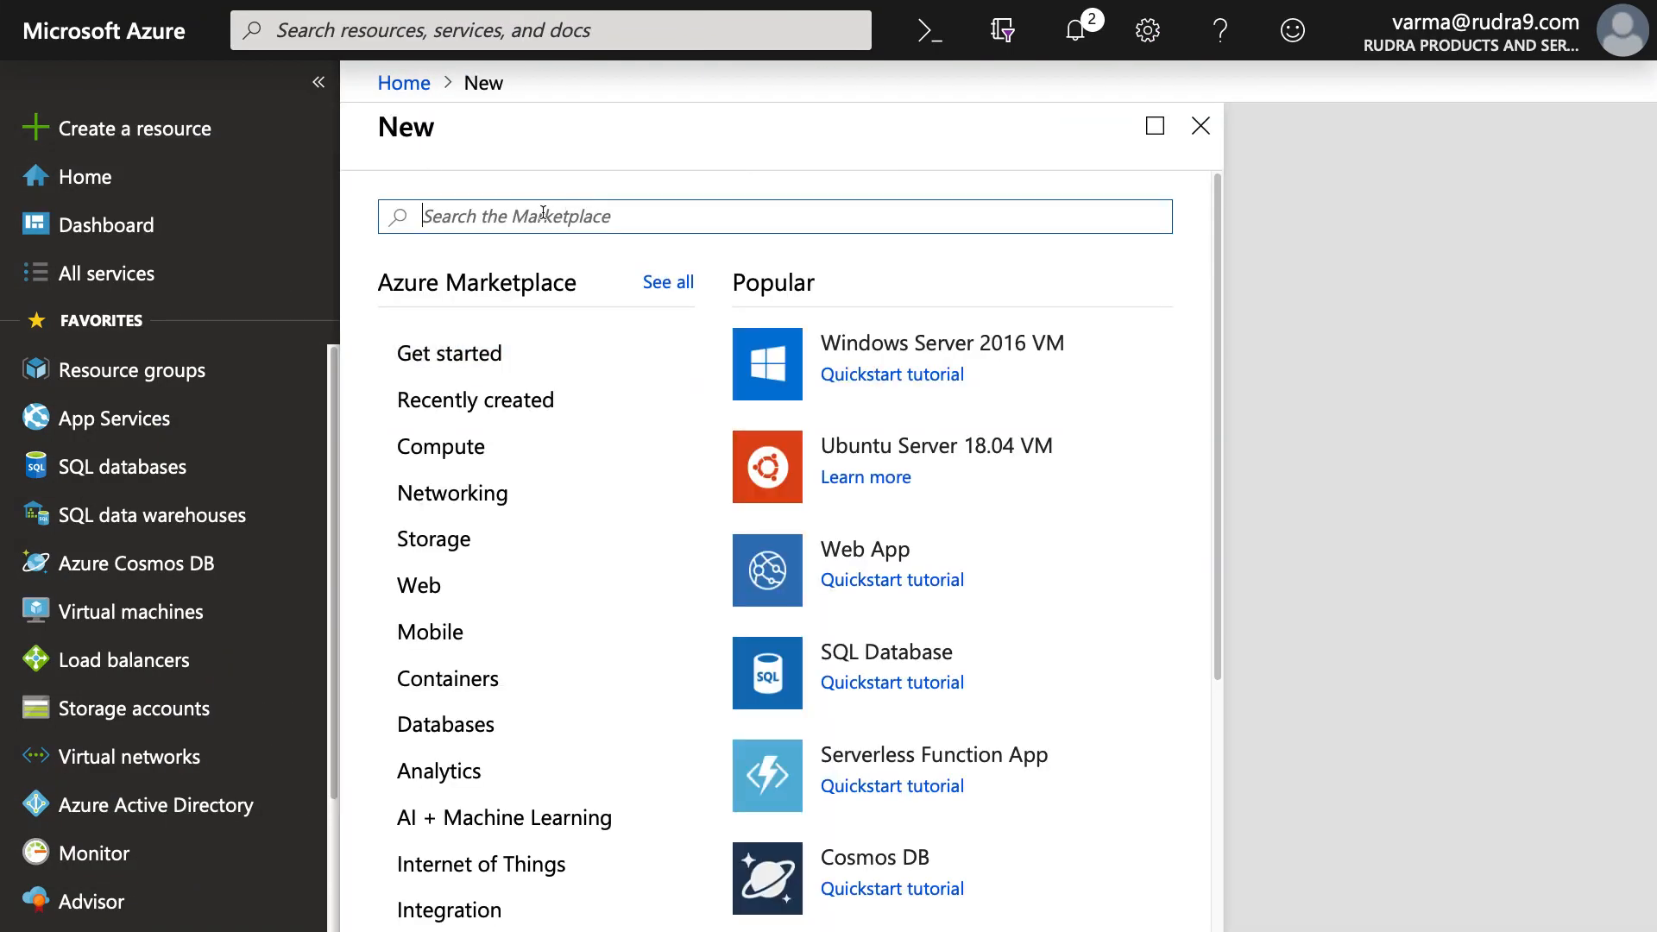
text(data fact)
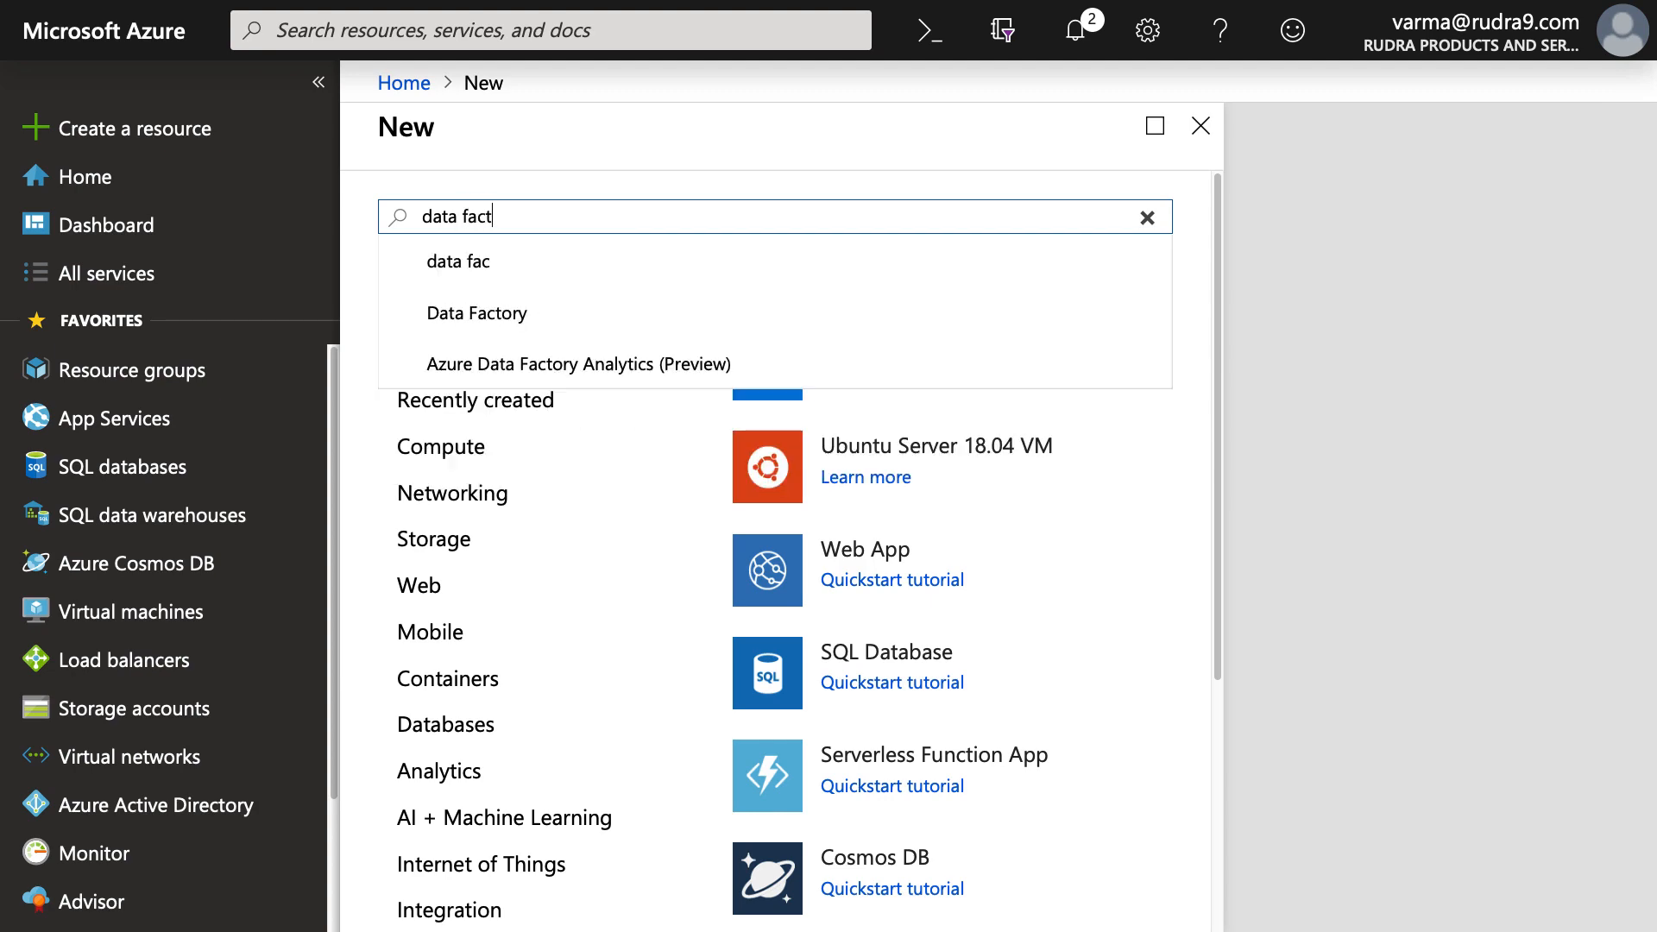
click(476, 313)
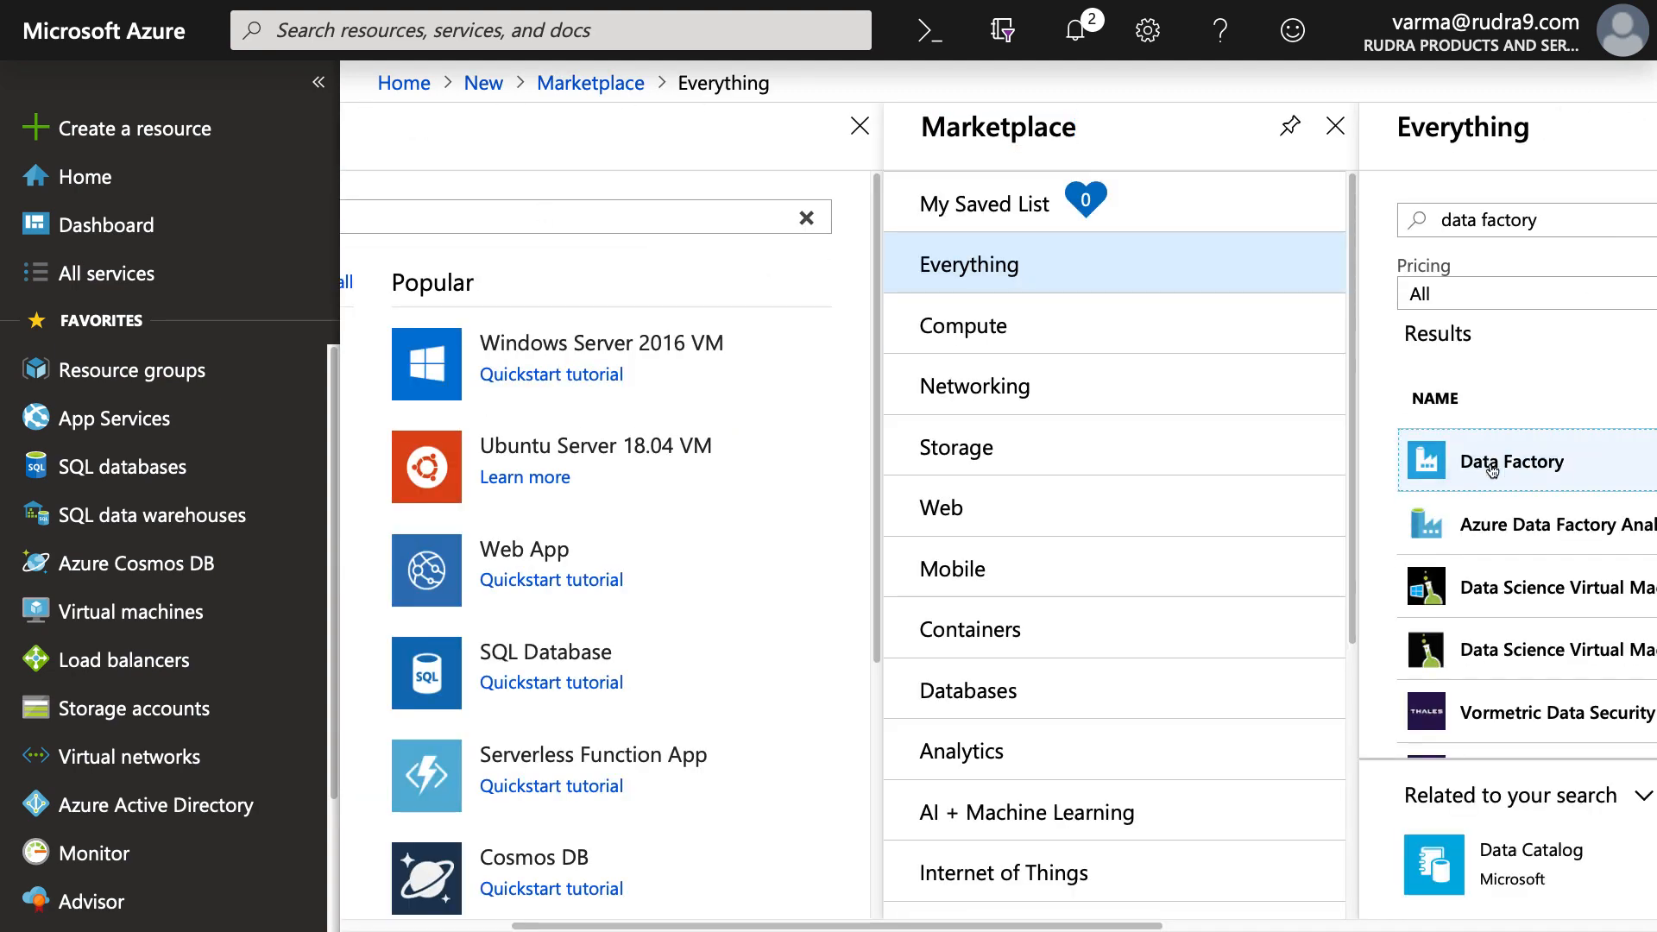
click(1512, 461)
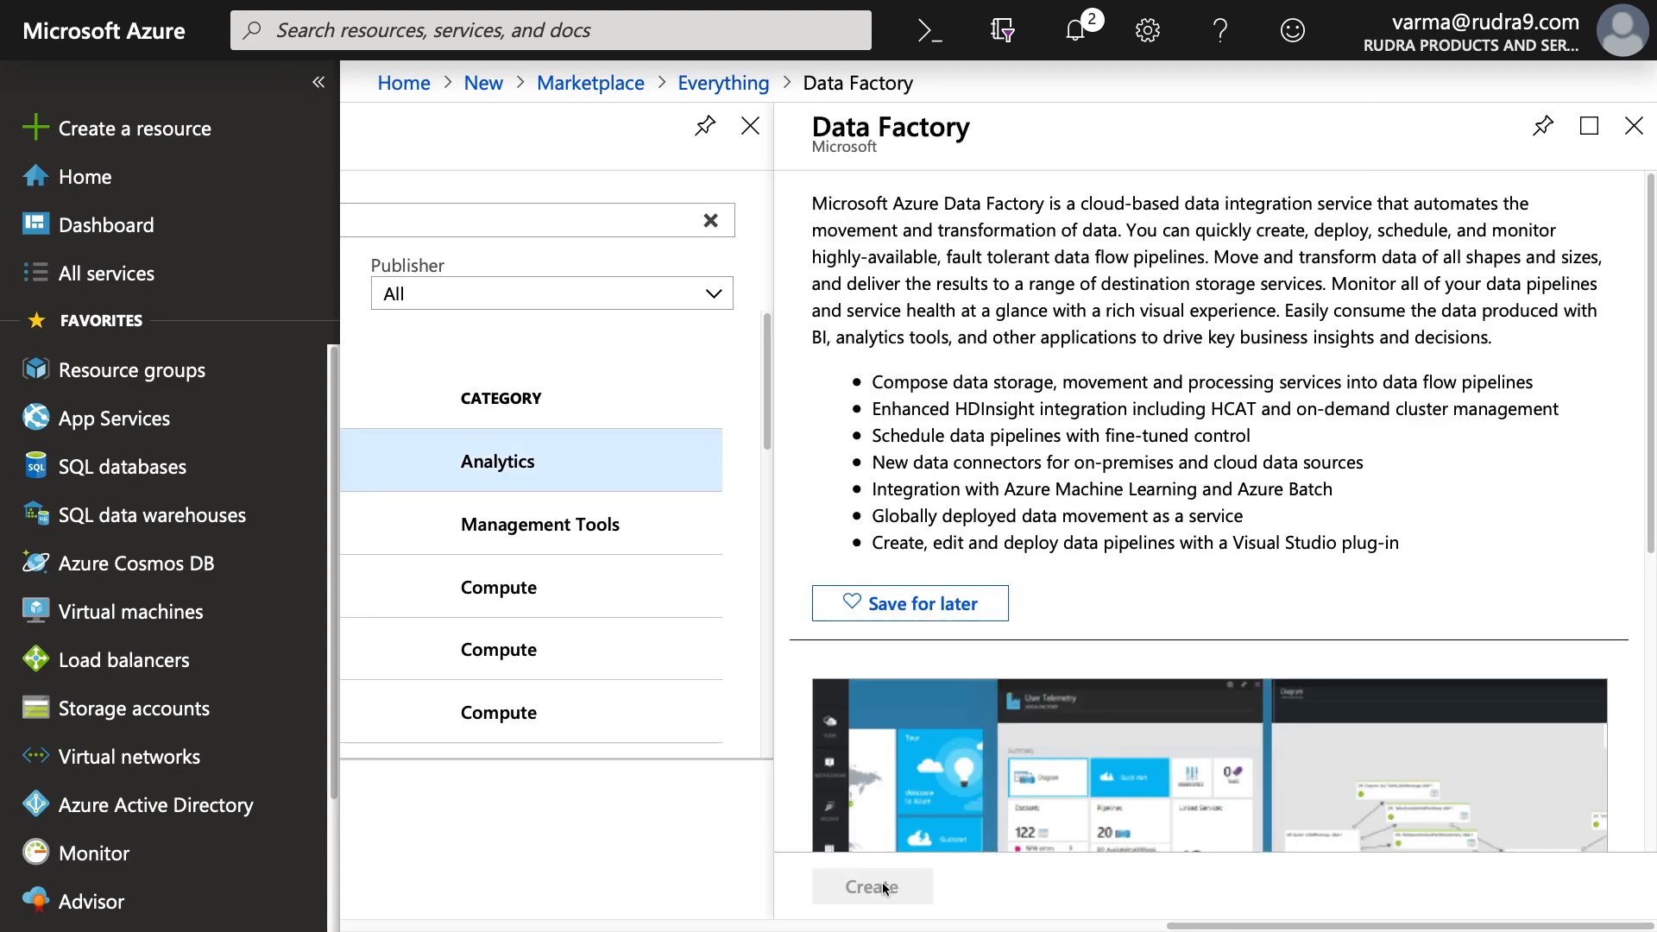
click(870, 886)
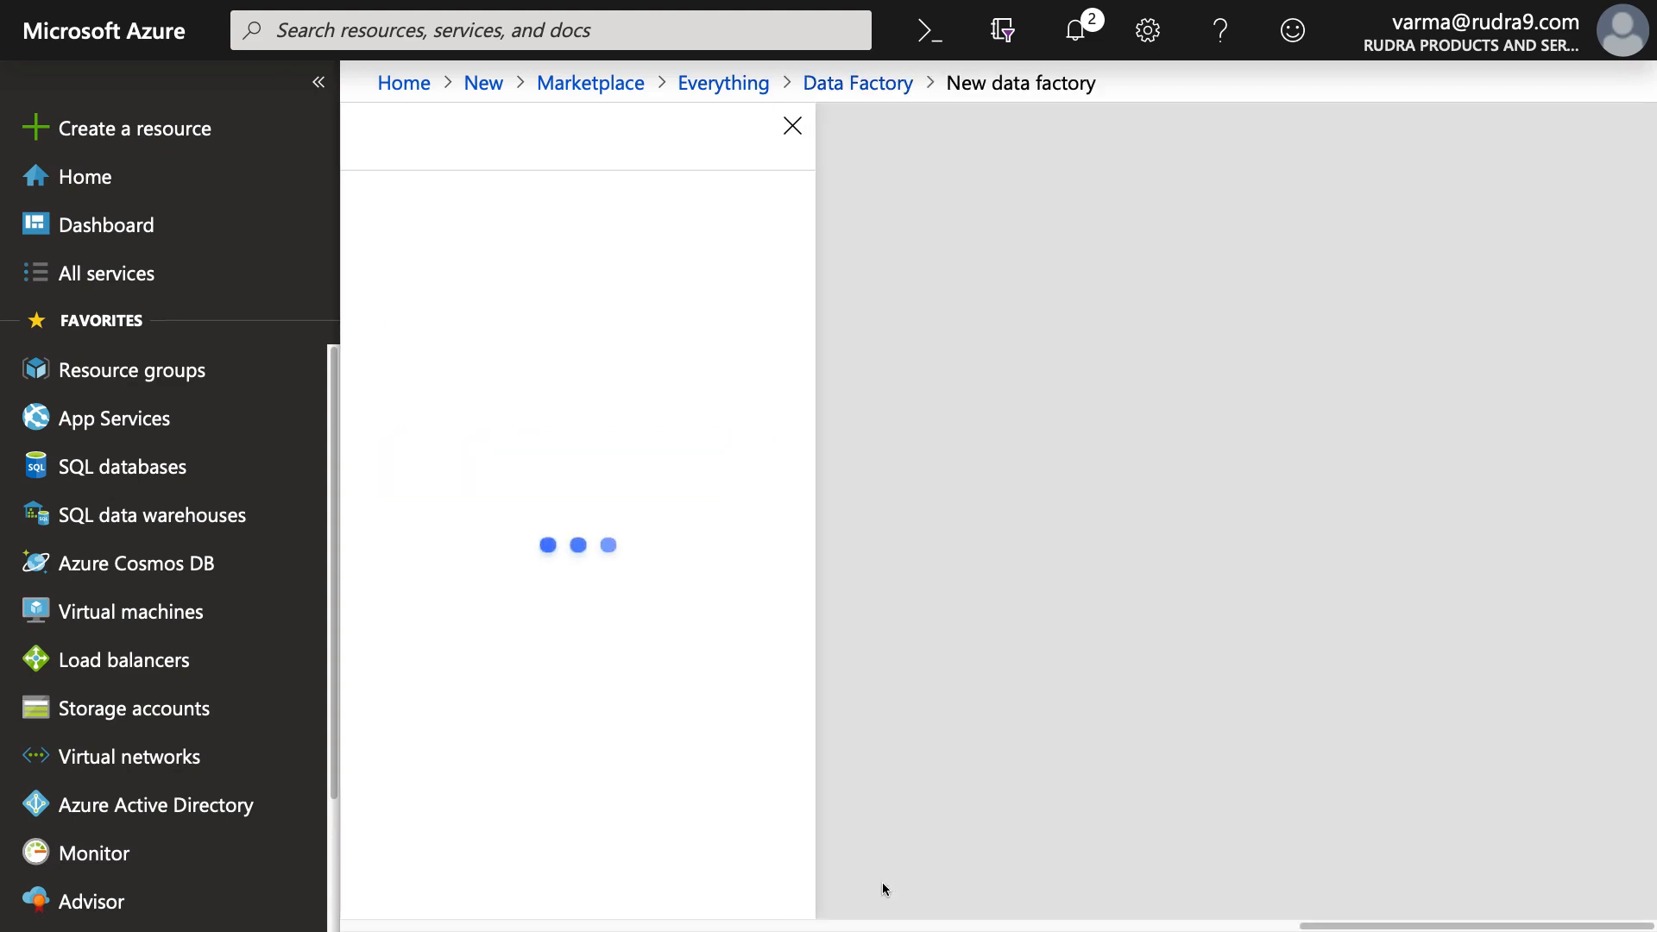
- Name the factory rudradatafactory, place it in existing AnalyticsRG and choose its location
text(rudradatafactory)
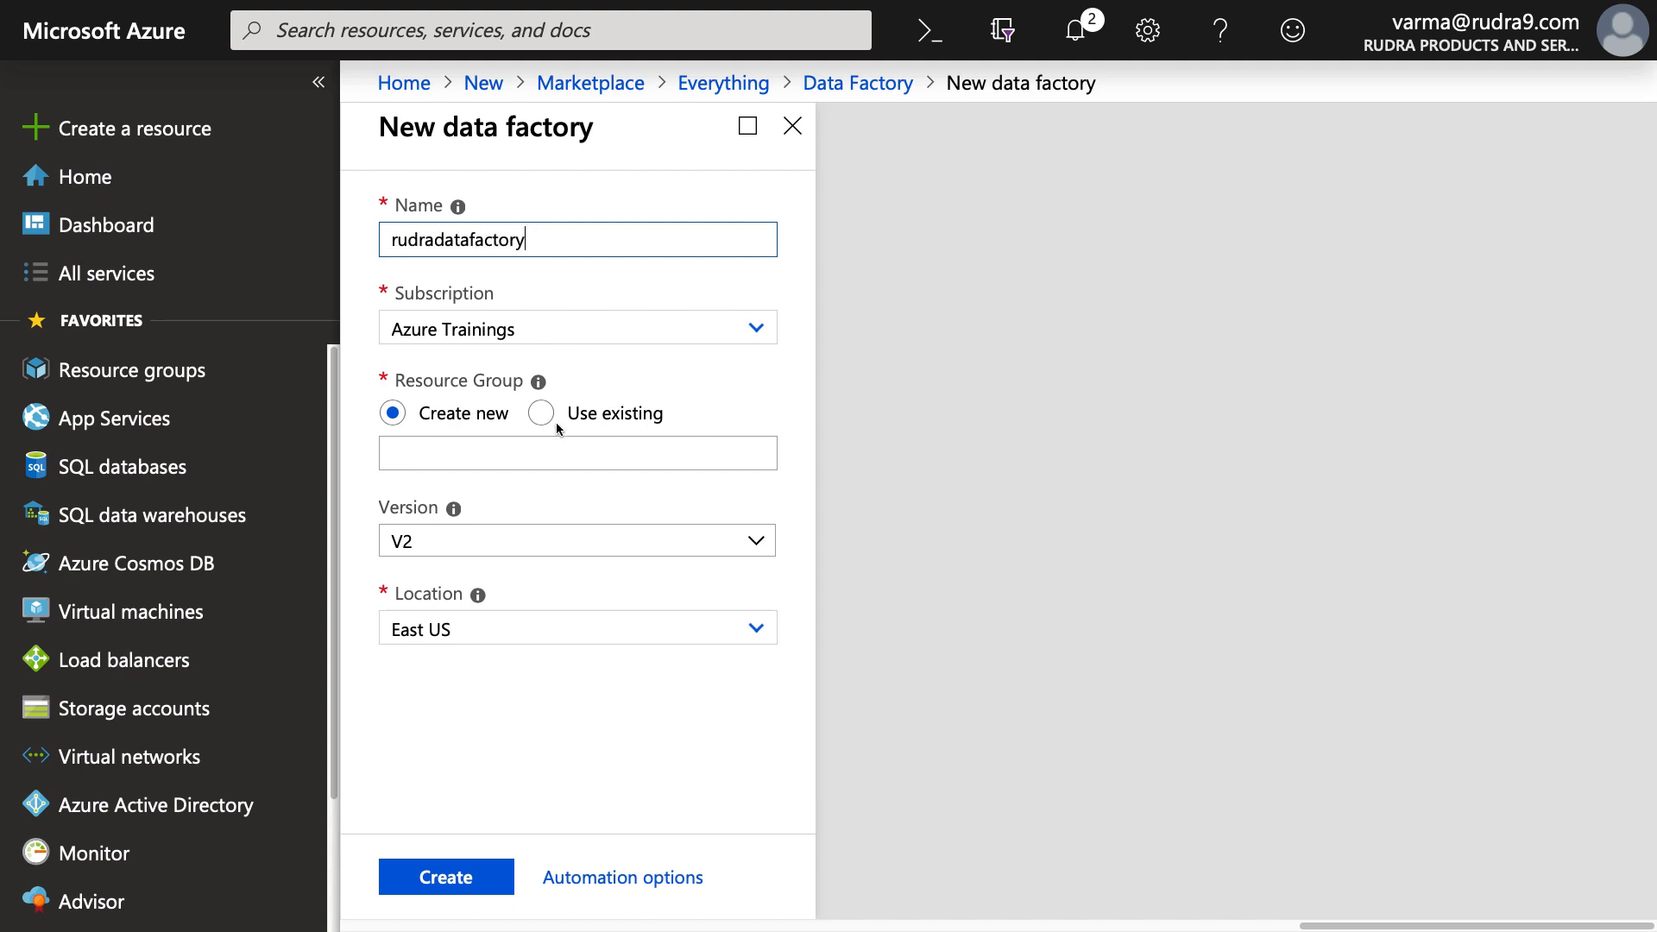
click(540, 413)
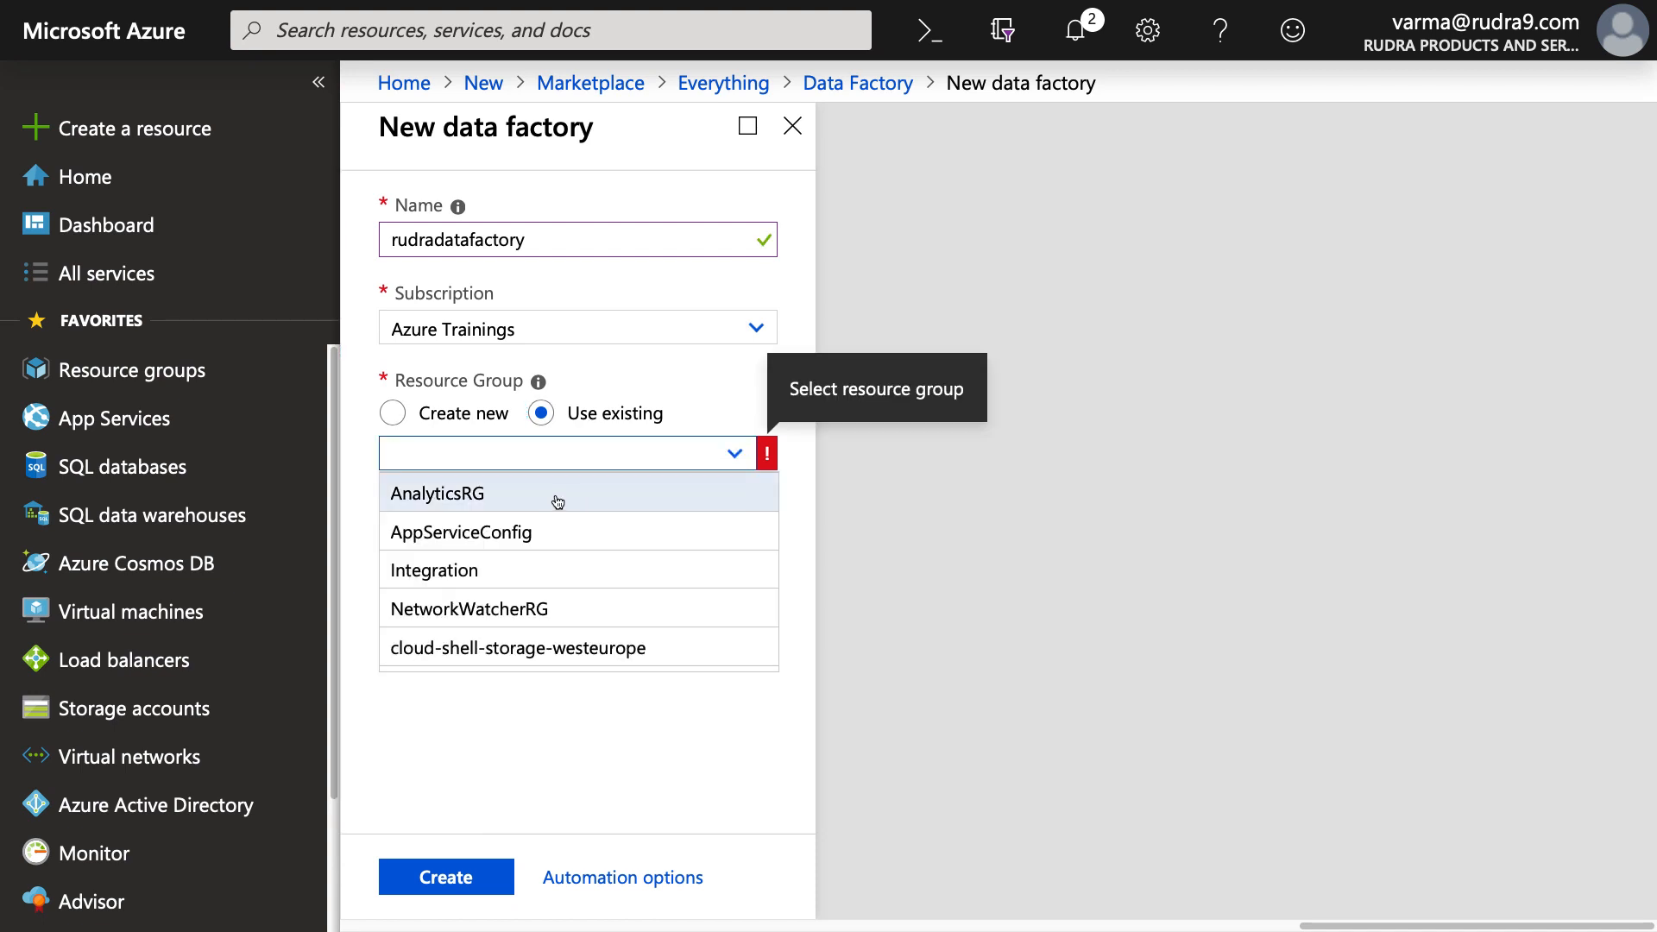
click(437, 492)
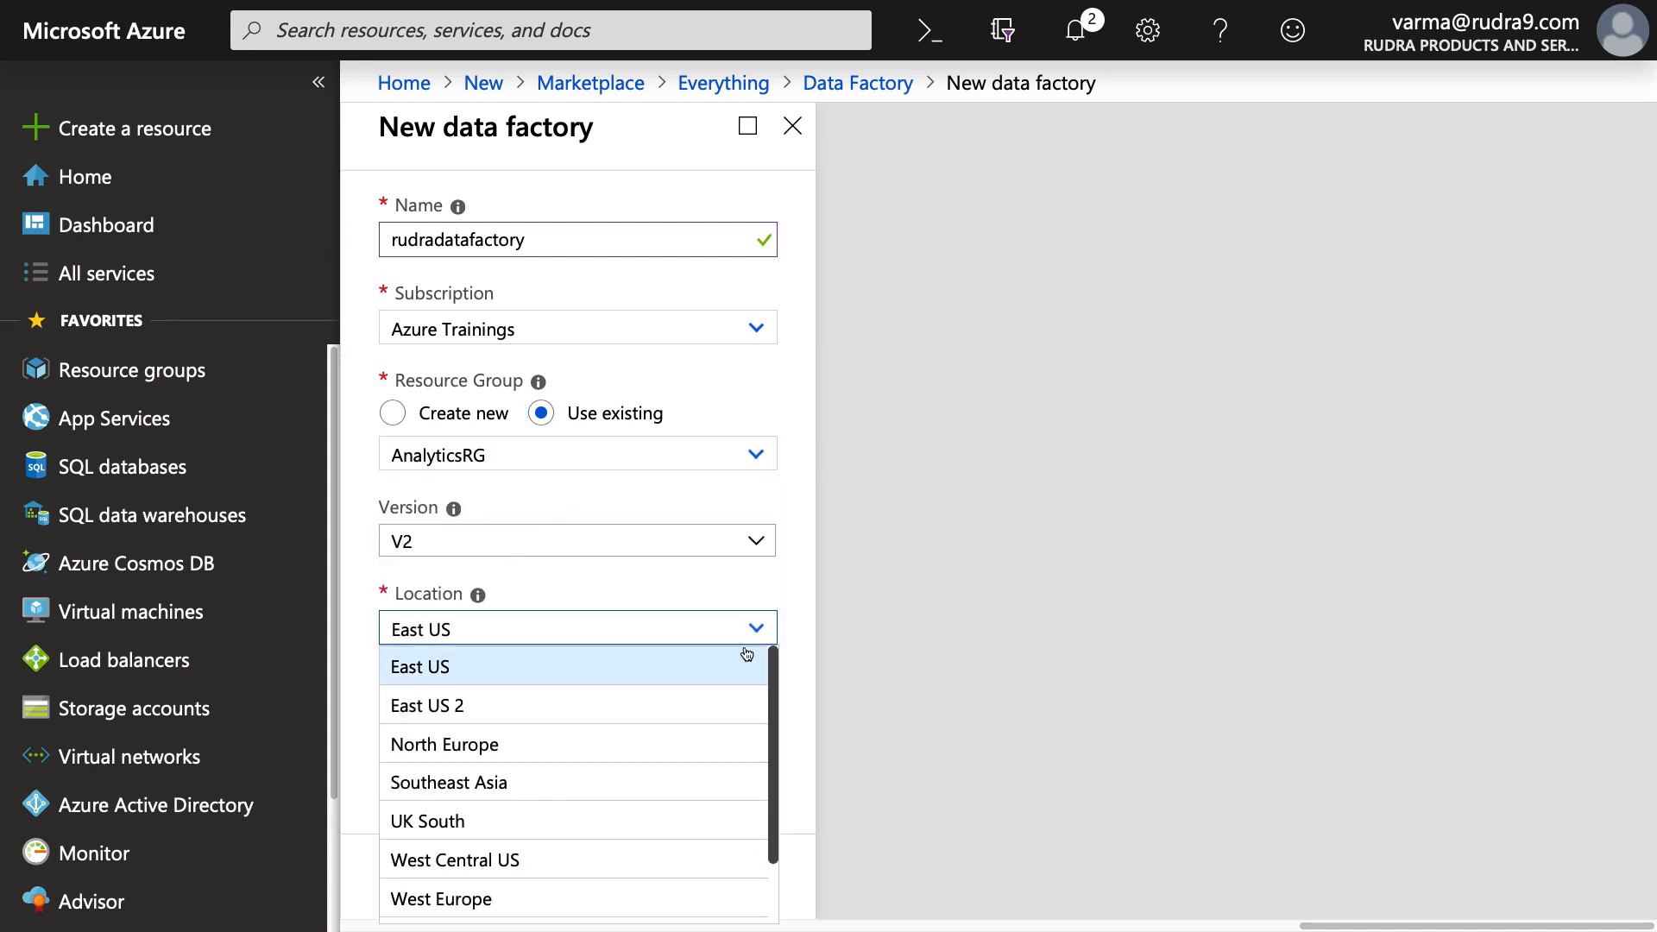
click(444, 744)
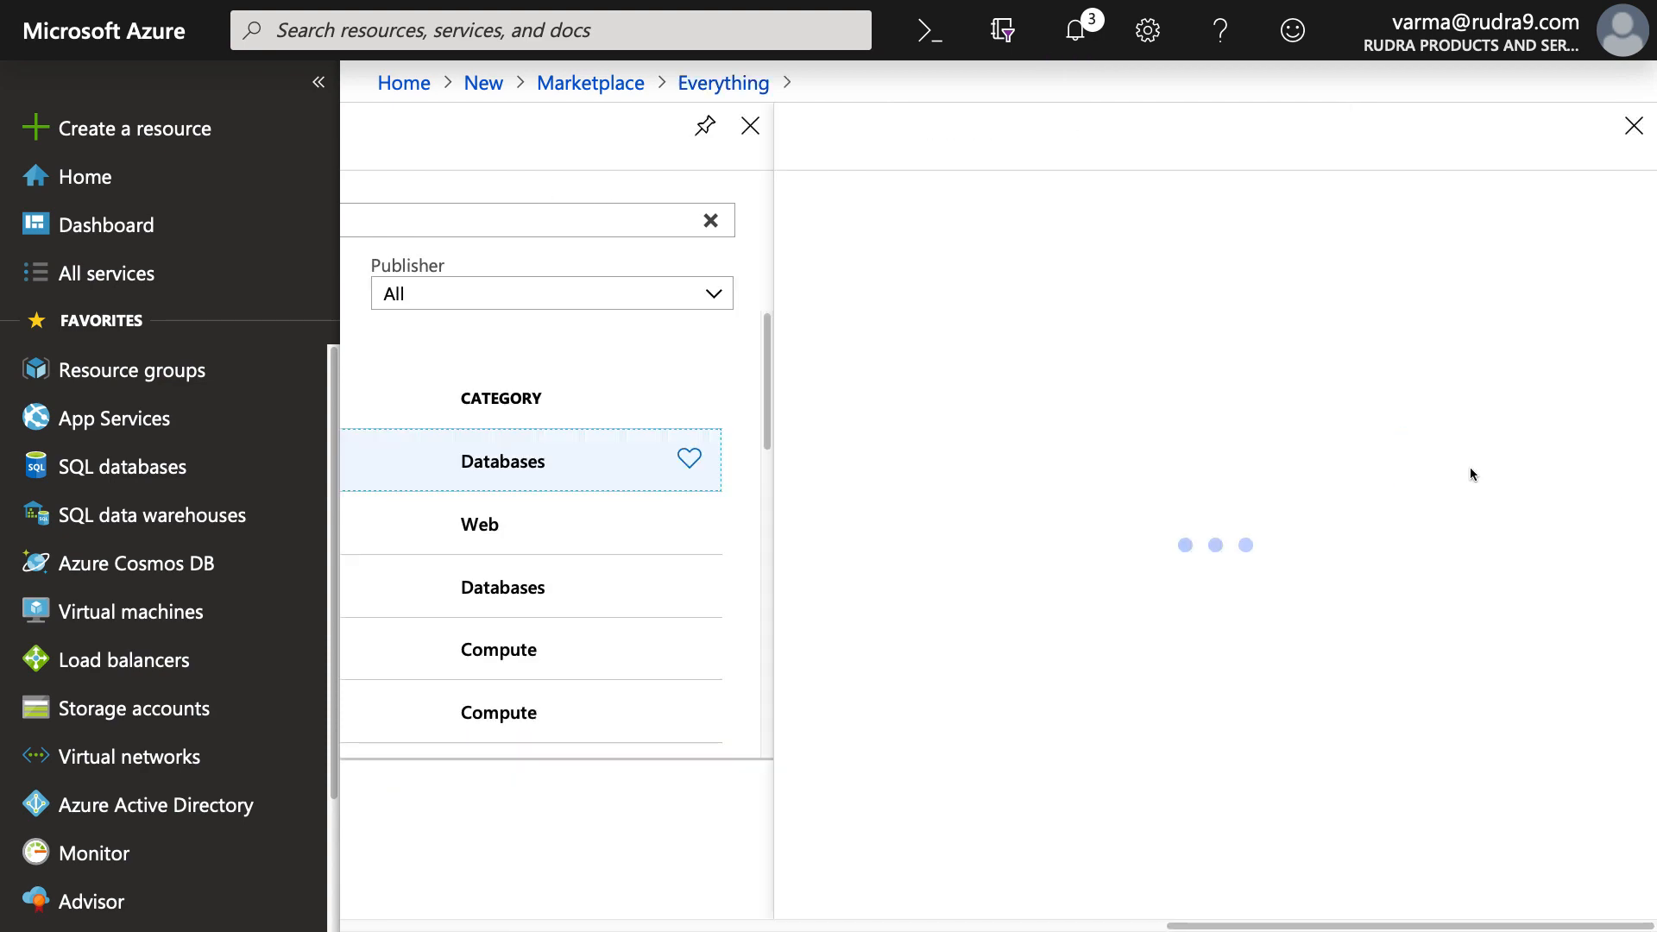
- Start SQL database rudradatabase in AnalyticsRG from the AdventureWorksLT sample and go to server choices
click(503, 461)
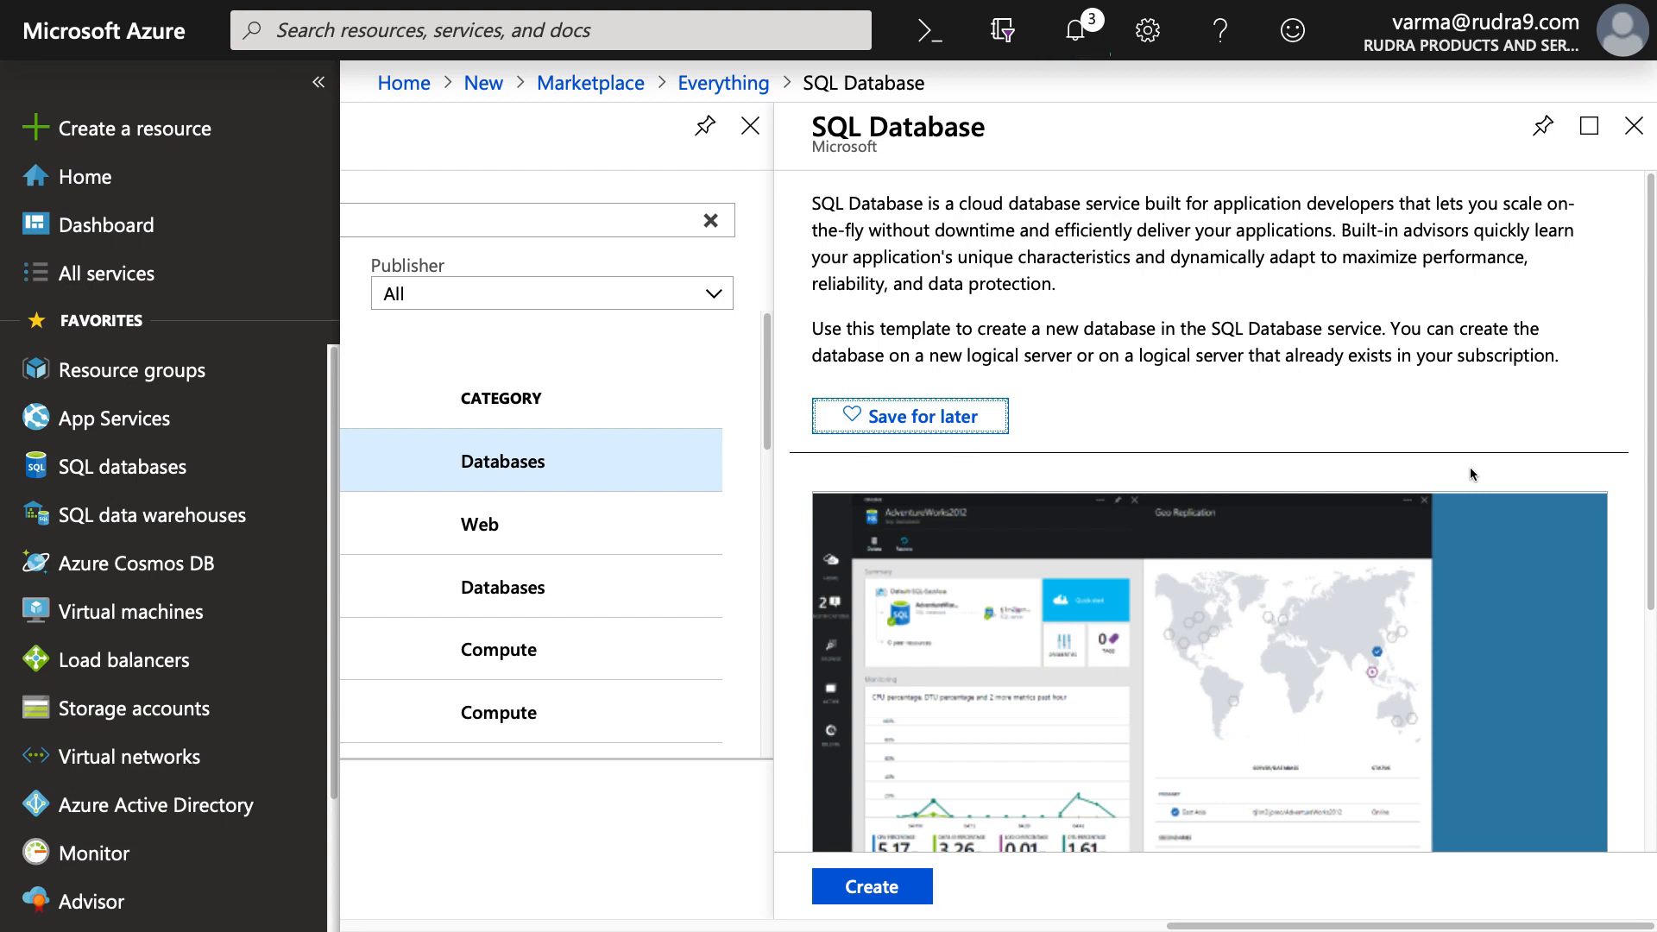
mouse_move(932, 825)
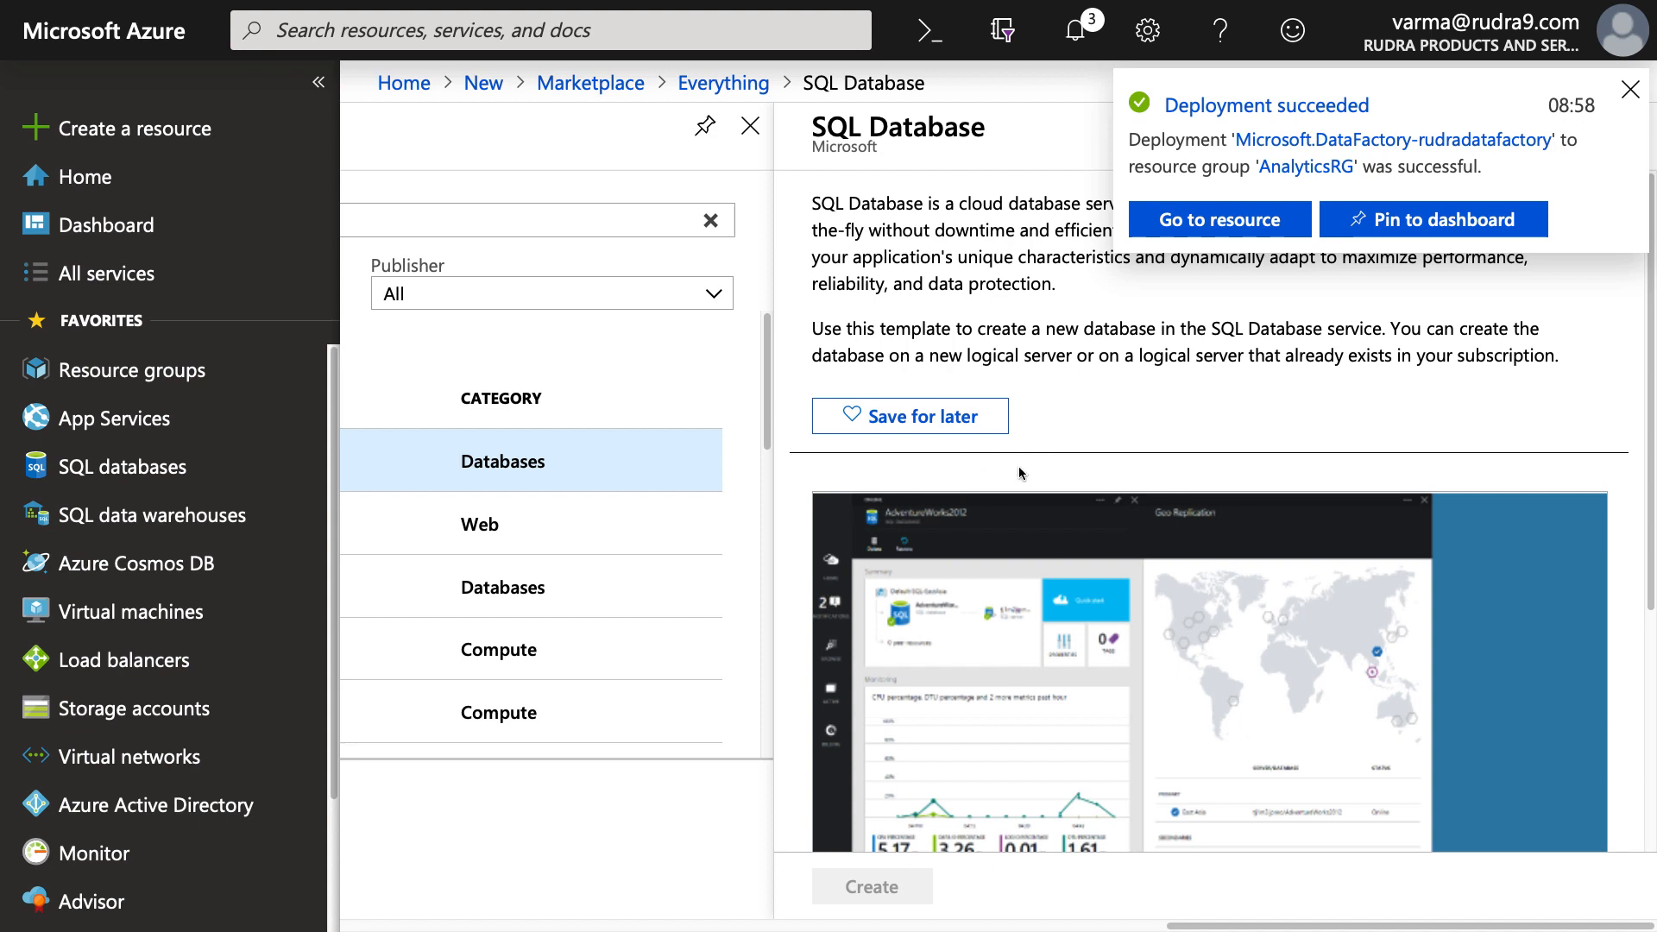
click(870, 886)
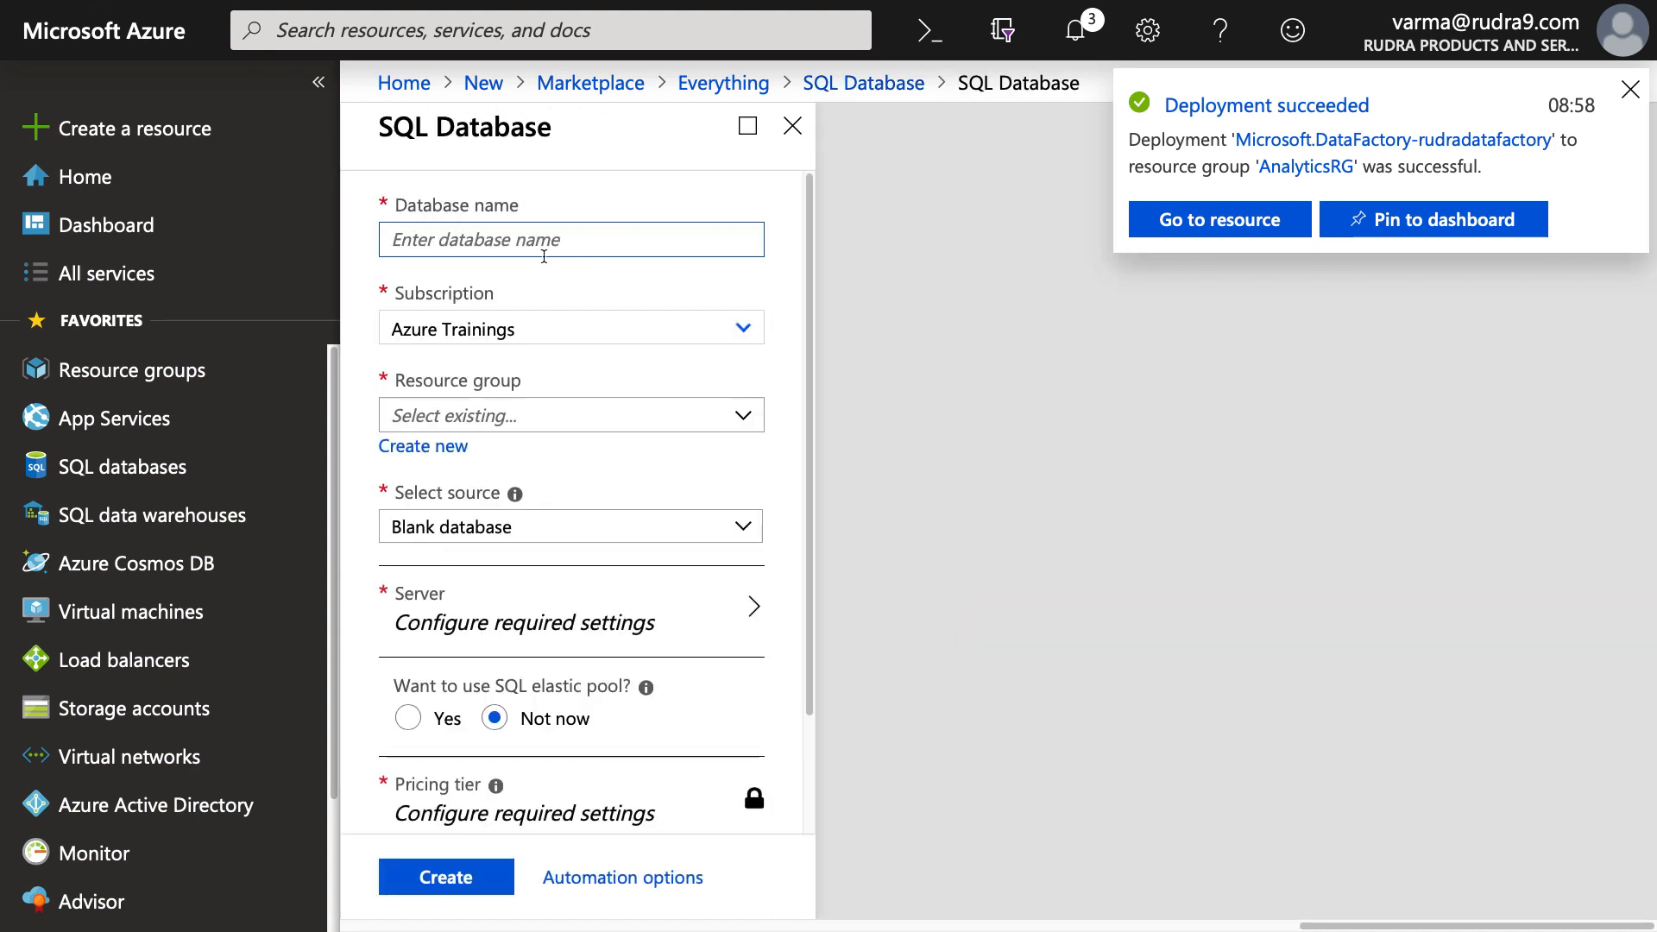
text(rudradatabase)
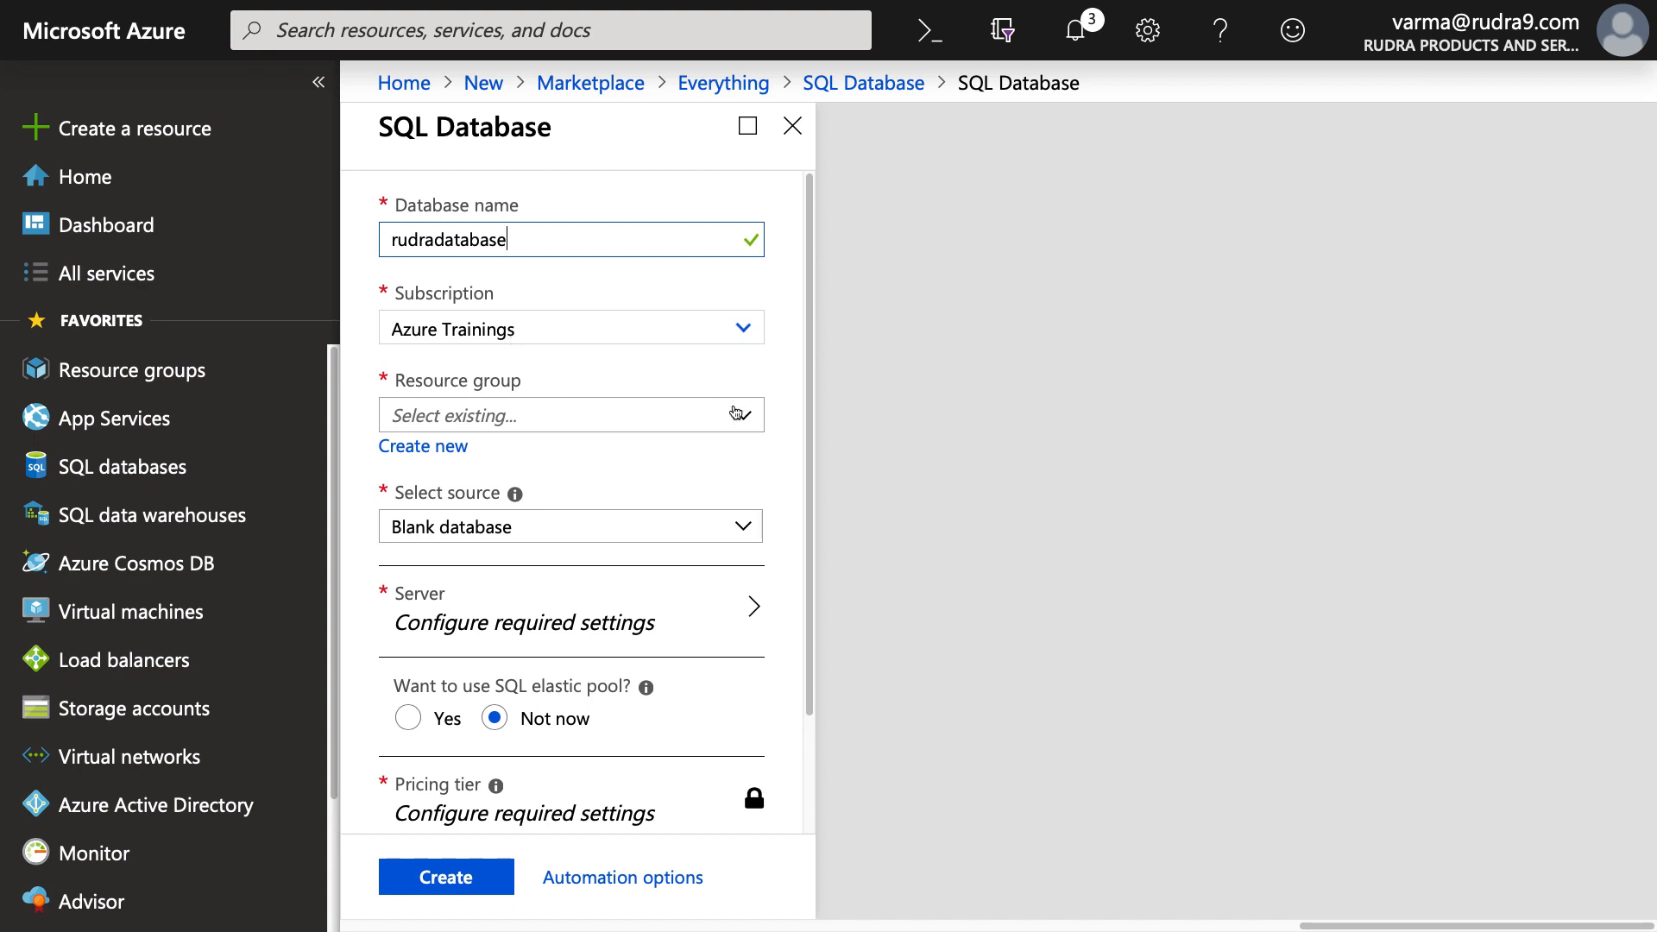
click(572, 414)
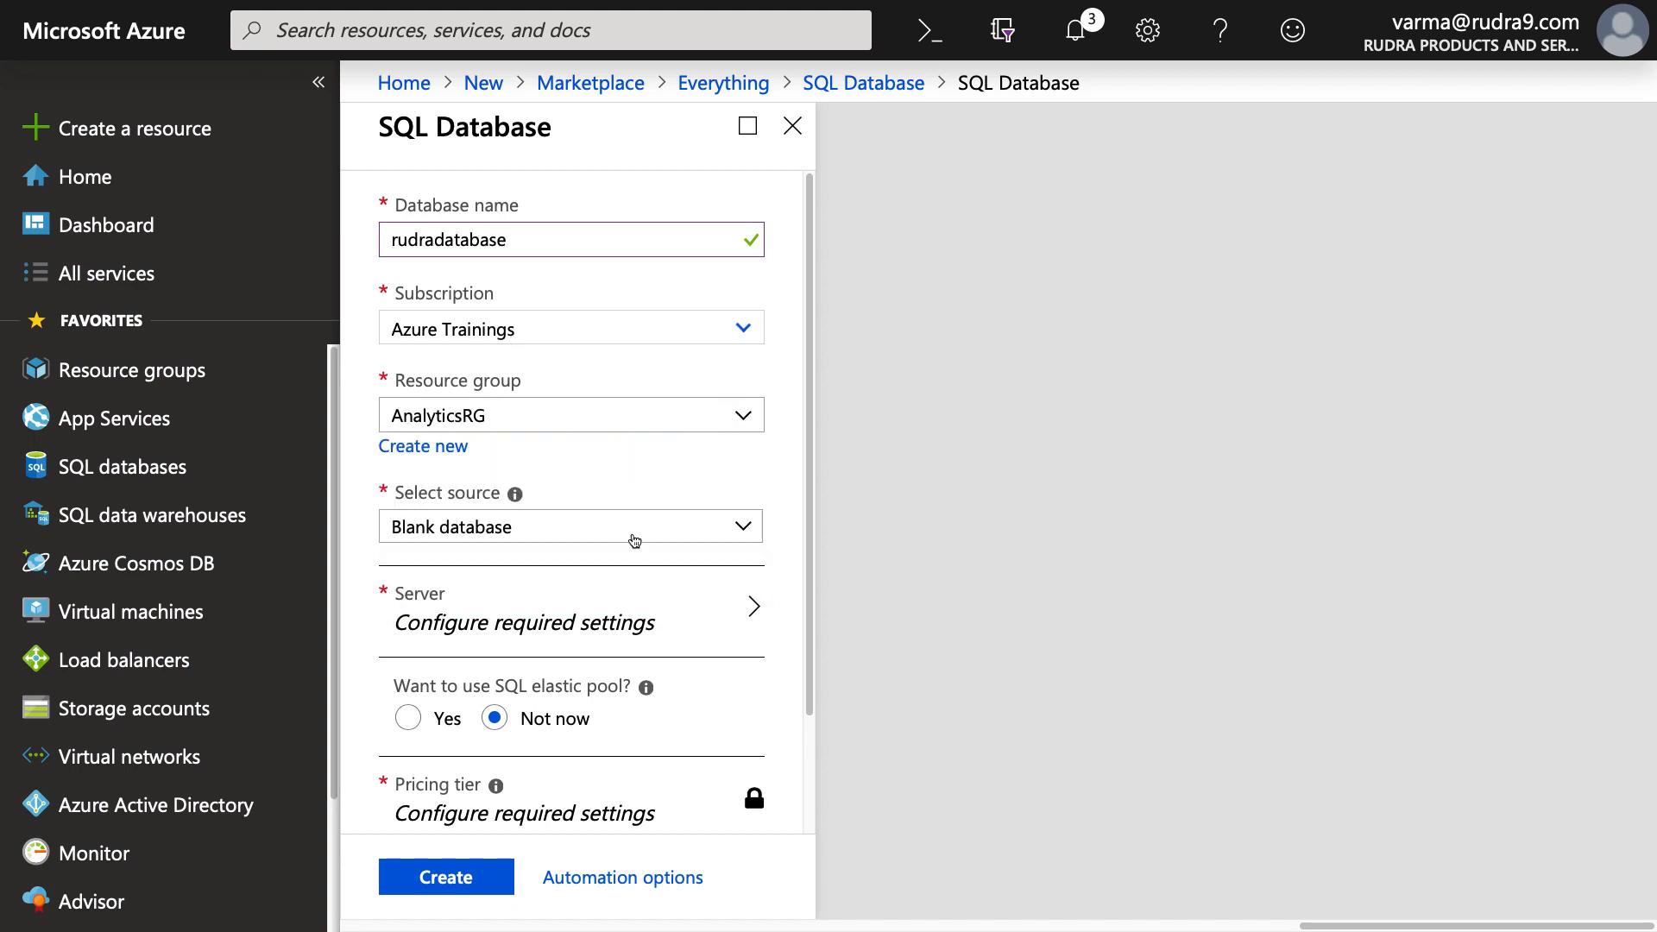
click(572, 527)
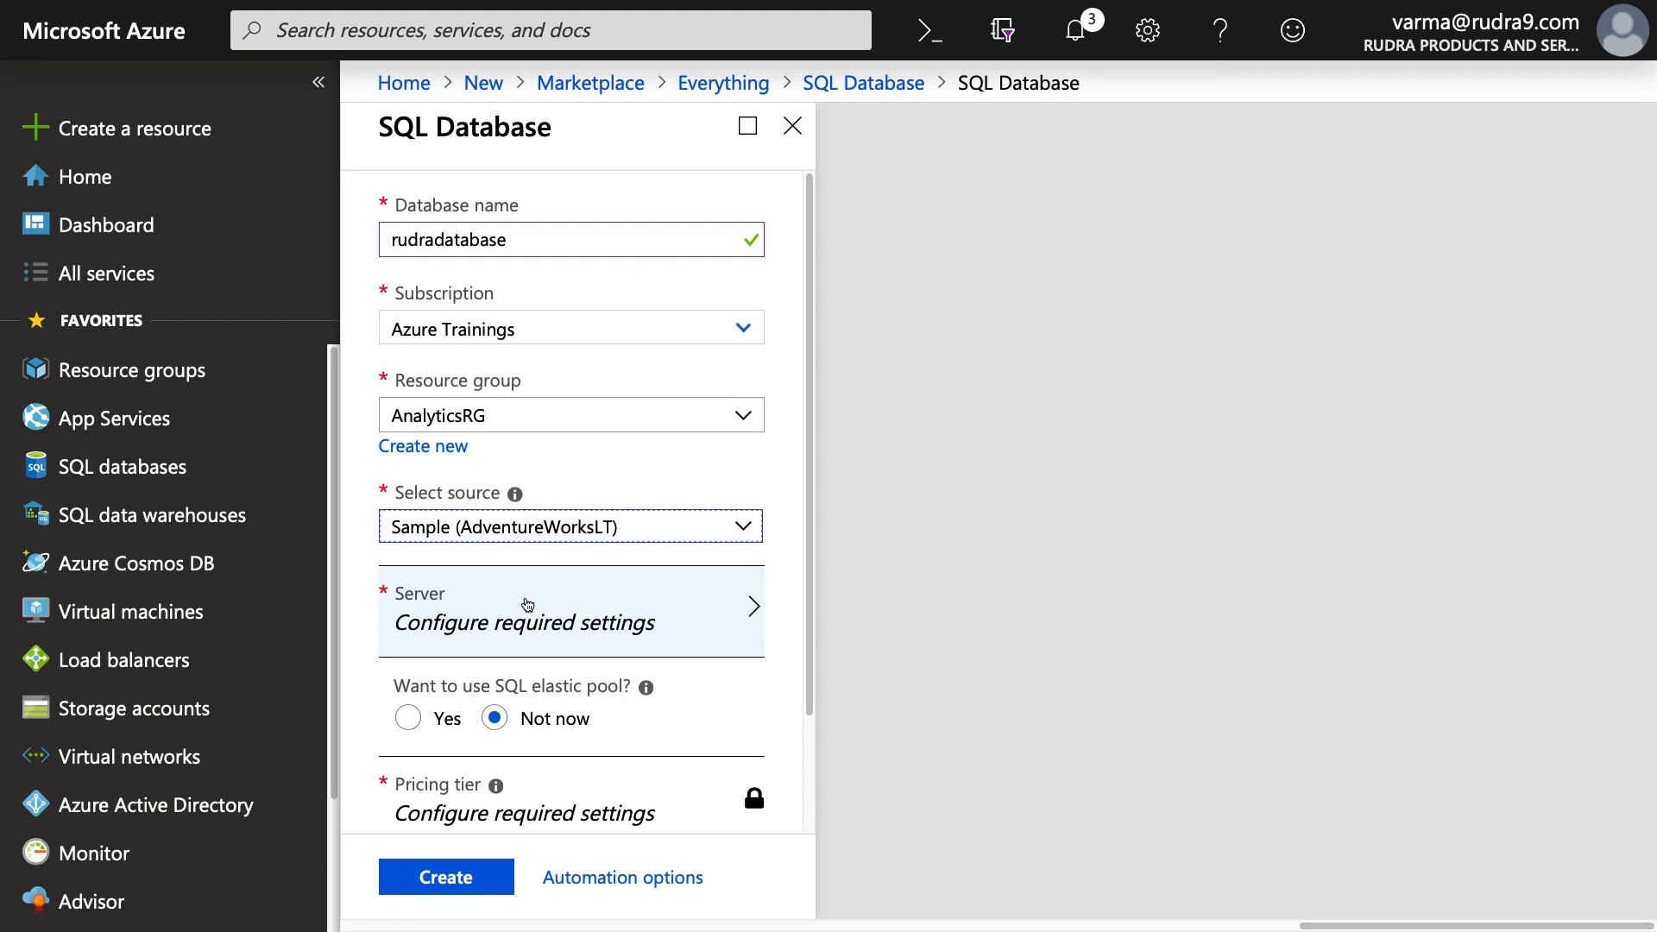
click(523, 623)
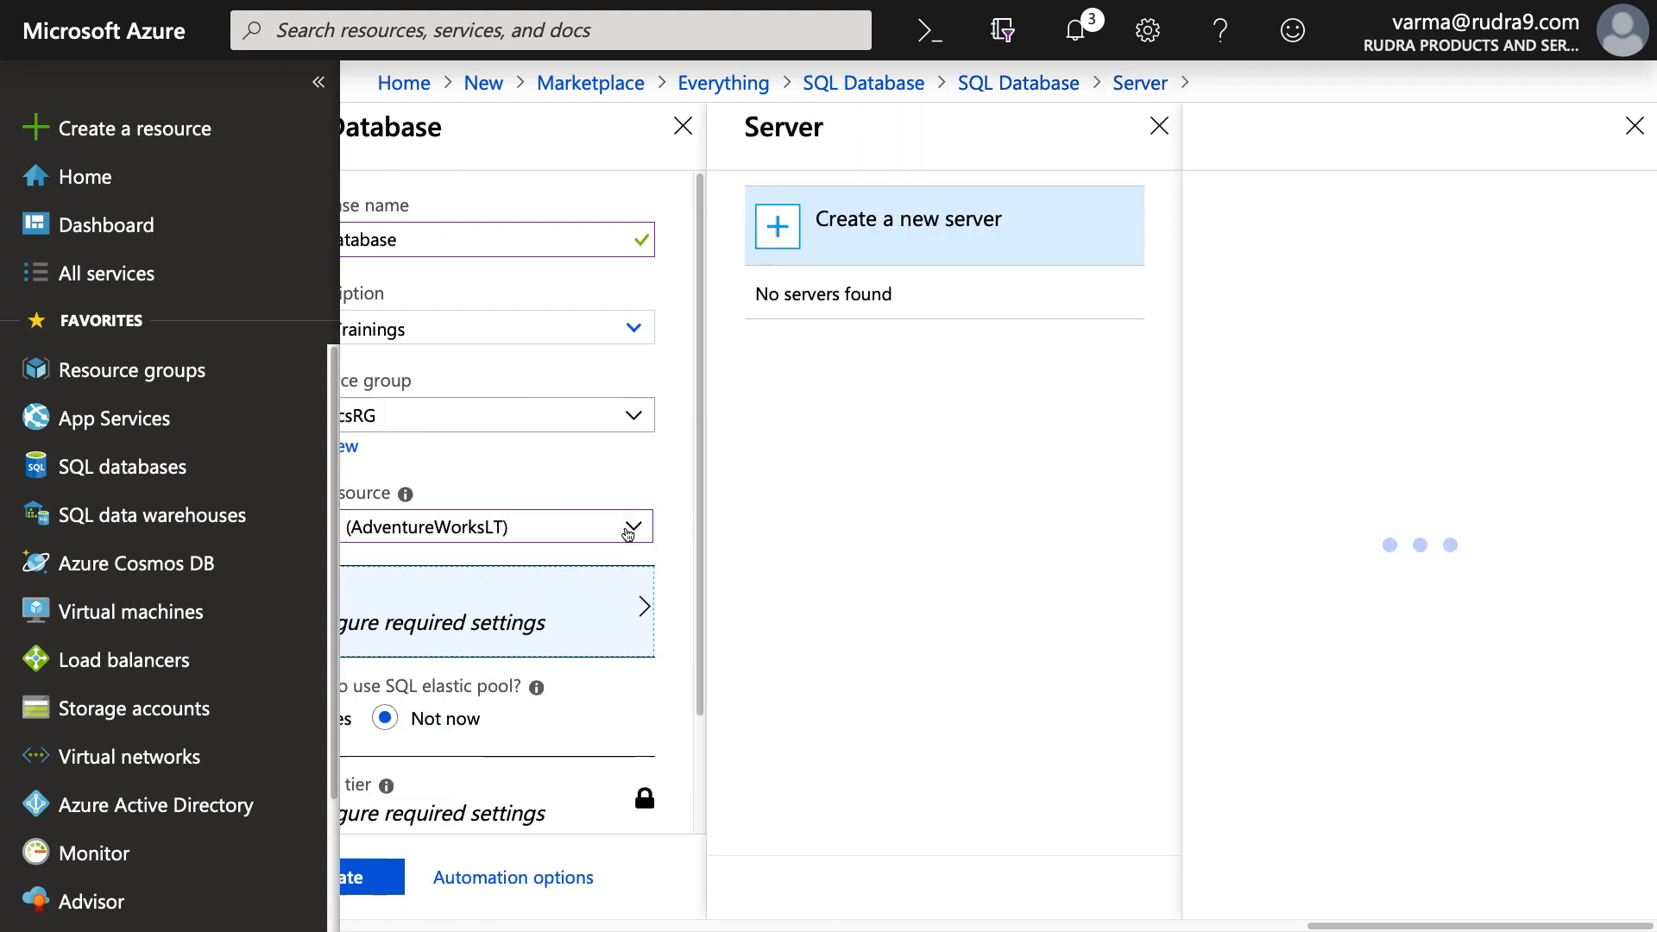
- Create new server rudrasqlserver with admin login and password and select it for the database
click(907, 220)
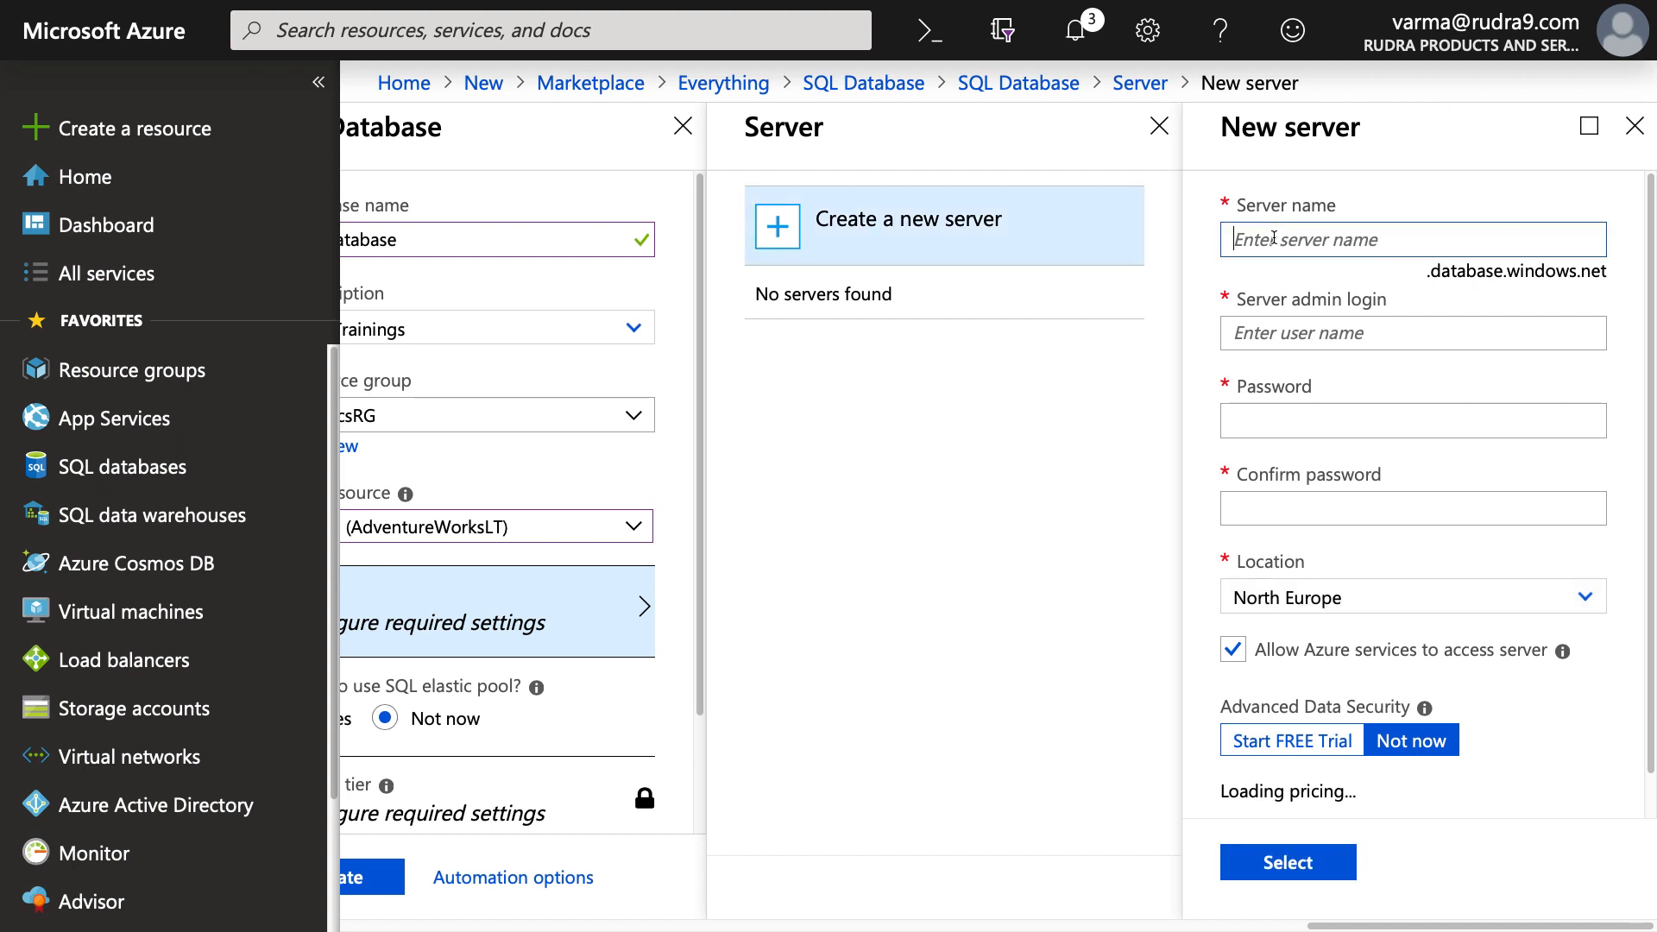
text(rudrasqlserve)
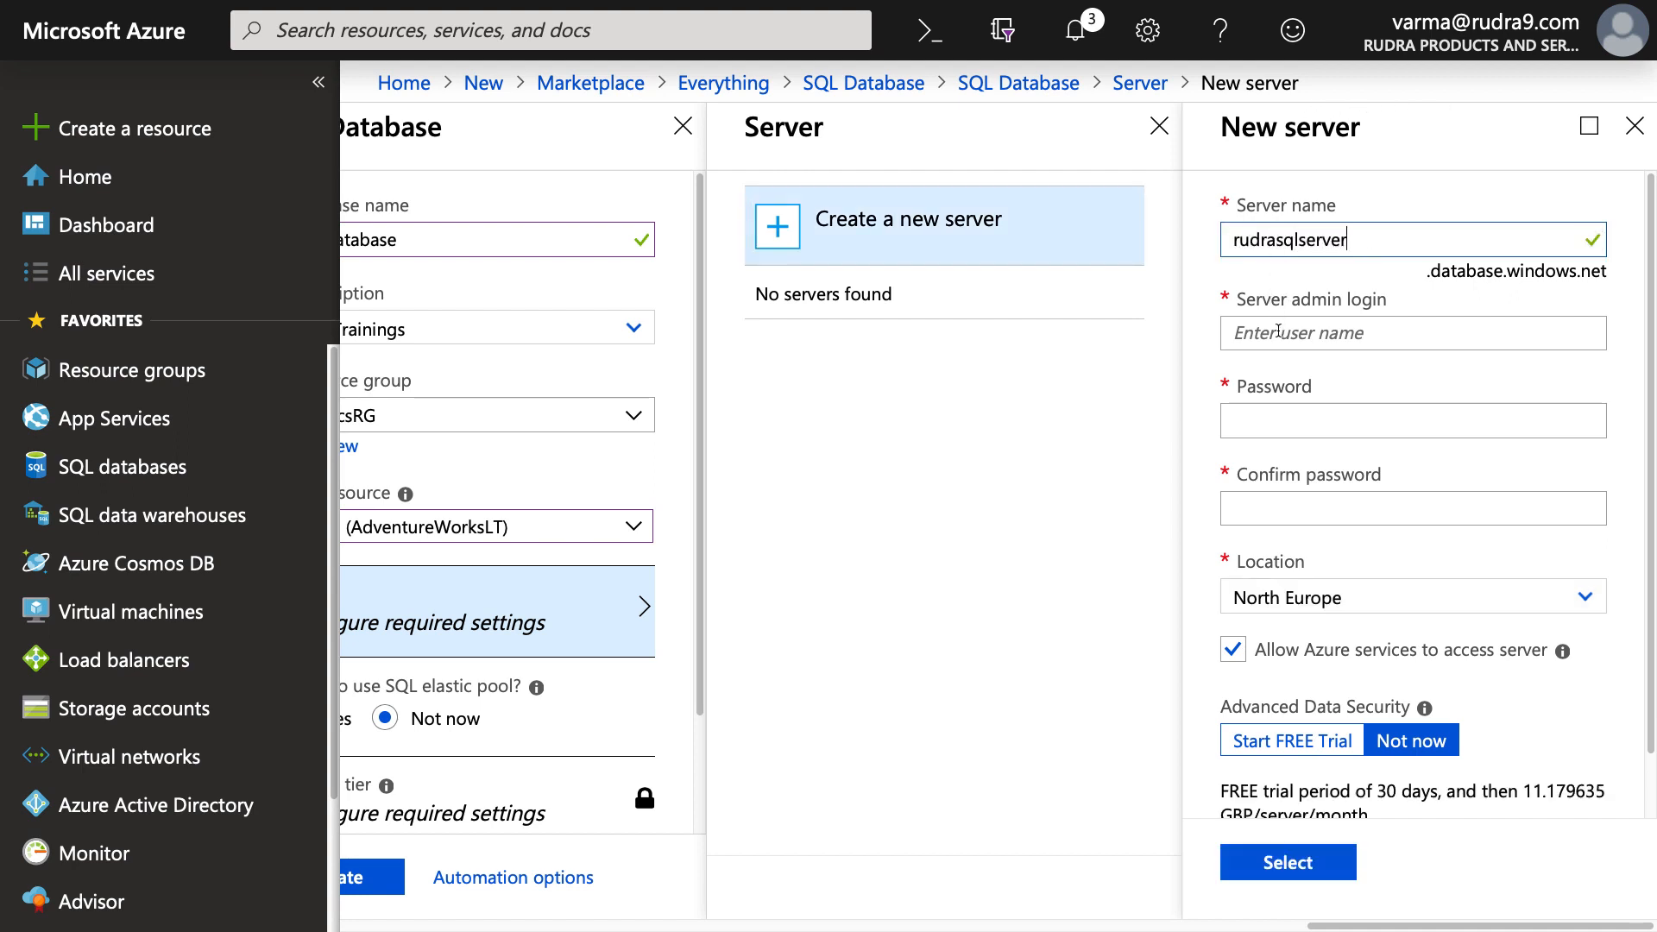
text(rudrava)
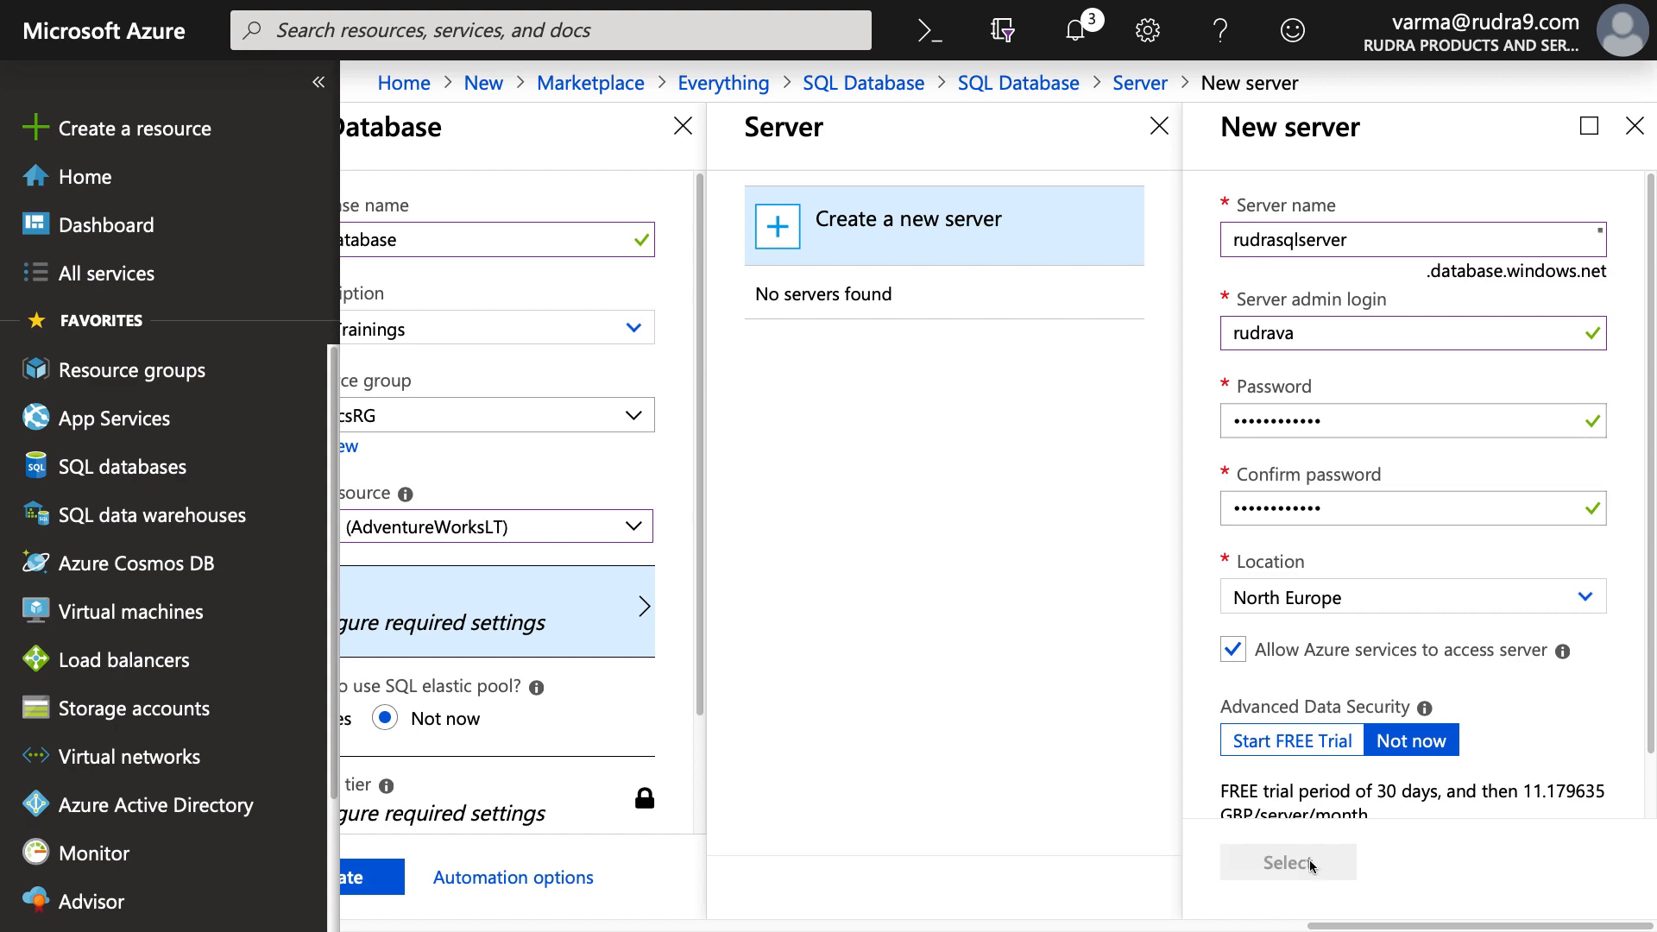
click(1287, 861)
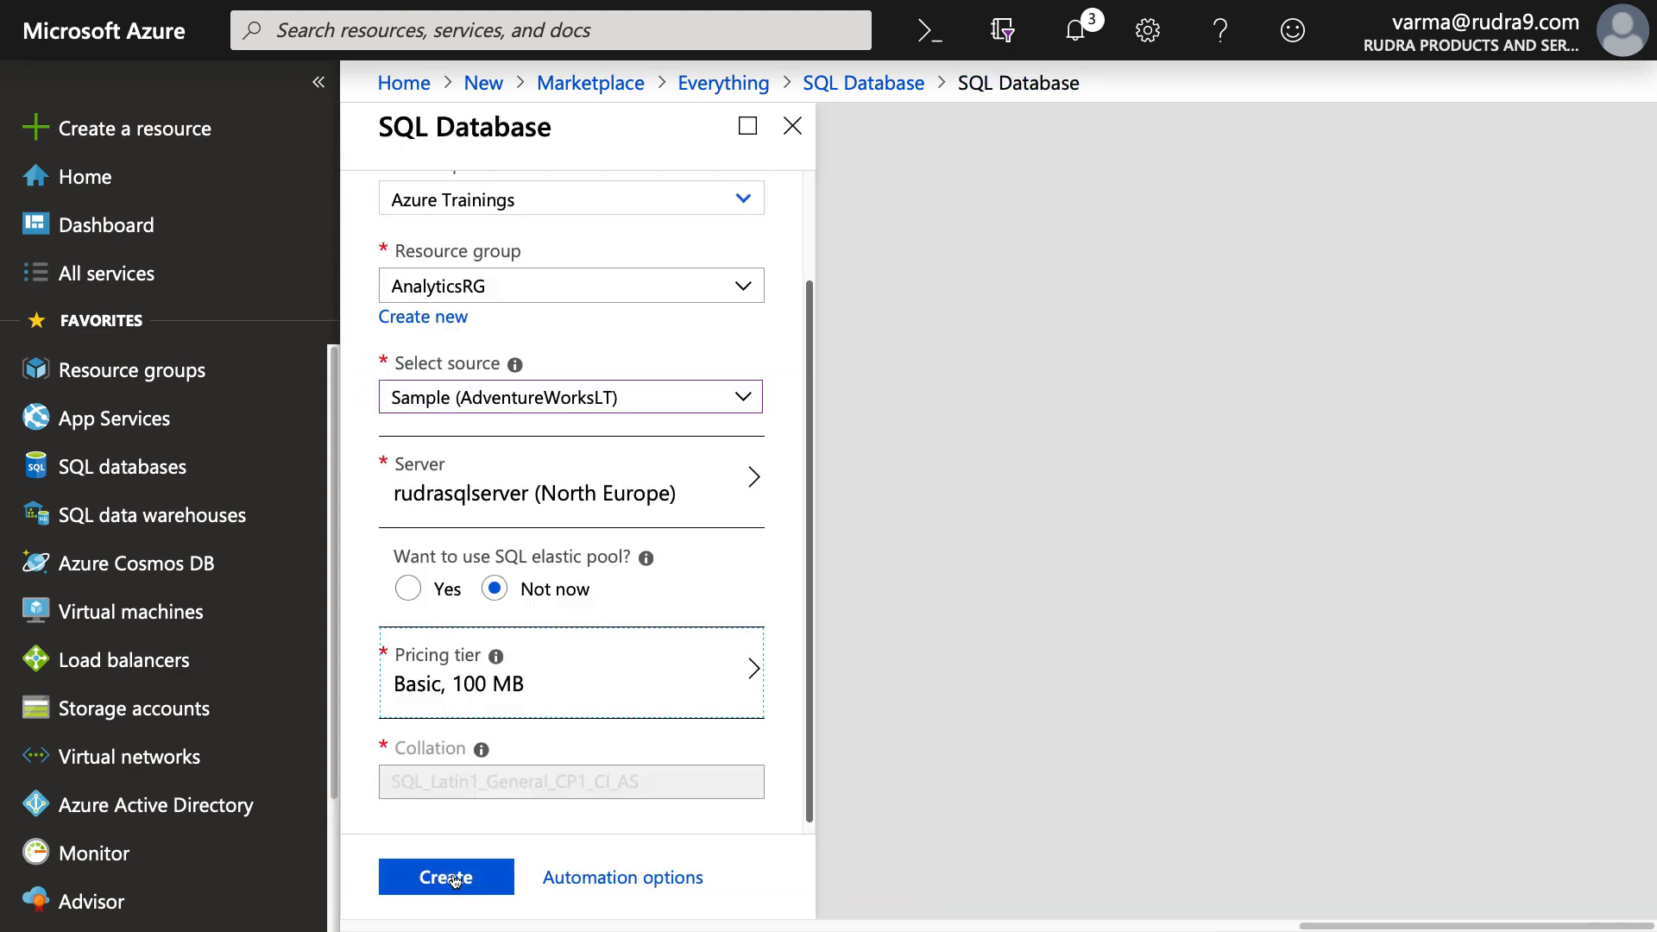
- Submit the SQL database for deployment and check its progress in Notifications
click(445, 877)
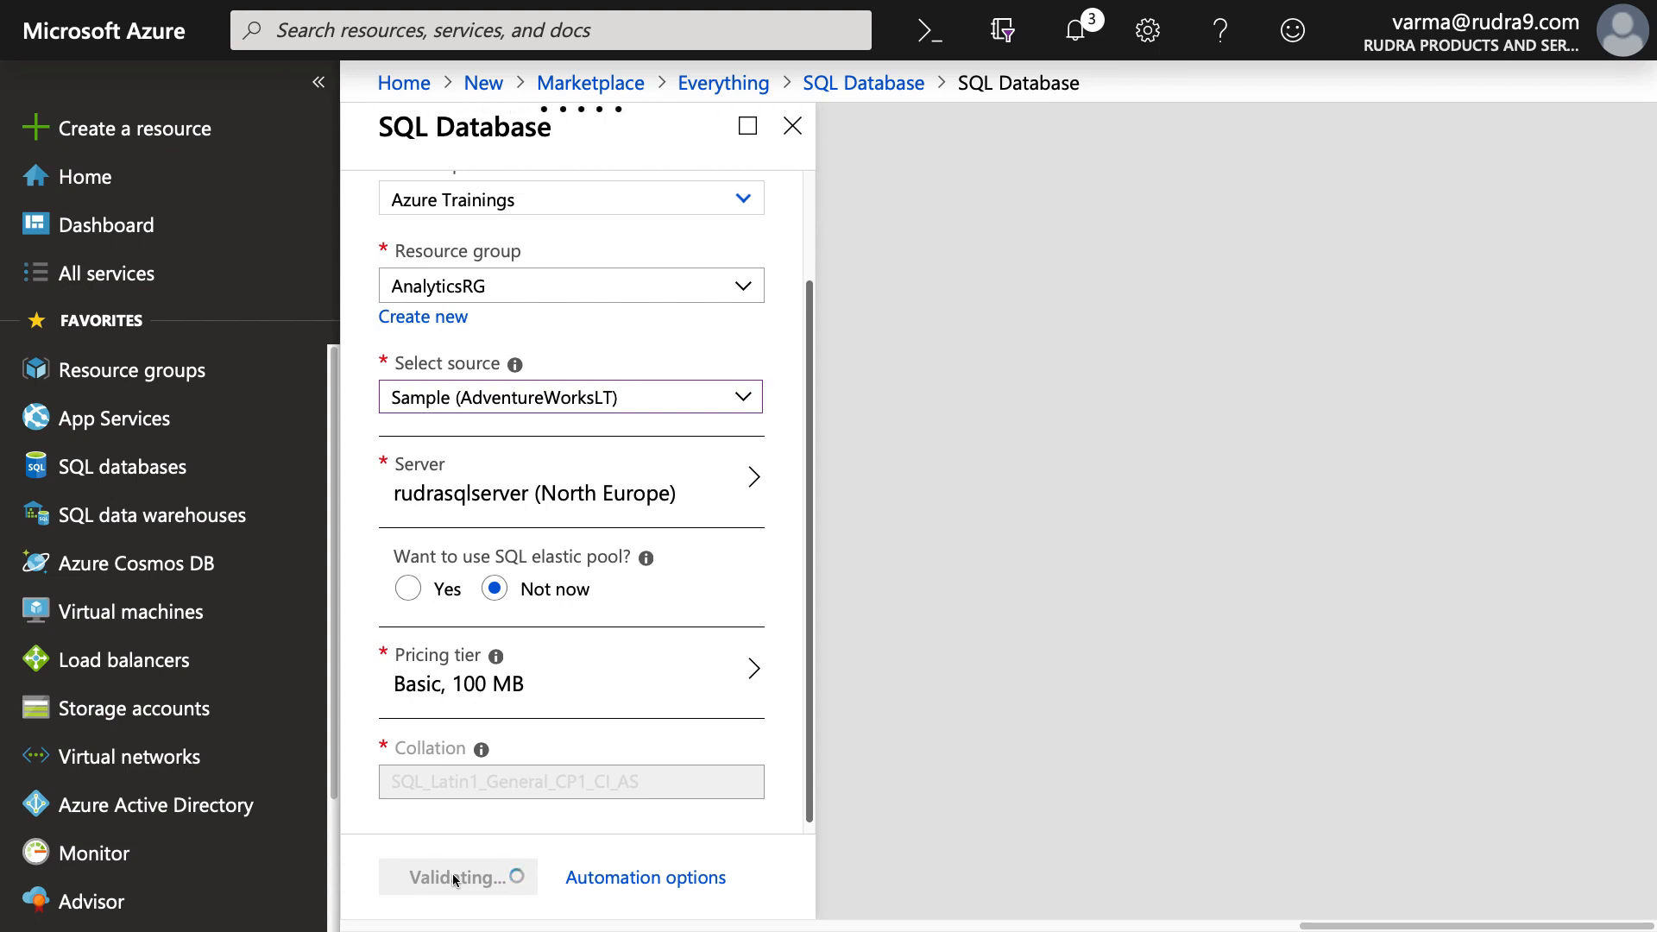
click(456, 877)
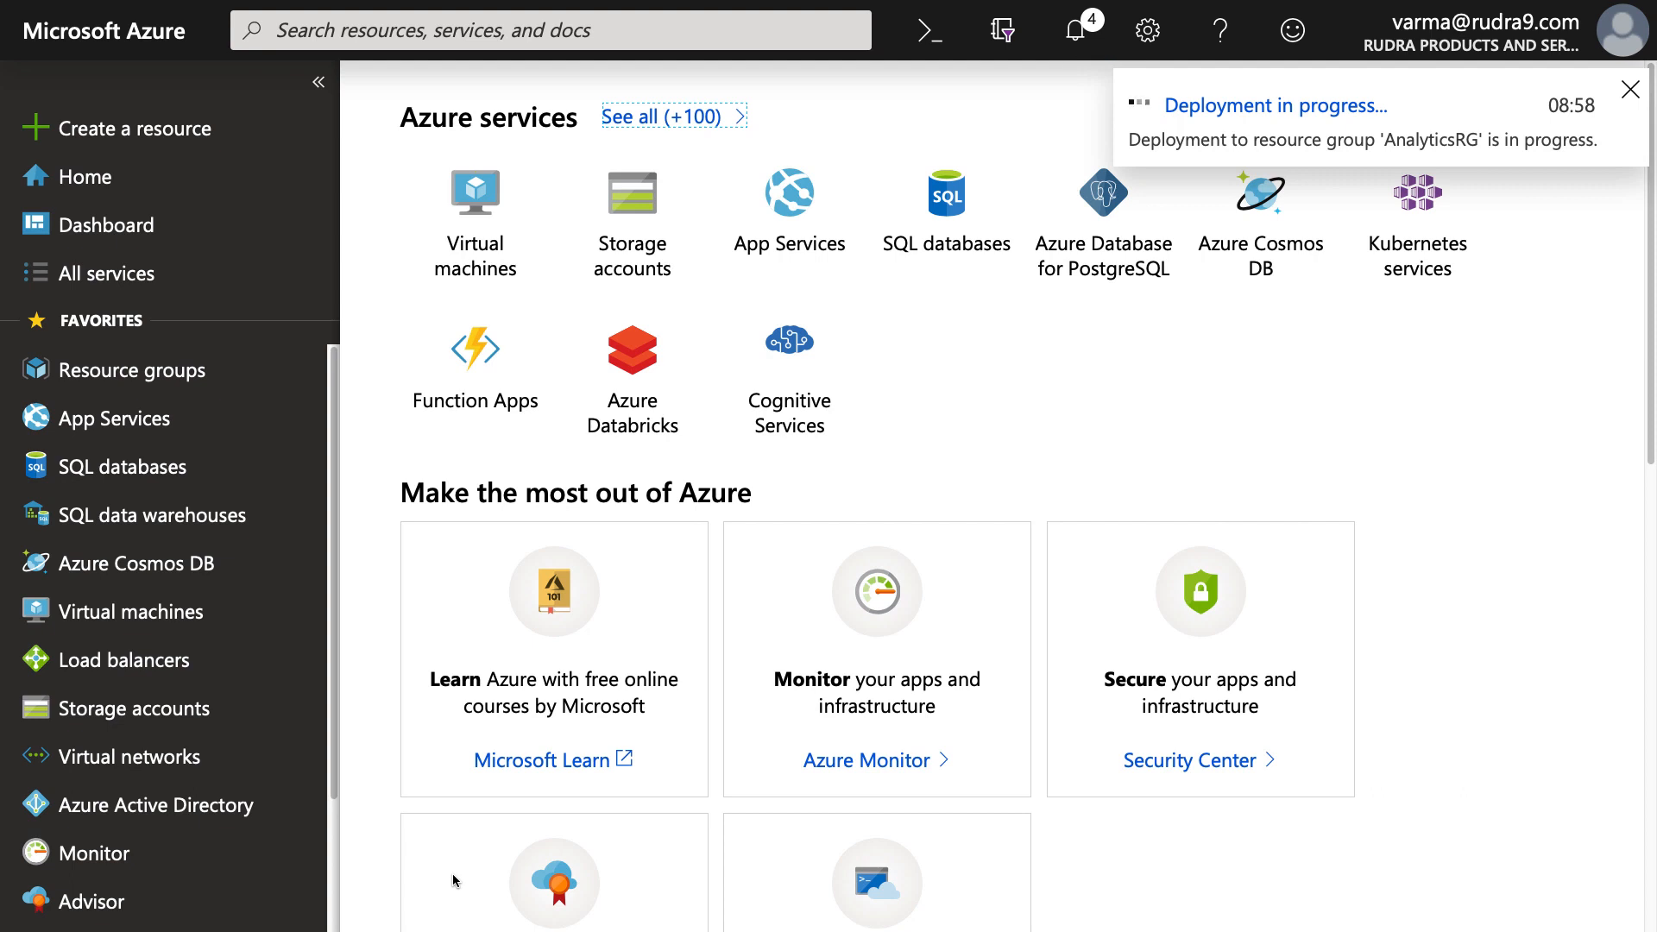
click(1628, 88)
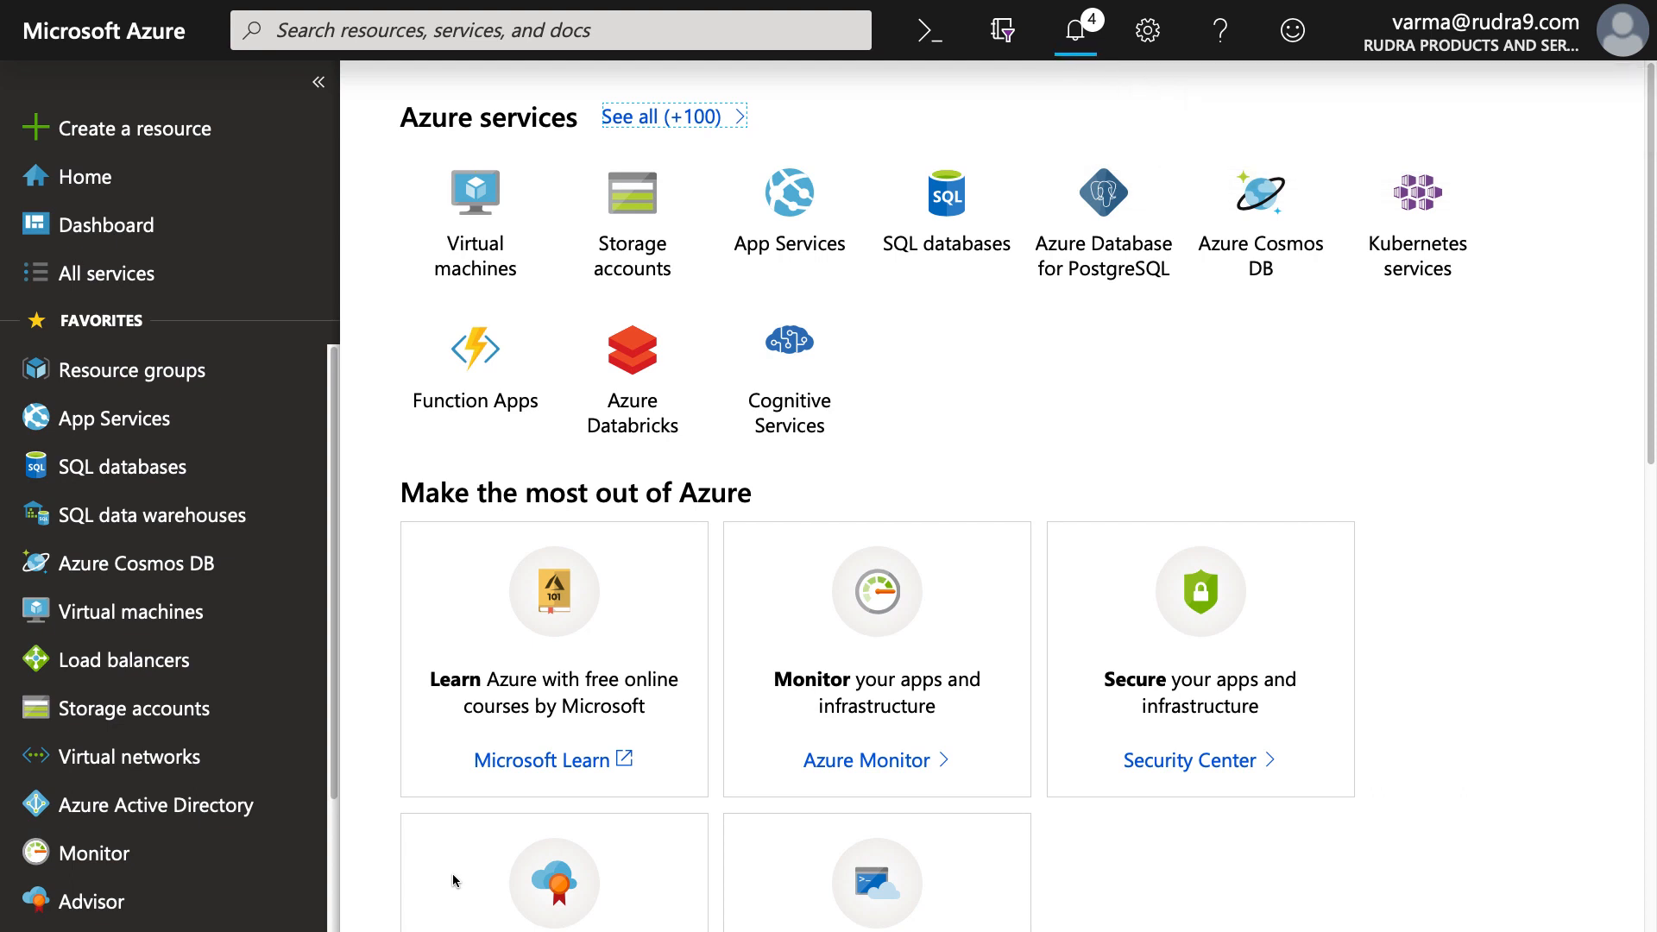